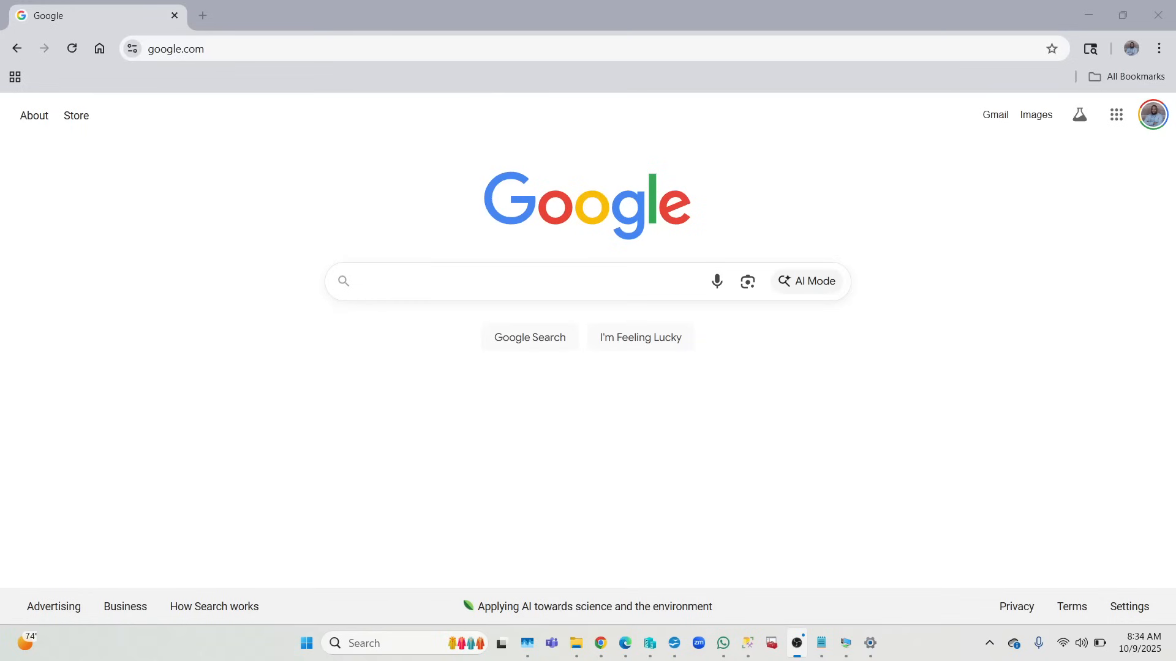
mouse_move(403, 374)
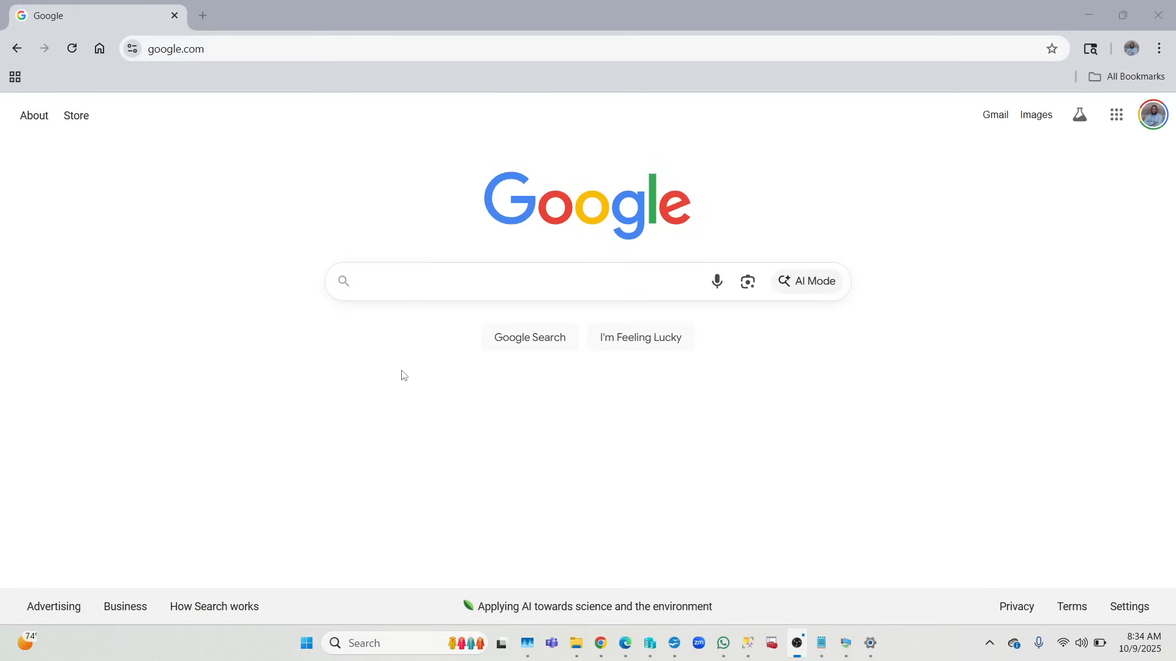
Search Google for 'ssms 21 download offline' via the typed SSMS DO suggestion
click(488, 282)
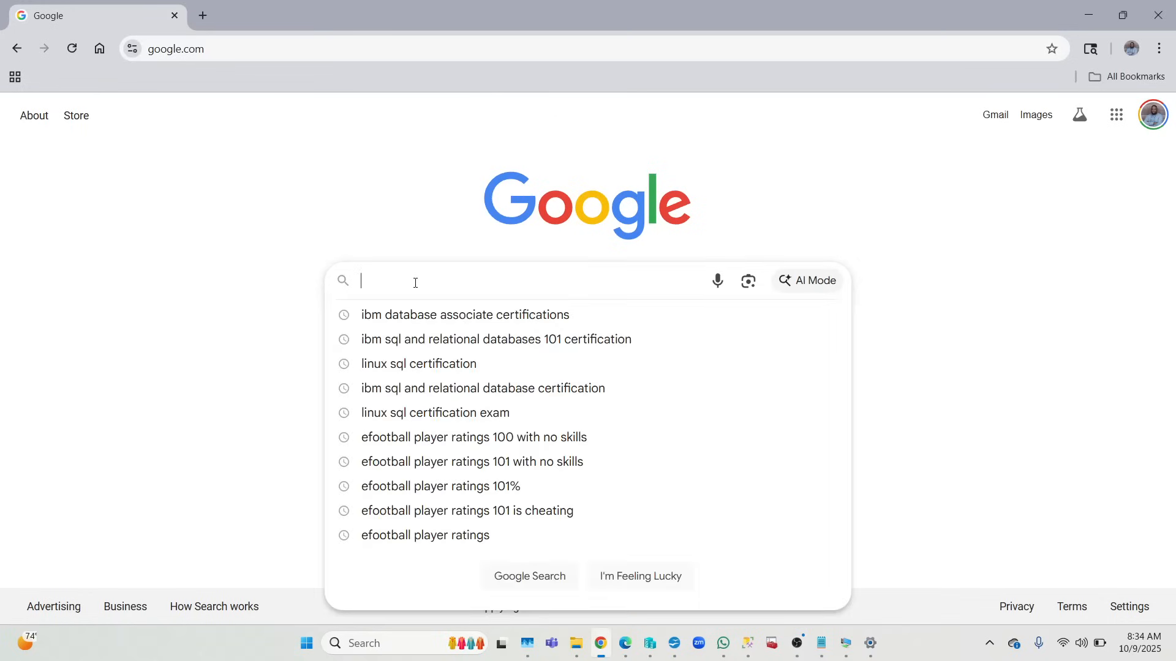
text(SSMS21)
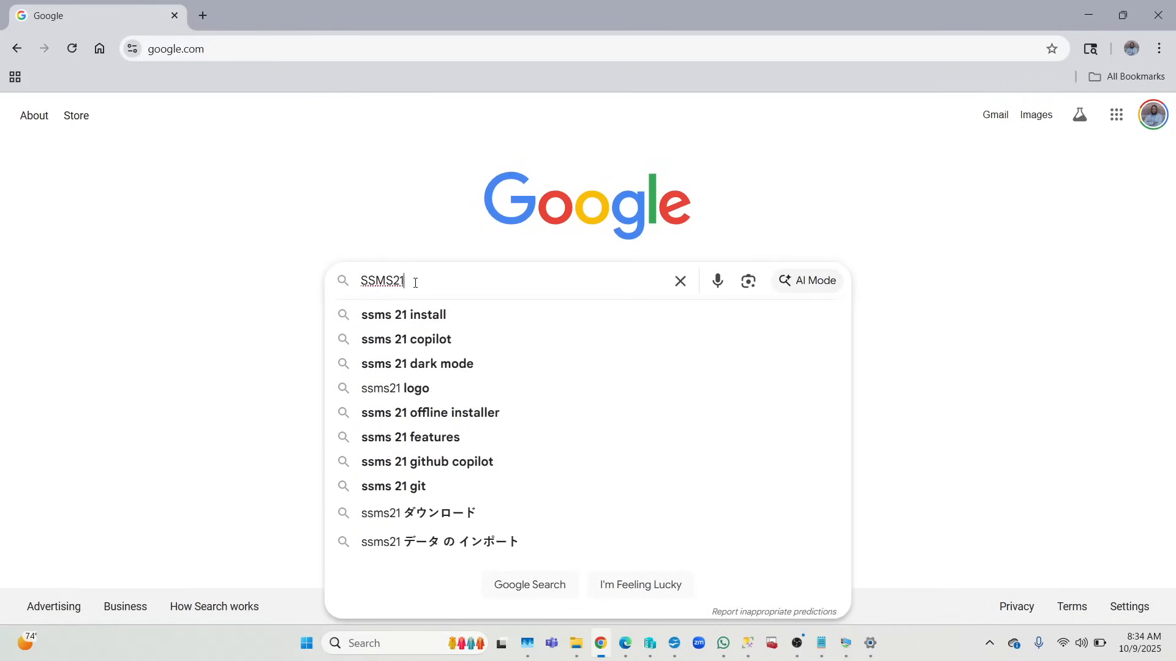
text(DO)
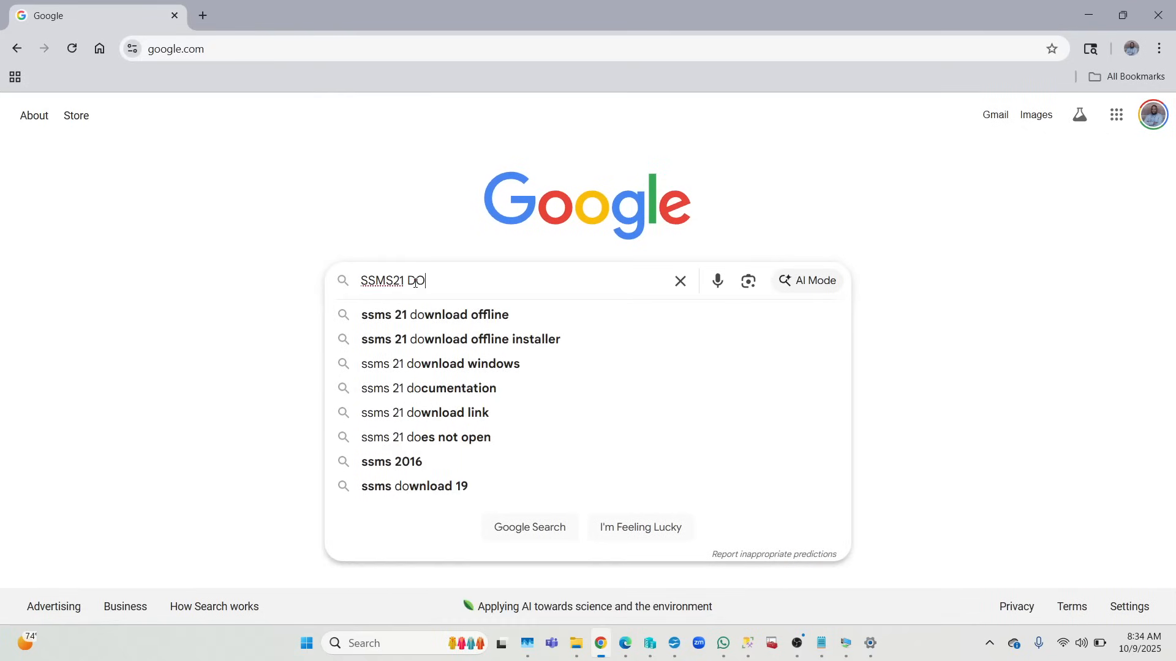
click(434, 315)
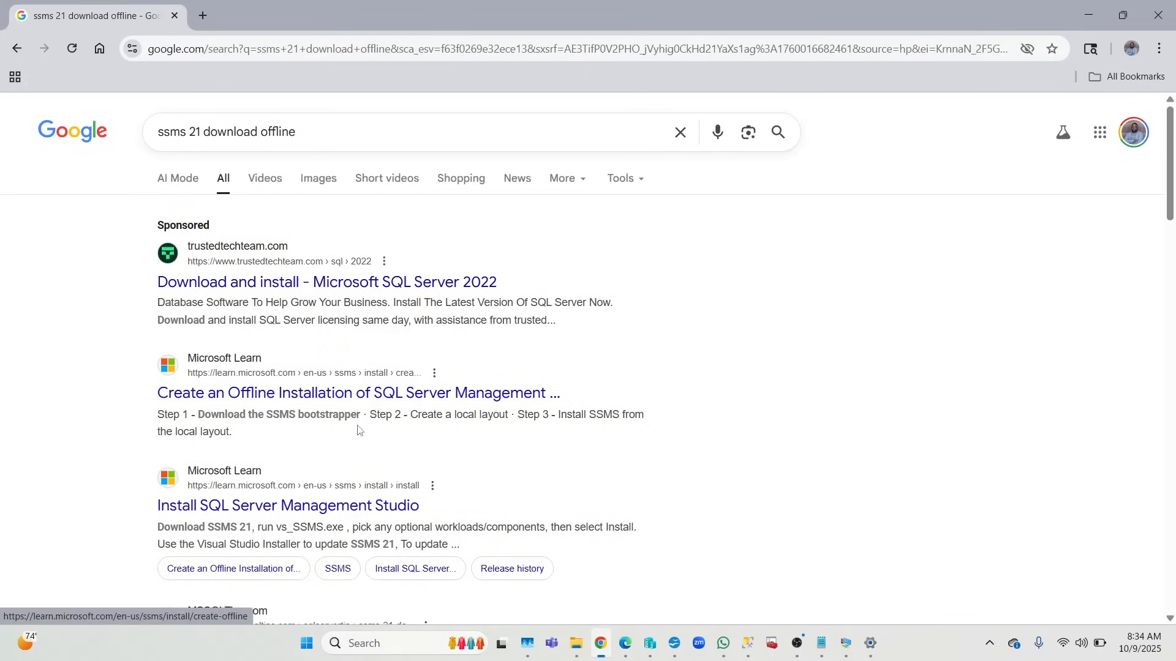
From the Install SQL Server Management Studio article, download the SSMS 21 installer (vs_SSMS.exe)
click(288, 506)
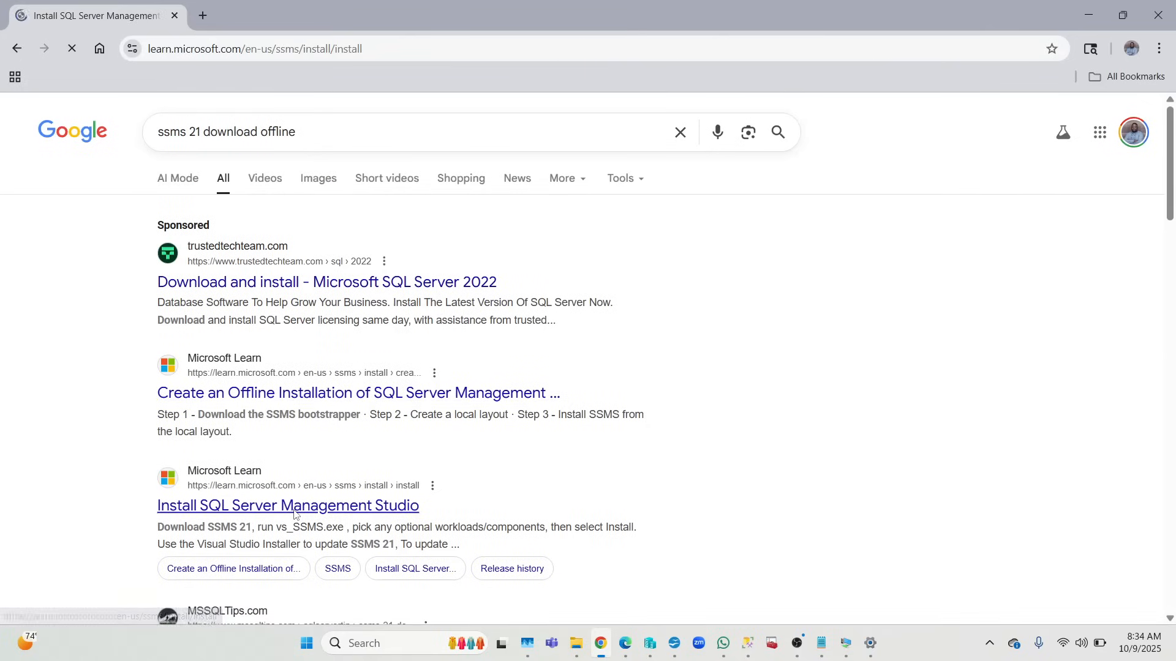
click(286, 504)
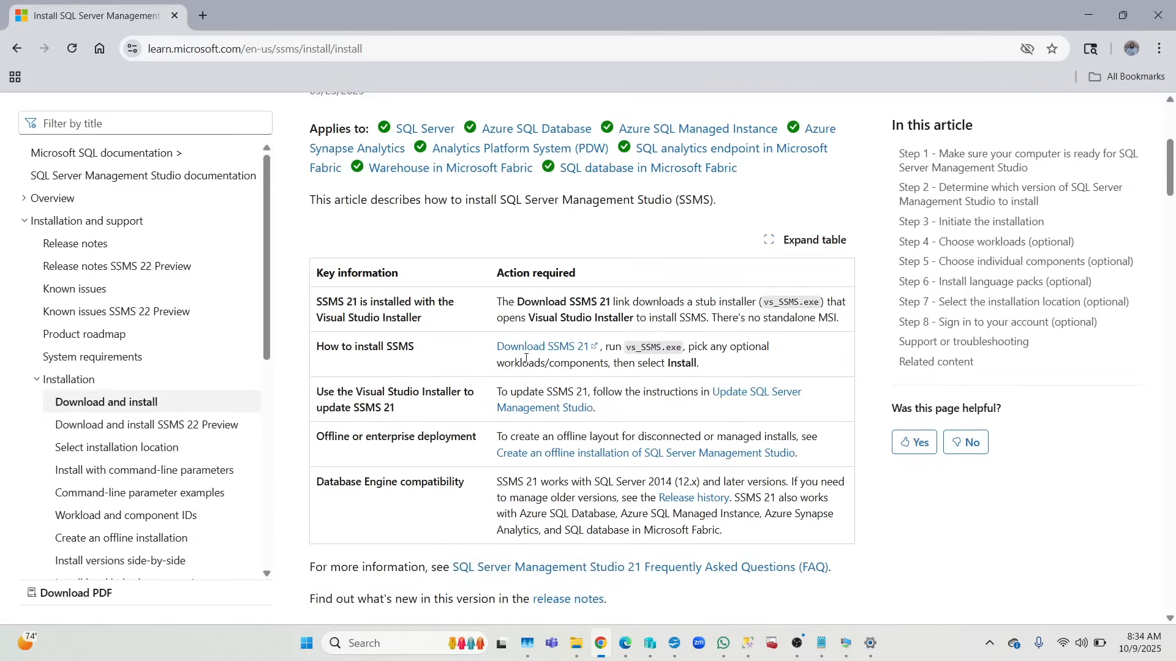
scroll(down, 3)
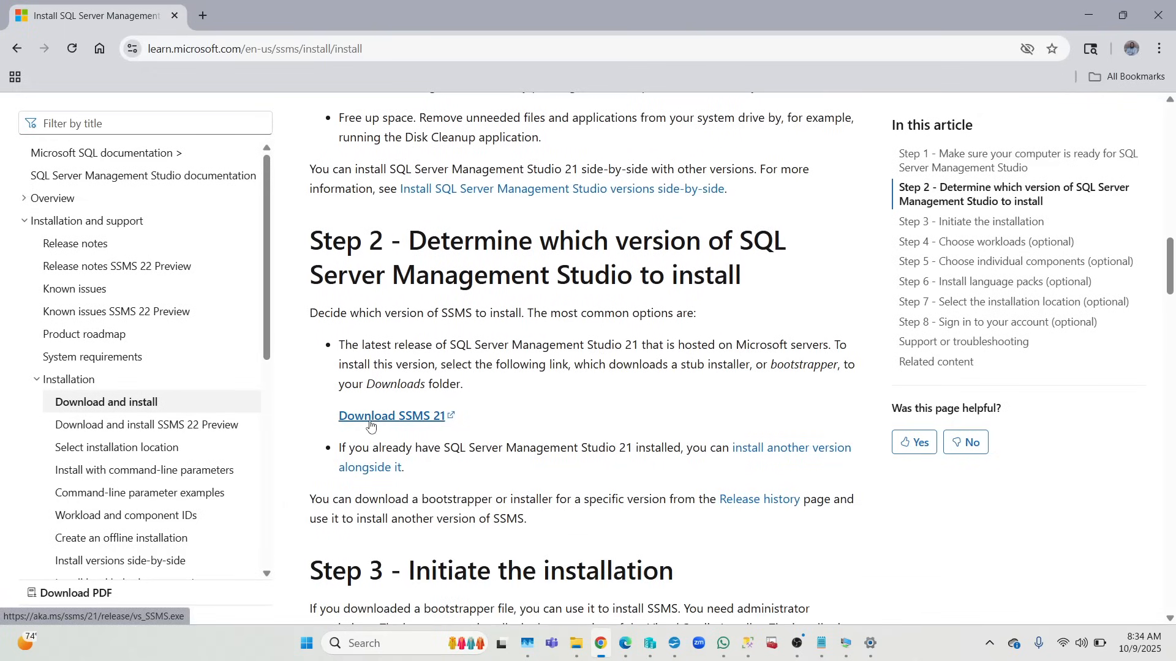
mouse_move(419, 430)
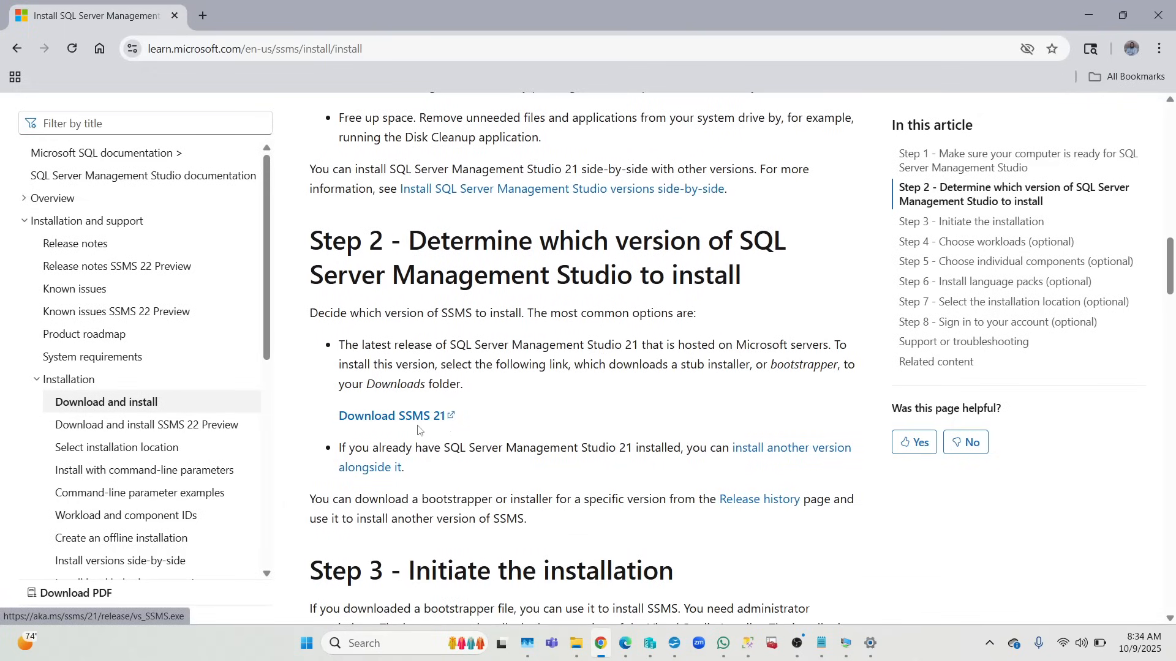
click(387, 416)
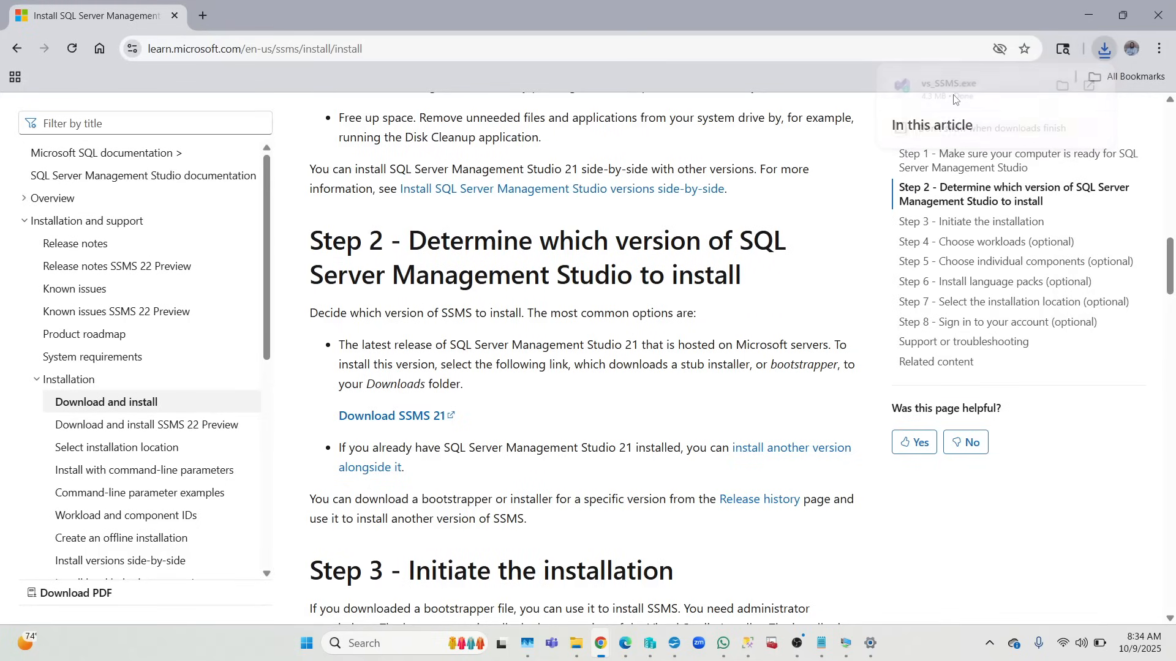
Run the downloaded vs_SSMS.exe and continue past the Visual Studio Installer terms
click(938, 83)
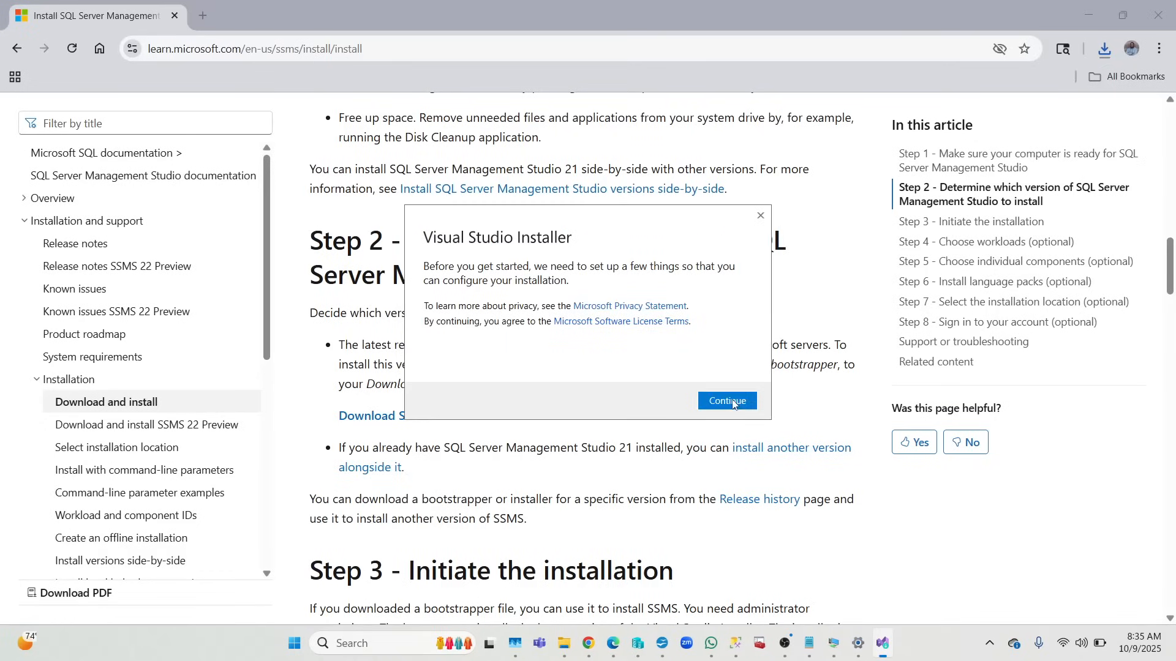
click(728, 400)
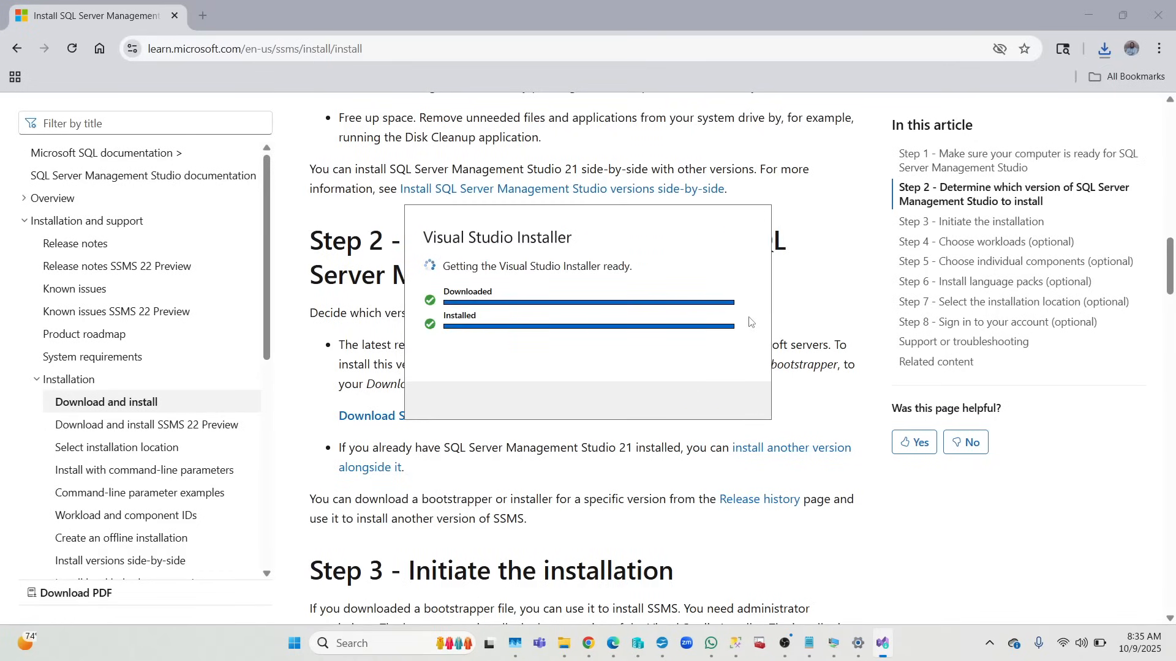
mouse_move(823, 181)
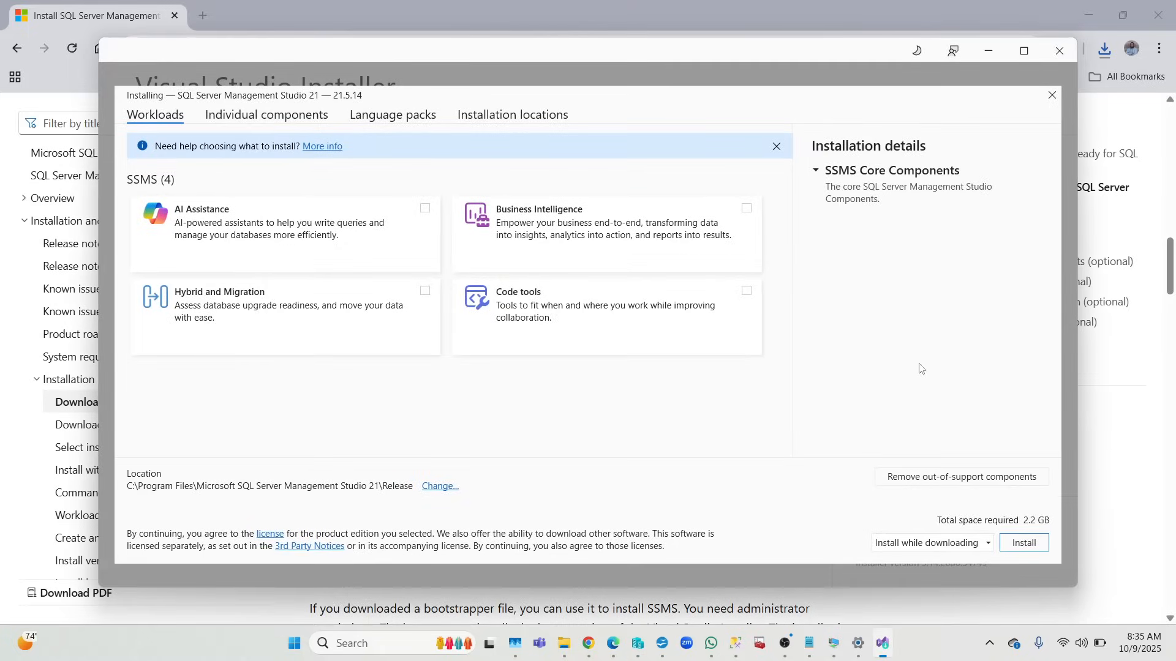
mouse_move(441, 210)
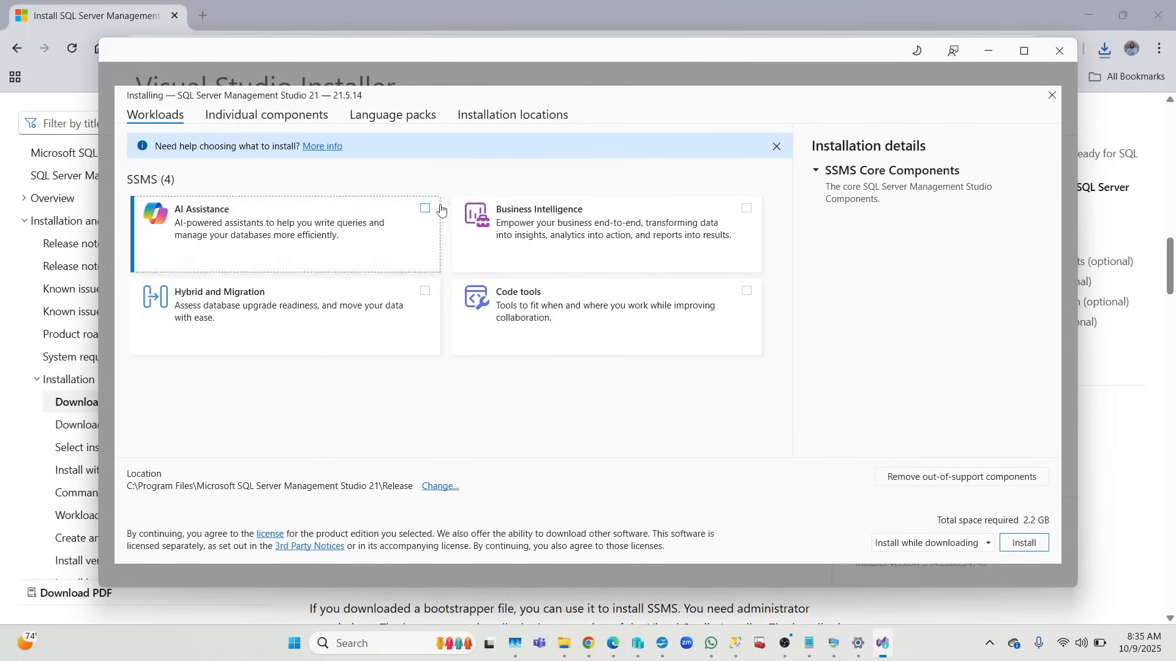
mouse_move(485, 395)
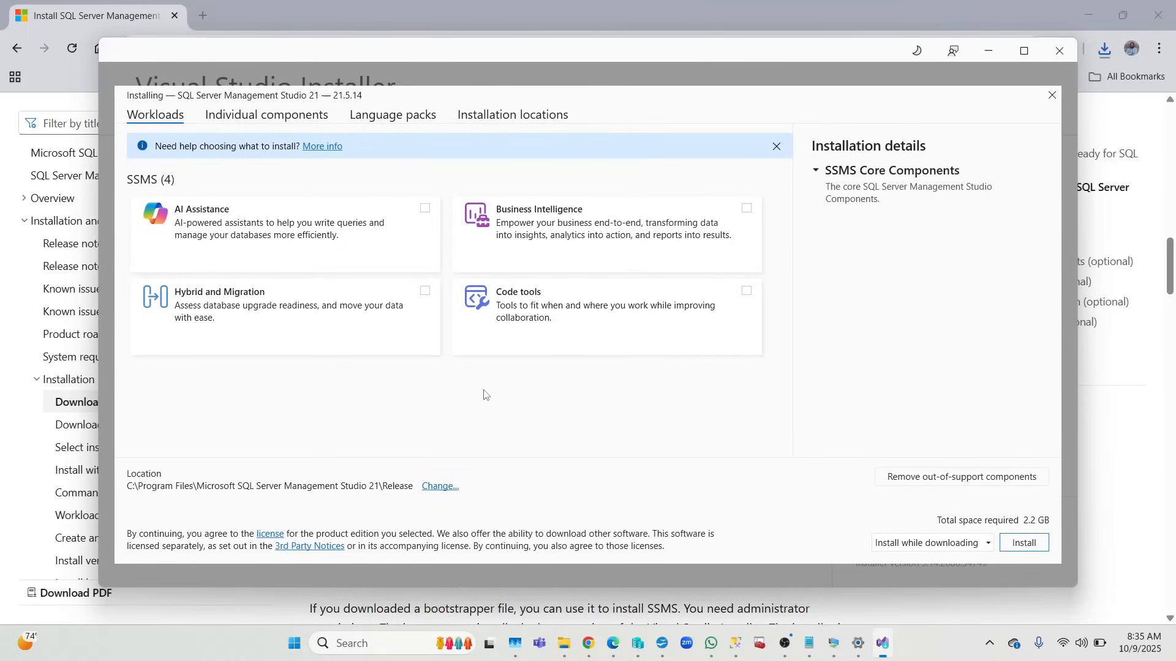
Tick the AI Assistance, Hybrid and Migration, and Code tools workloads, reaching 2.94 GB required
click(424, 207)
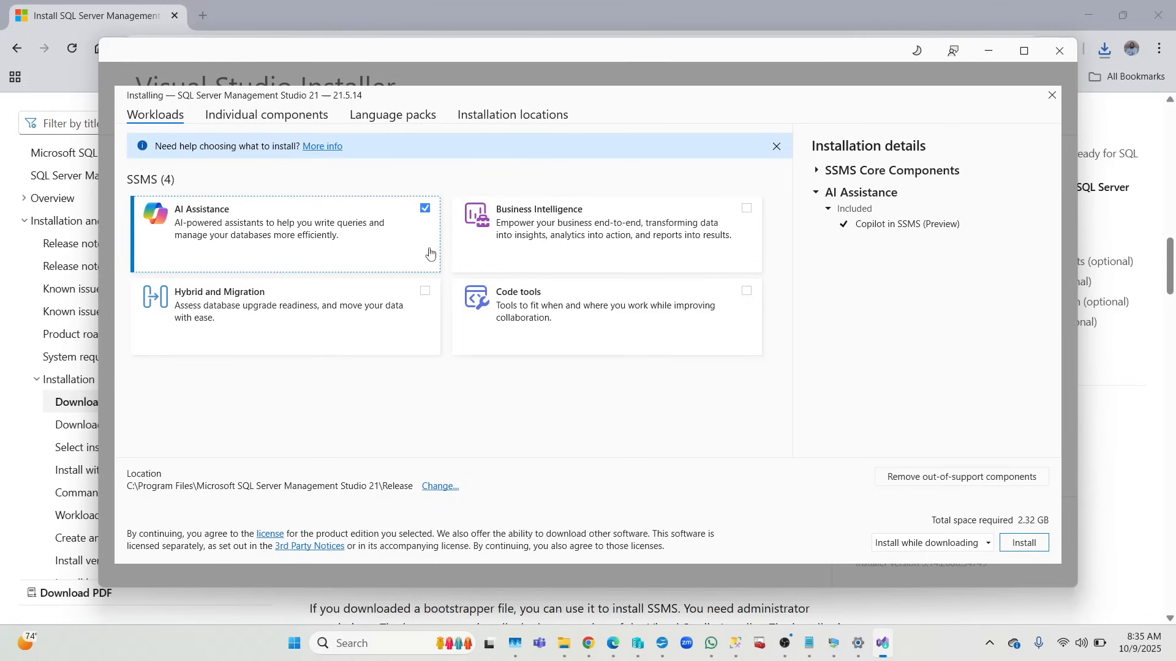
click(424, 290)
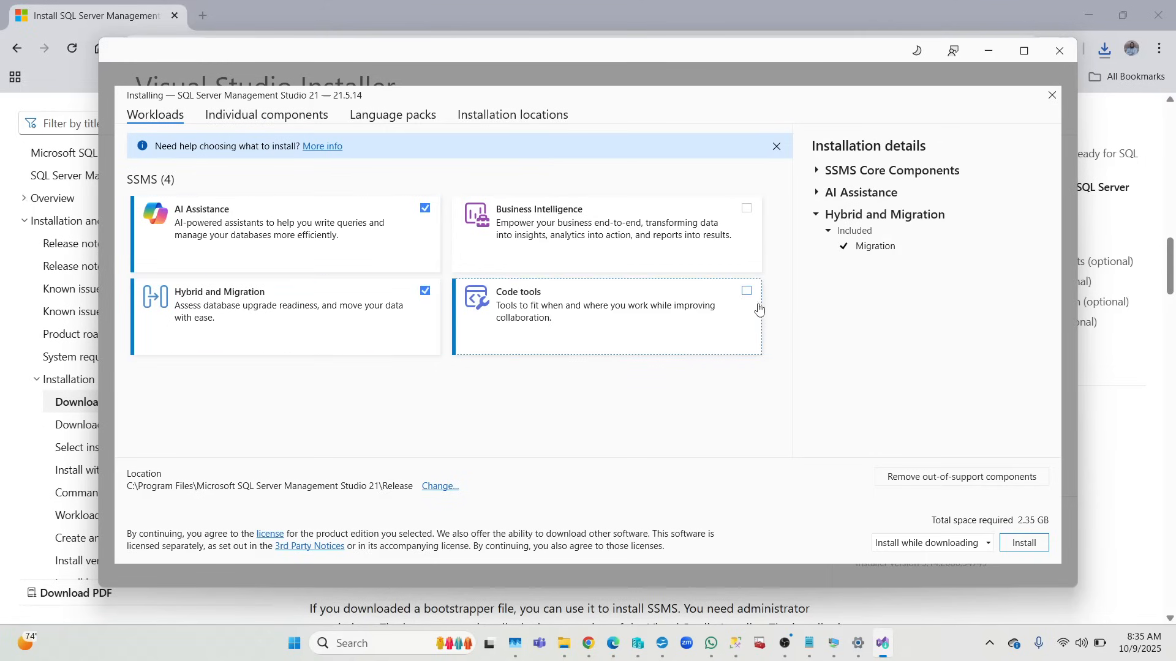
click(746, 207)
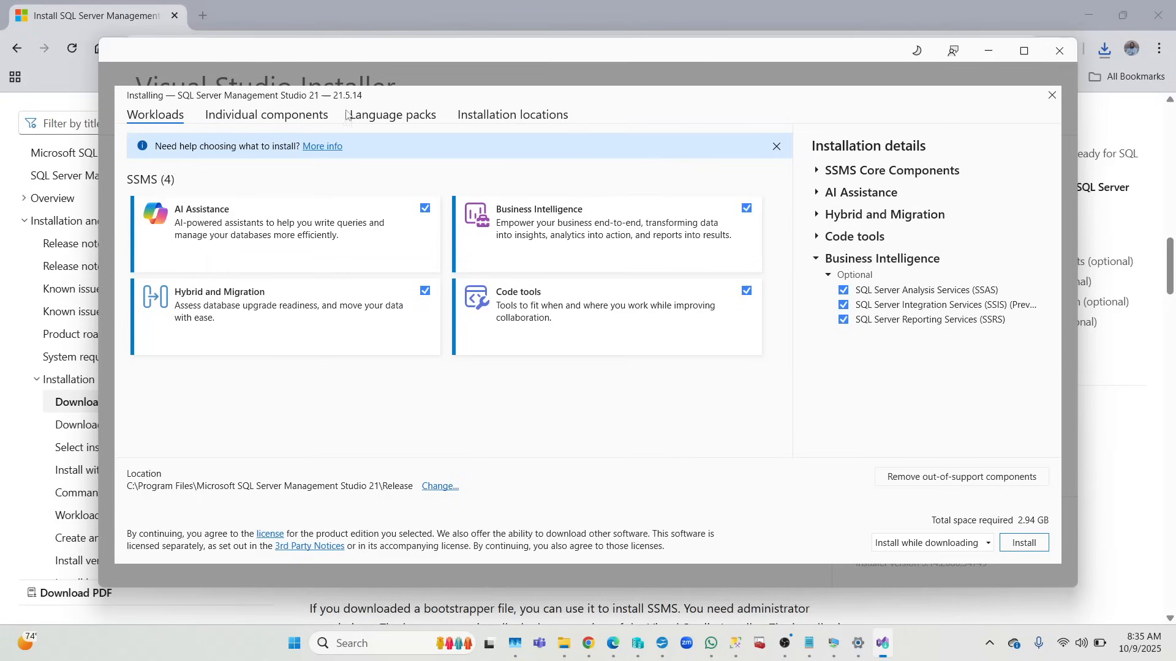
mouse_move(510, 68)
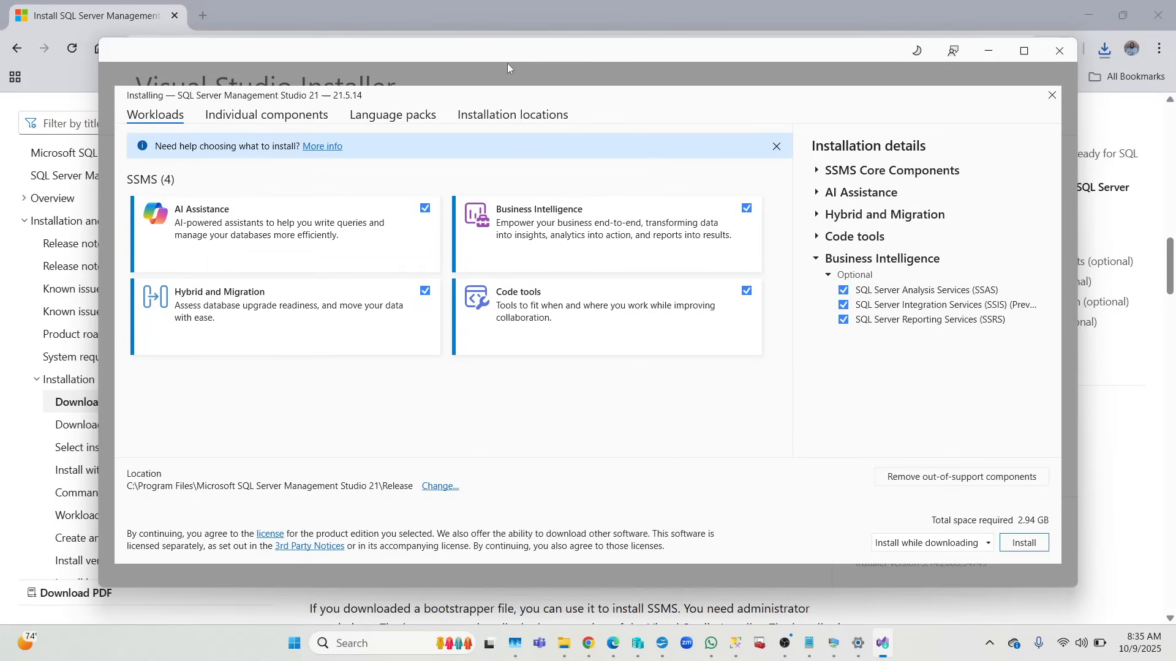
mouse_move(504, 195)
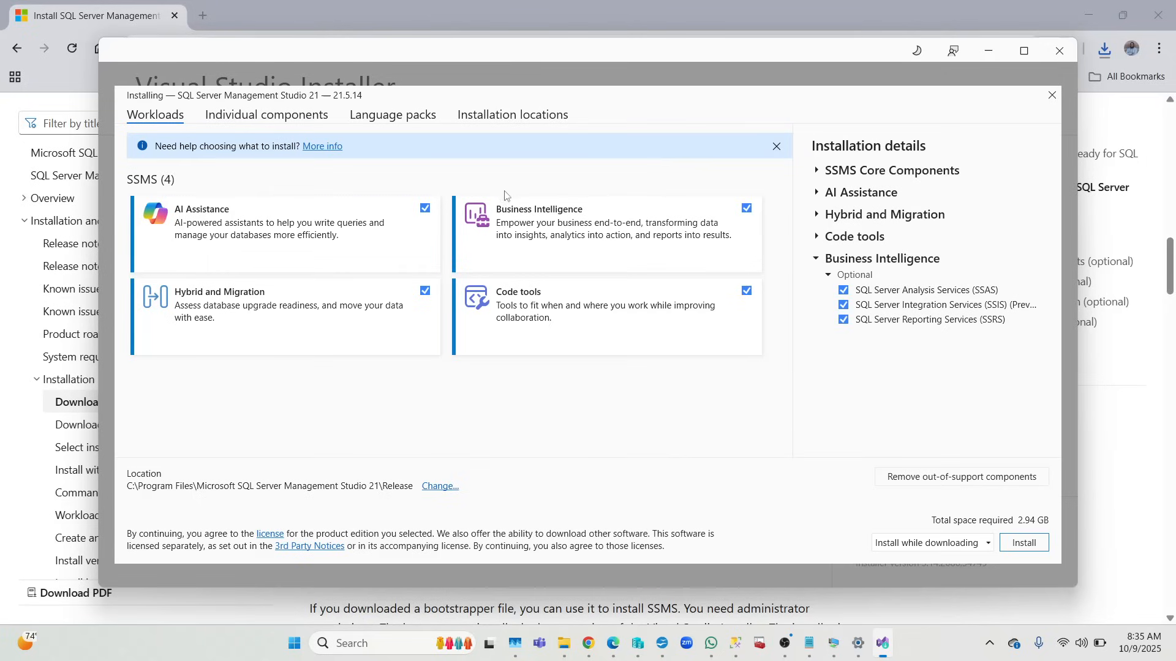
mouse_move(240, 252)
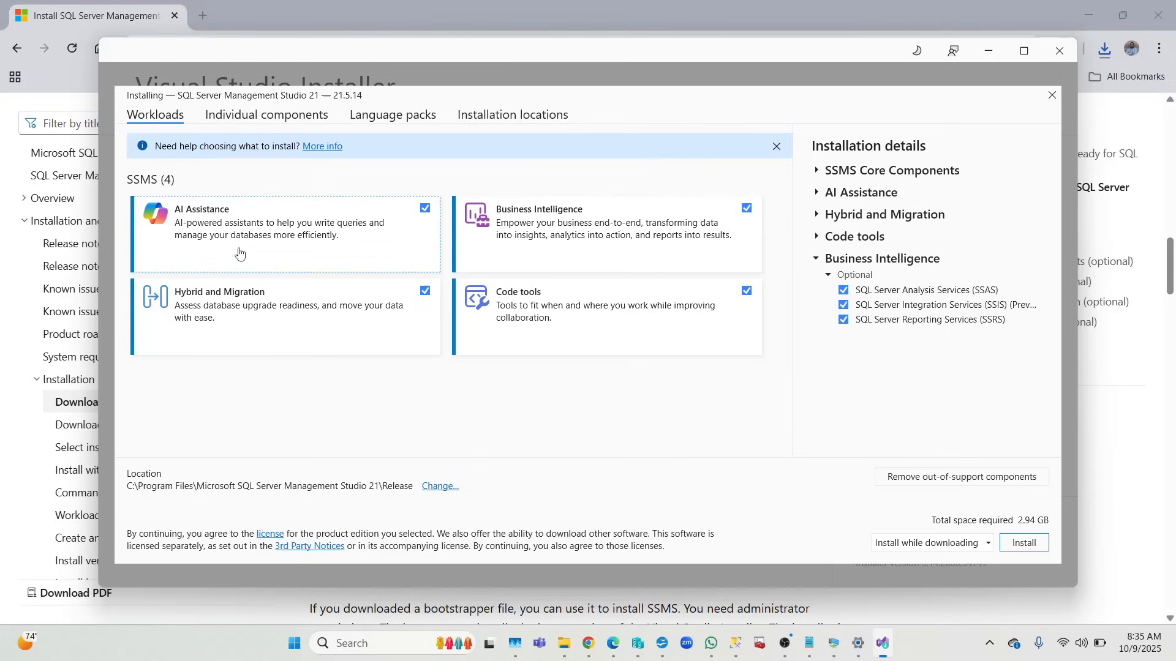
mouse_move(360, 277)
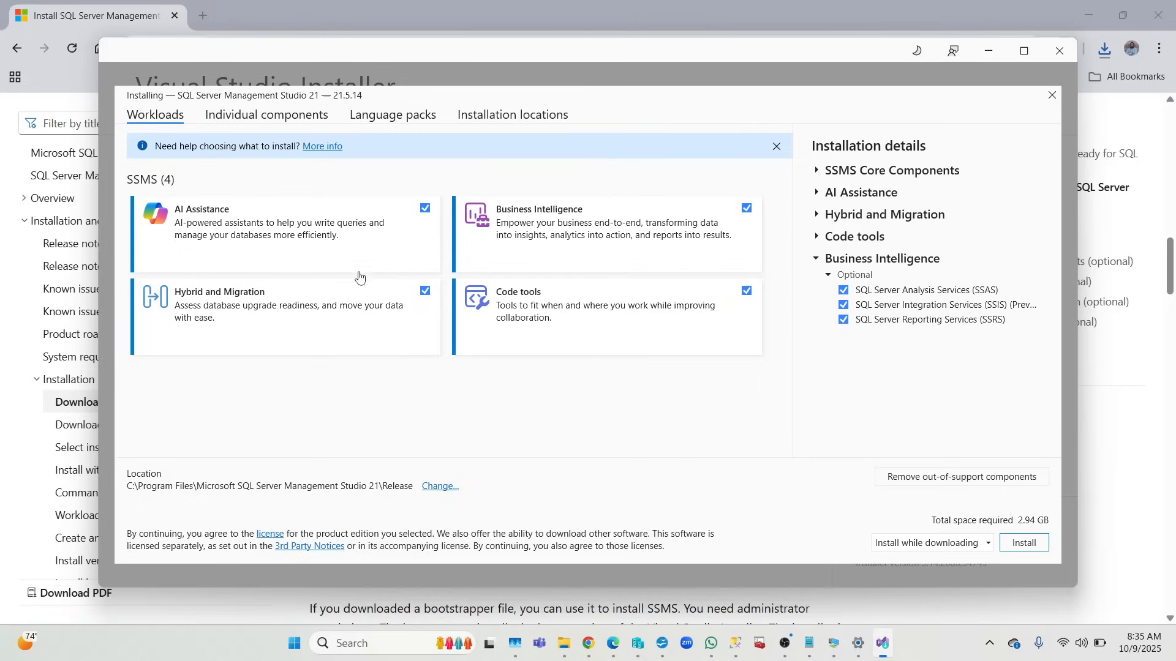
mouse_move(174, 136)
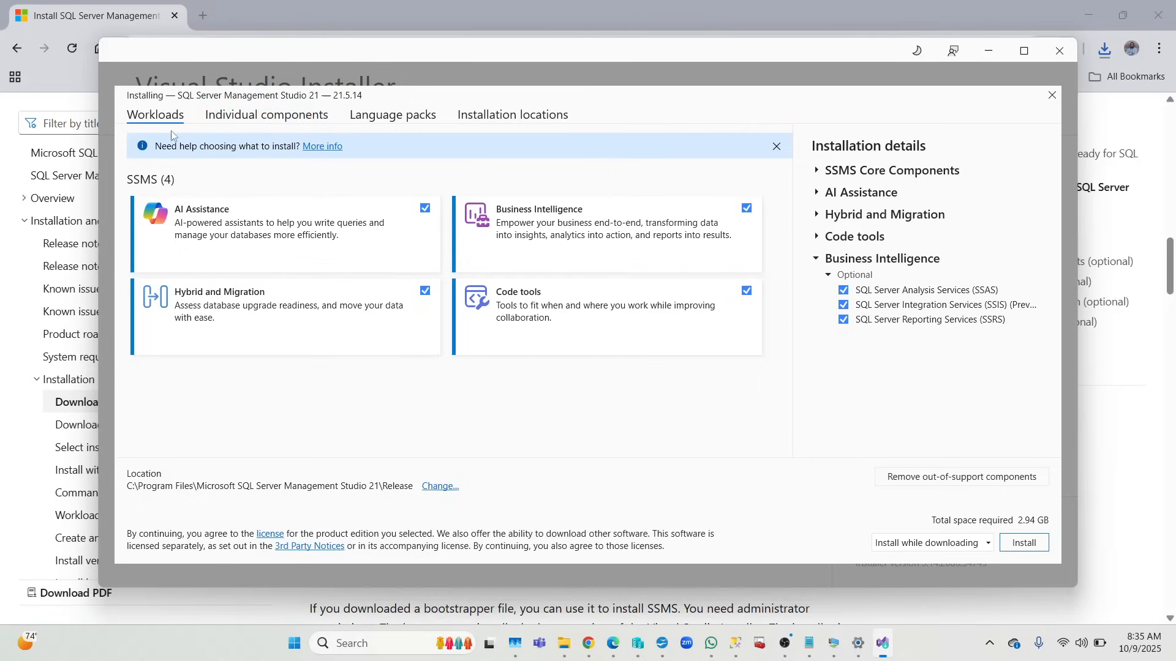
Review the Individual components list, then show Language packs with only English chosen
click(267, 116)
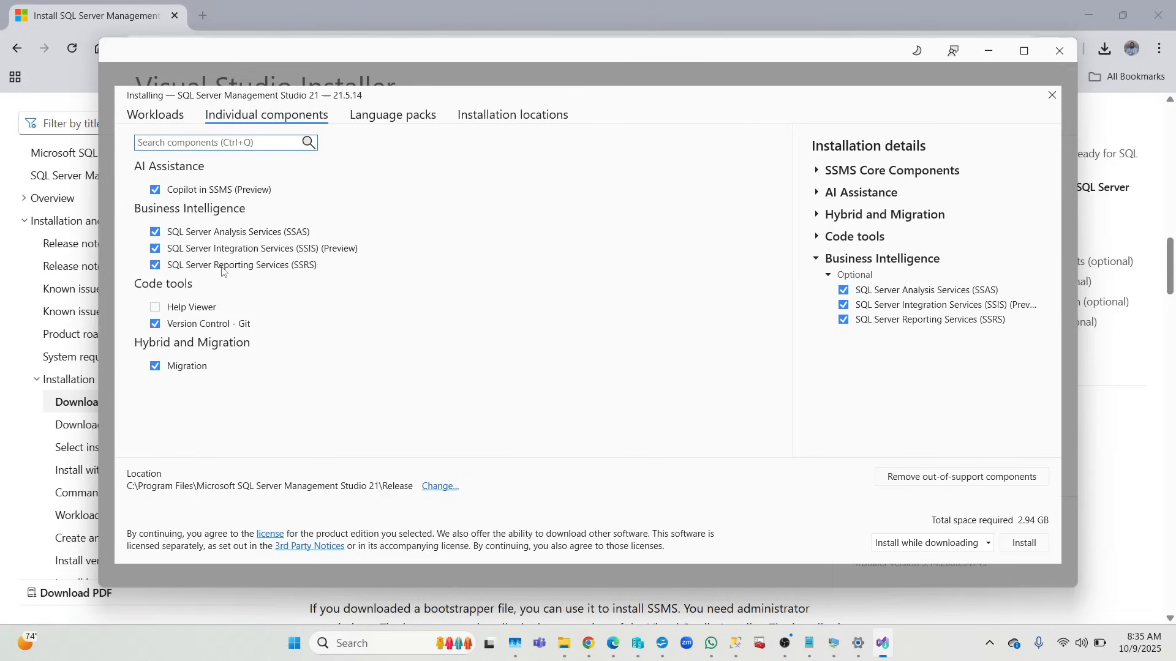
mouse_move(188, 333)
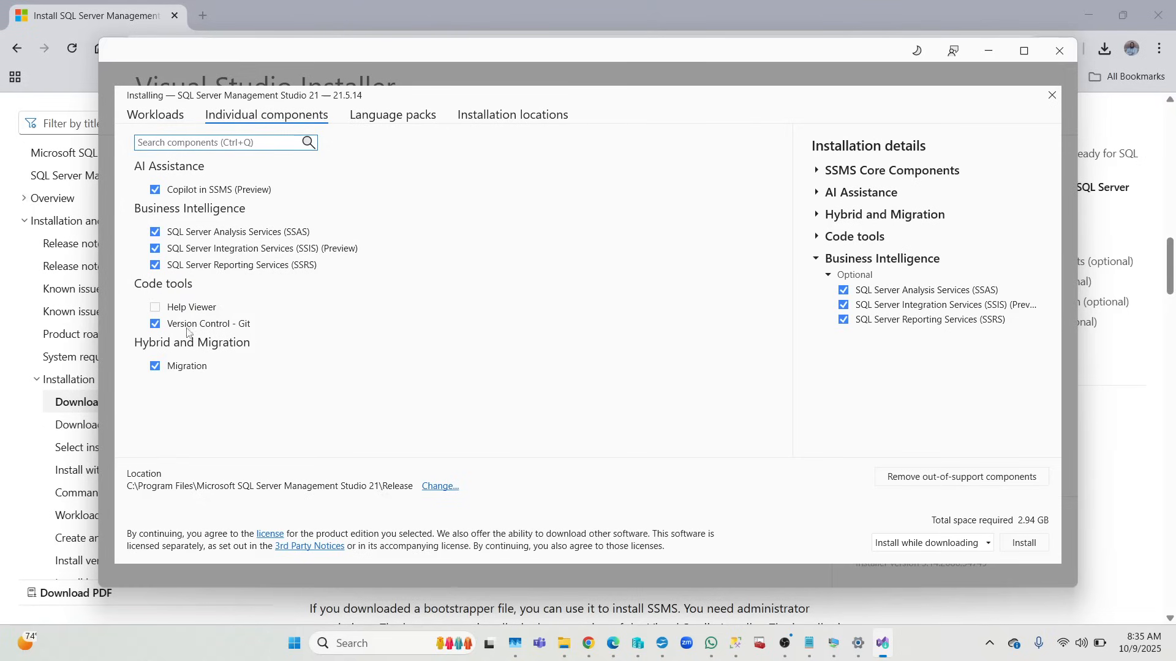
mouse_move(269, 270)
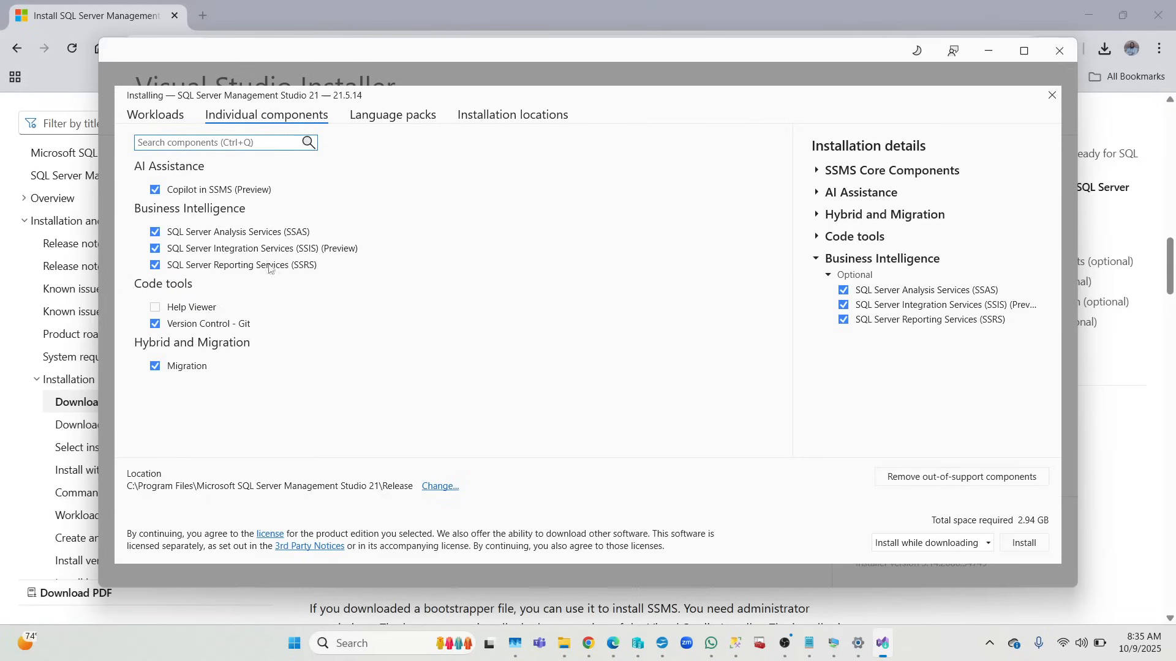
click(155, 116)
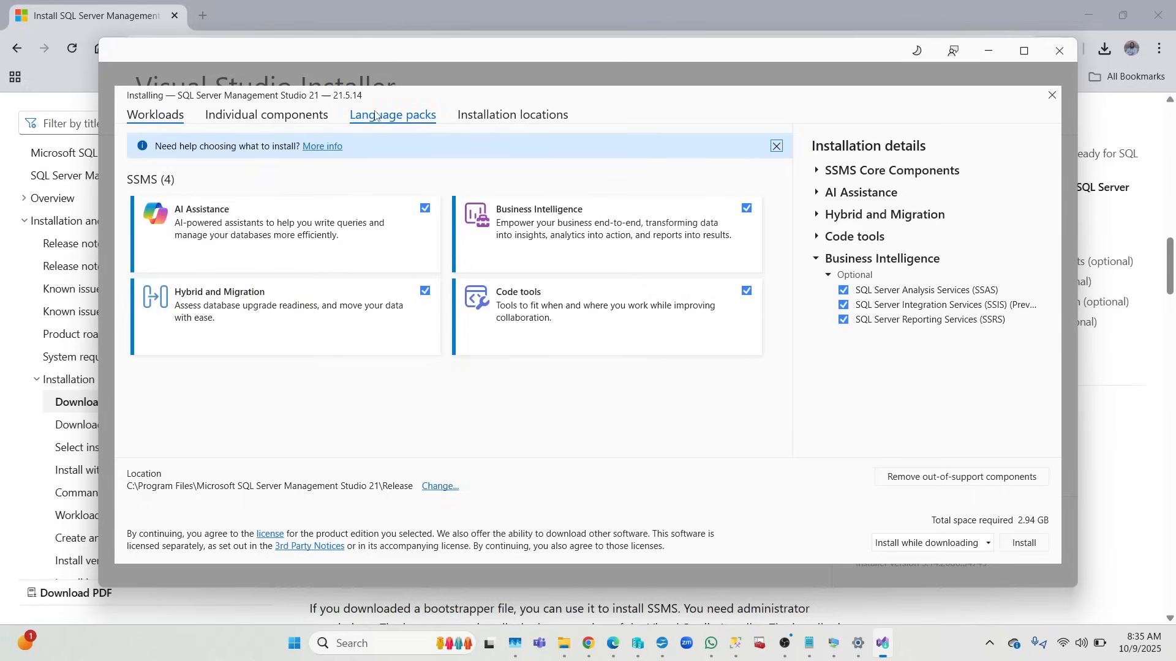
click(392, 115)
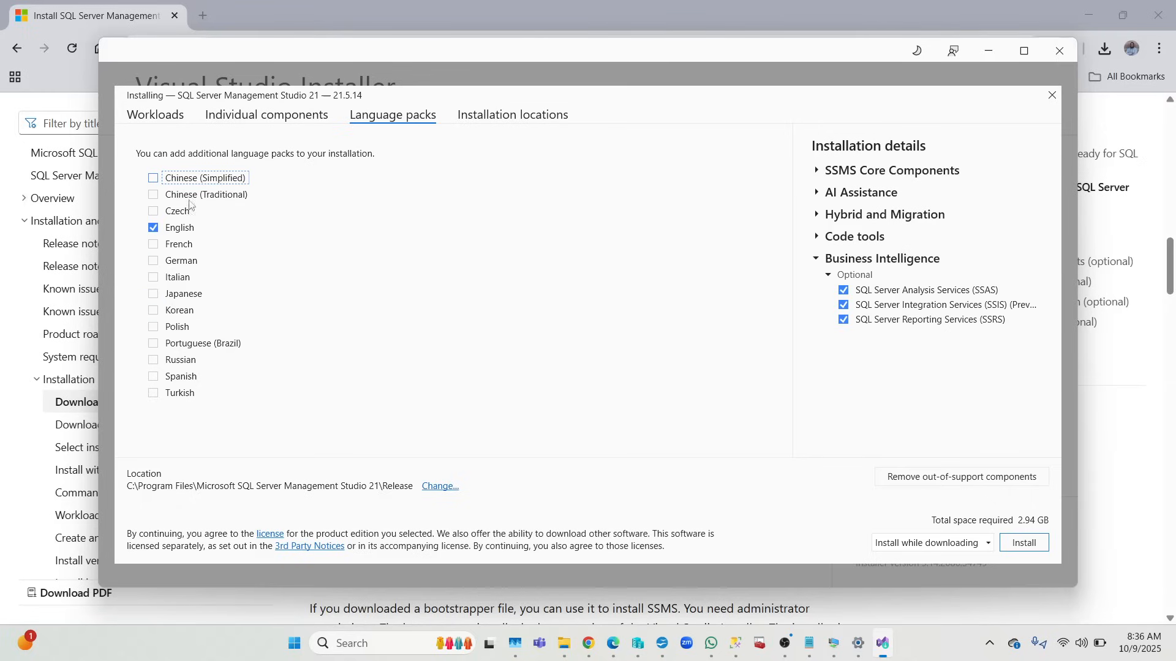
mouse_move(262, 169)
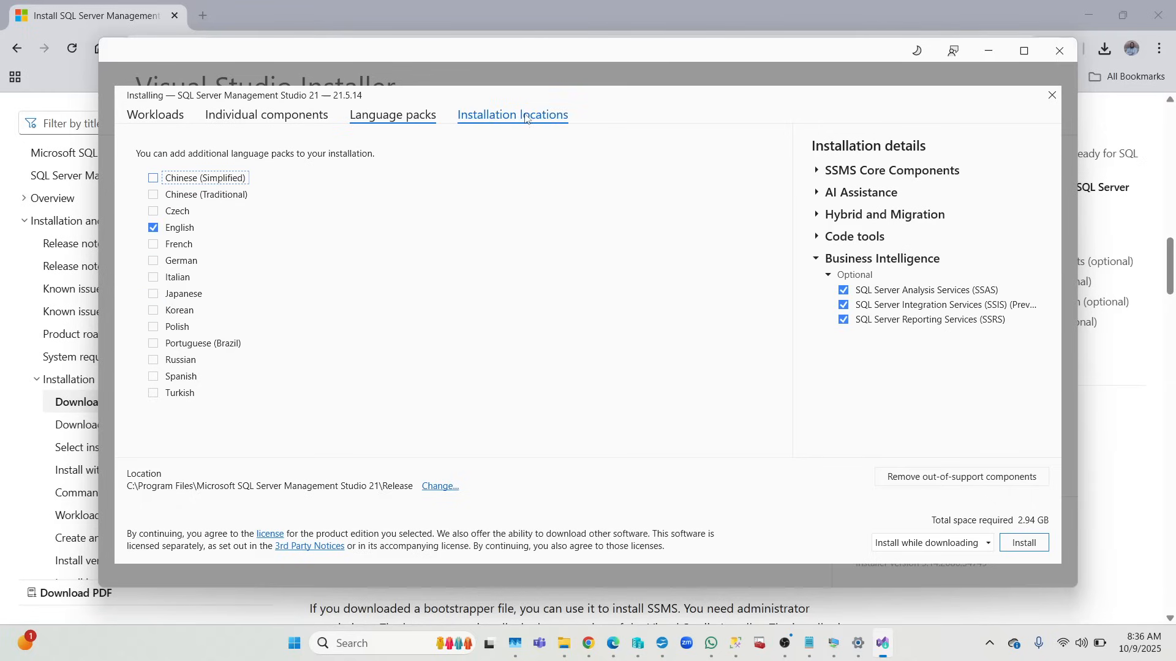
Set the product installation location to C:\SSMS21 on Local Disk (C:)
click(512, 116)
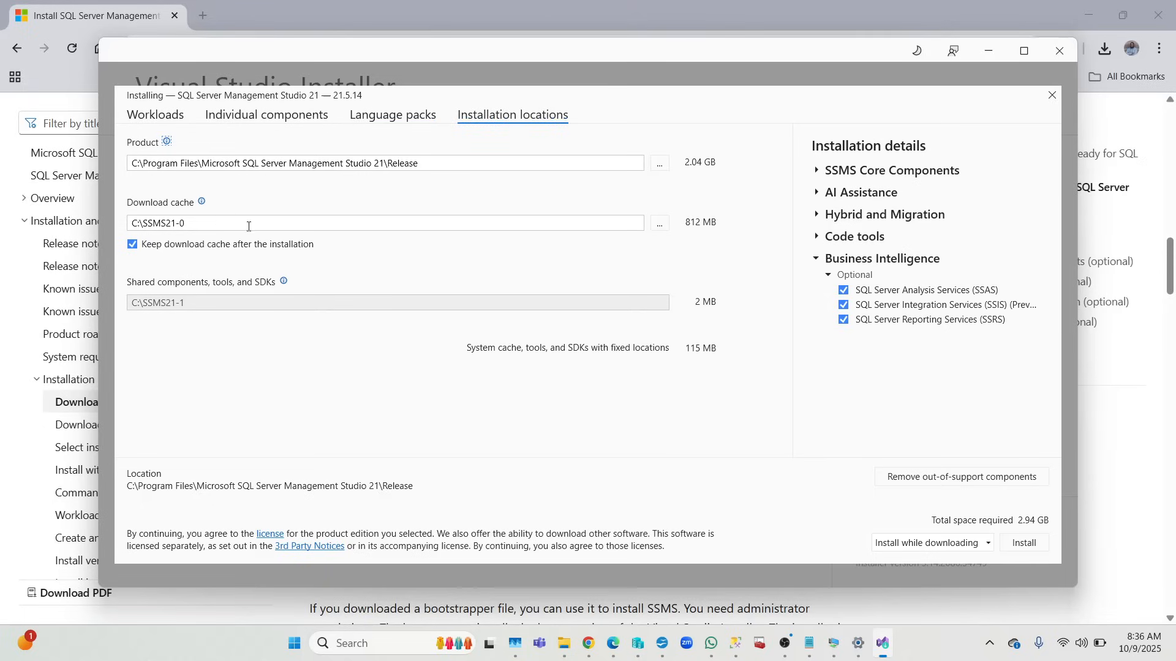
mouse_move(265, 184)
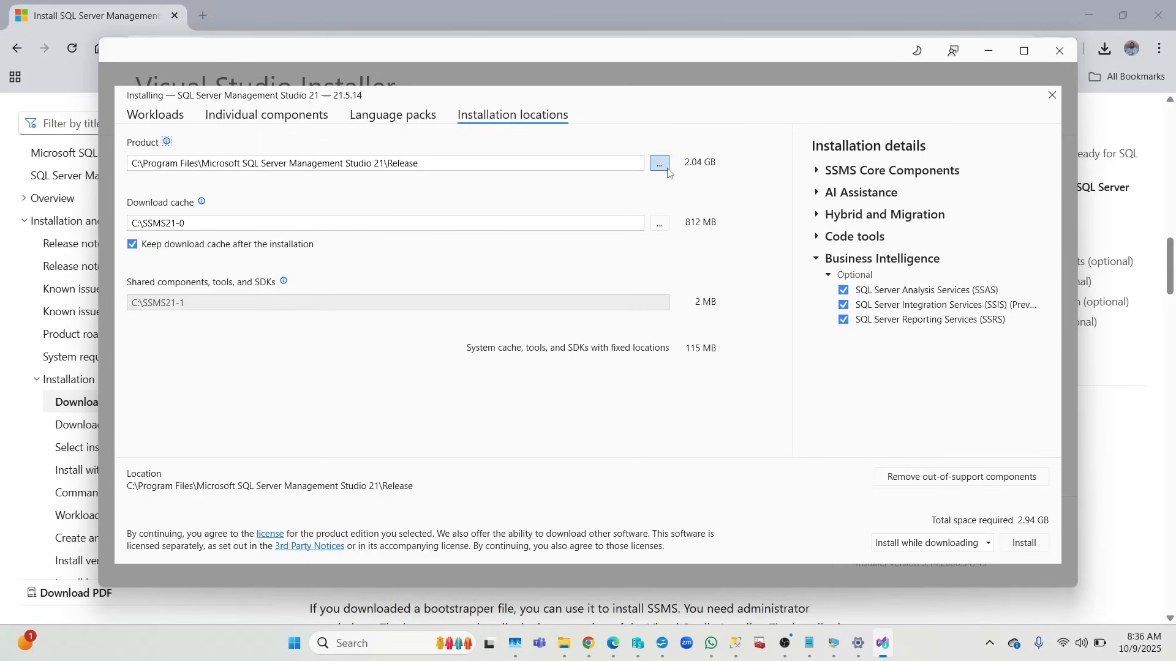
mouse_move(659, 162)
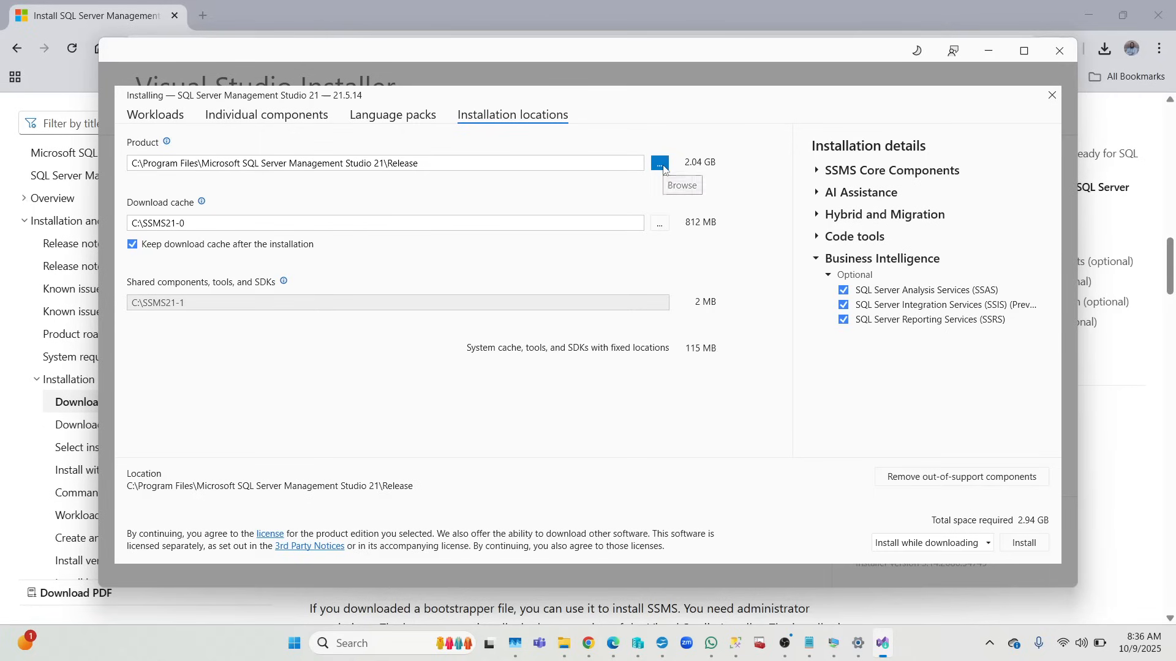
click(659, 162)
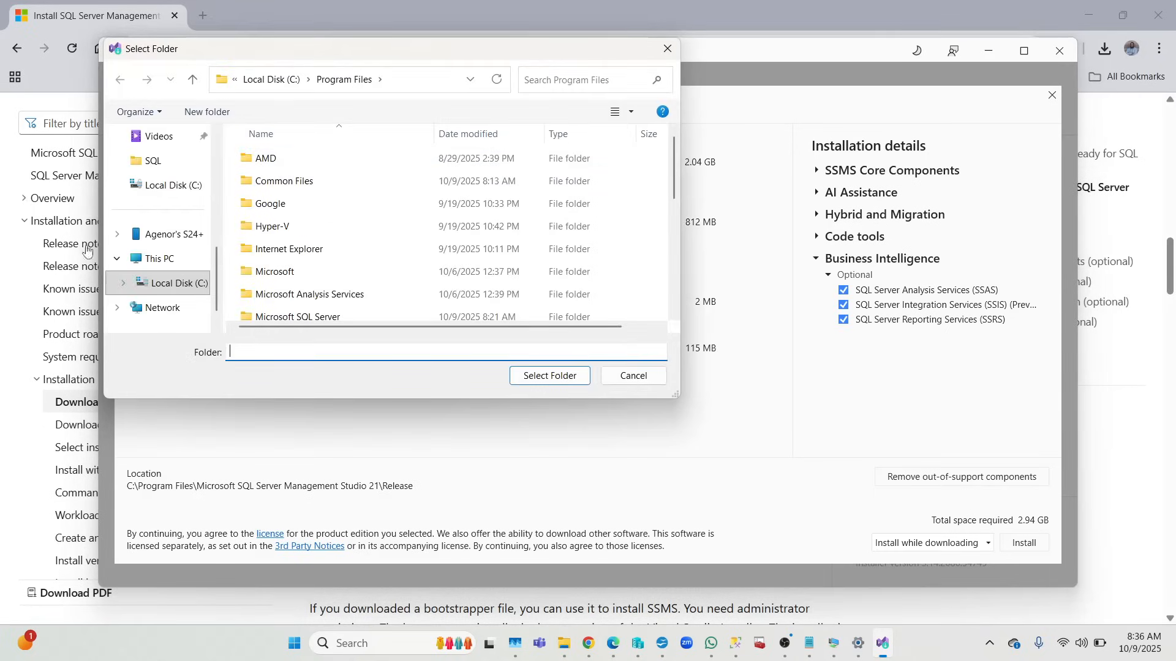
click(158, 258)
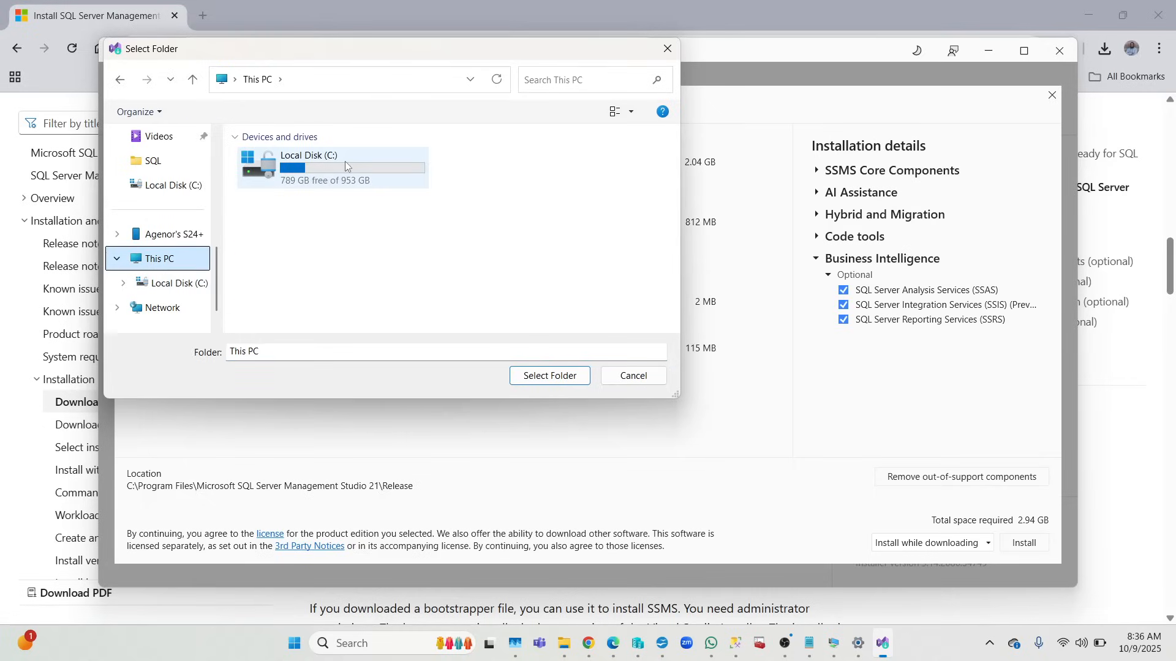
double_click(332, 165)
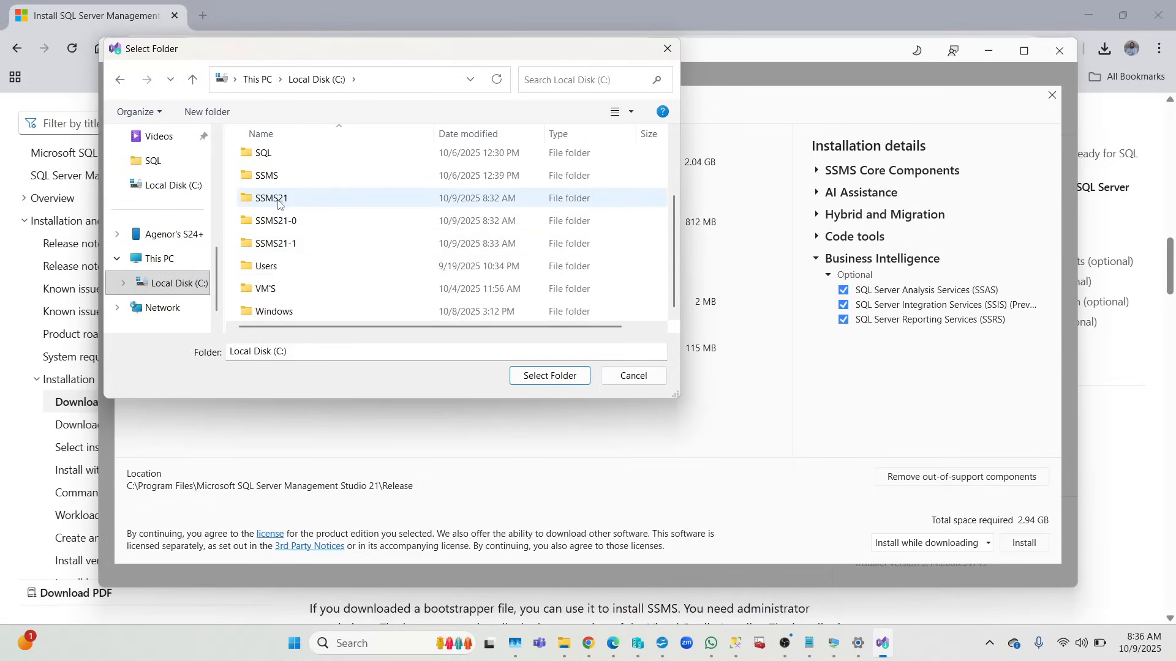
click(272, 197)
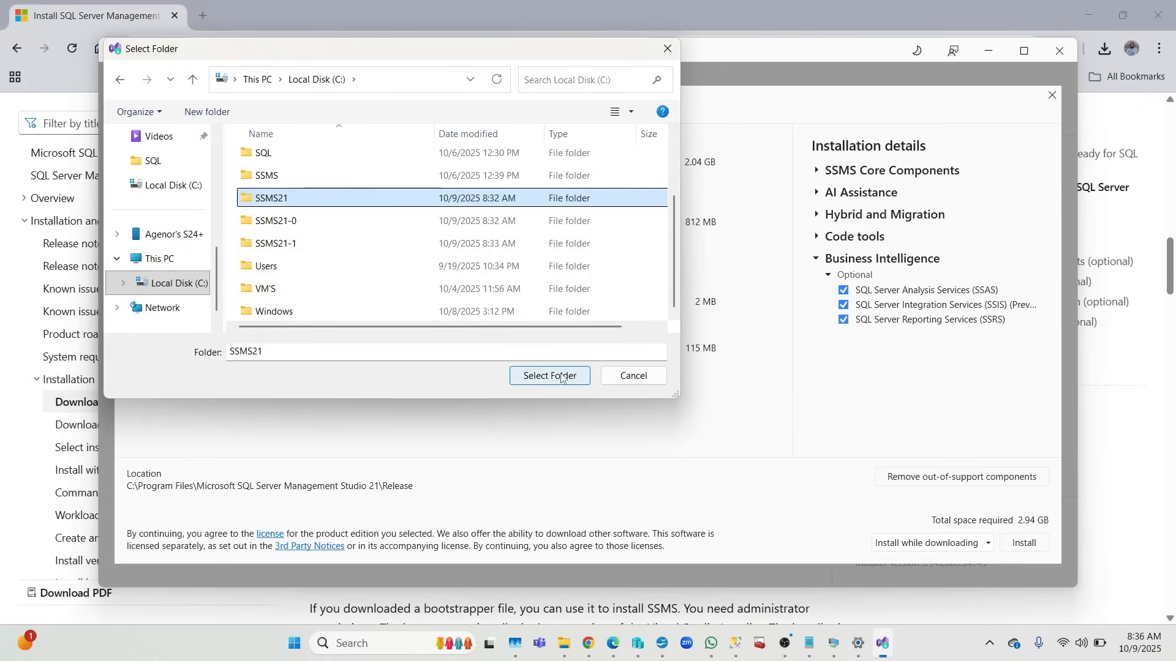
click(548, 376)
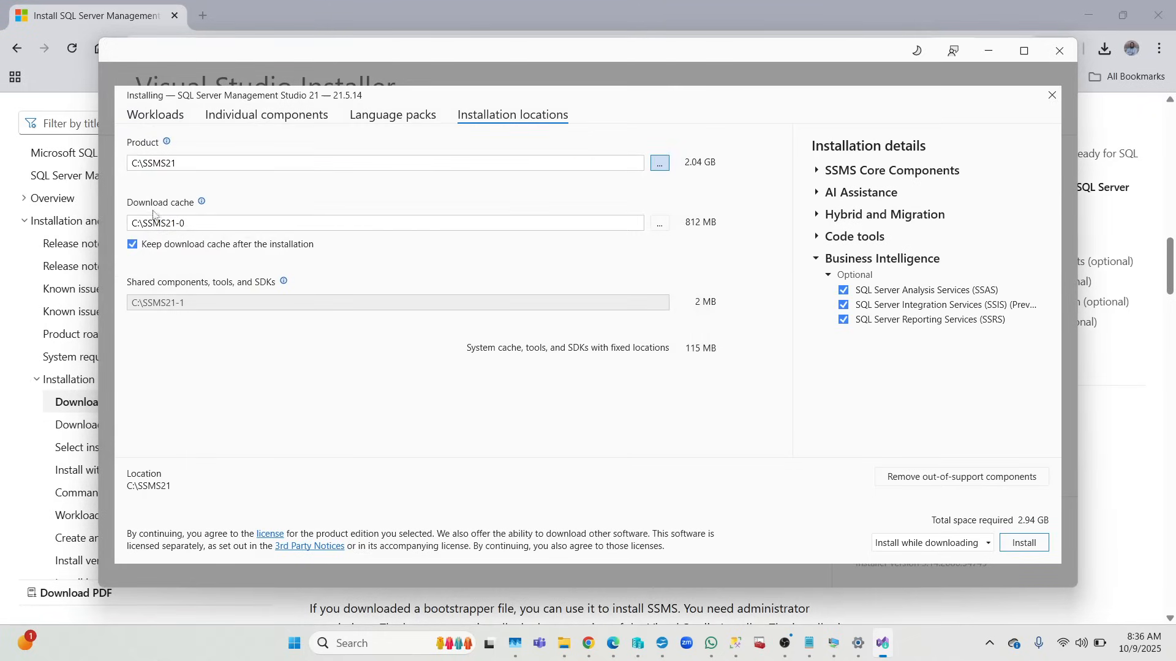
Browse Local Disk (C:) for the download cache folder, keeping it at C:\SSMS21-0
click(659, 223)
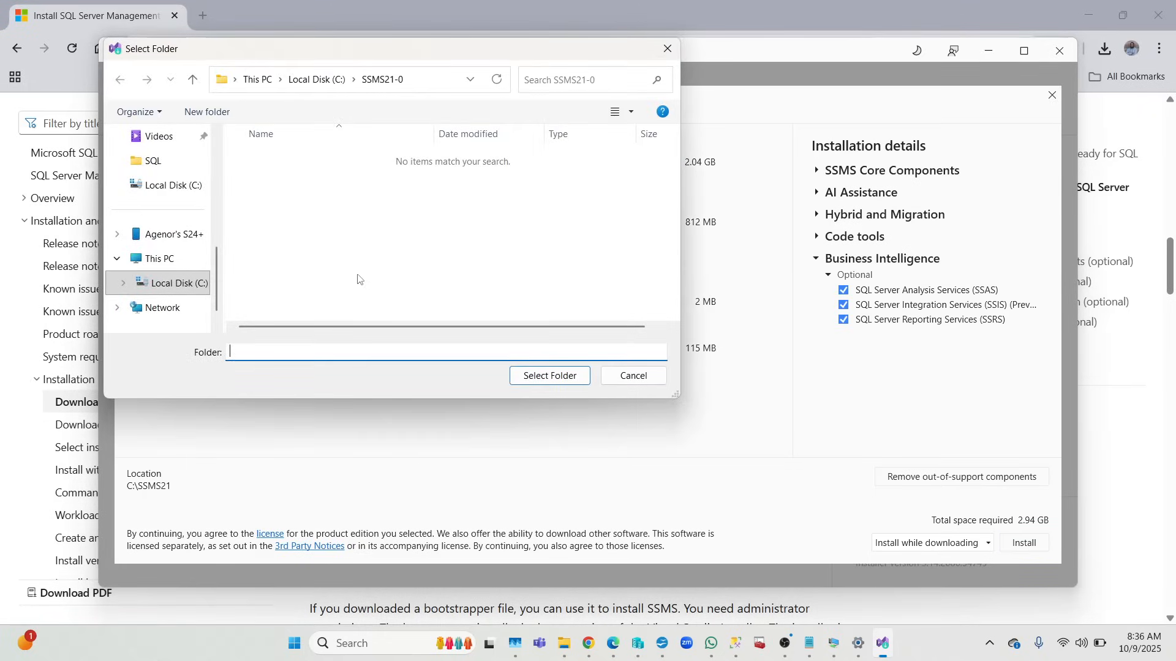
click(172, 283)
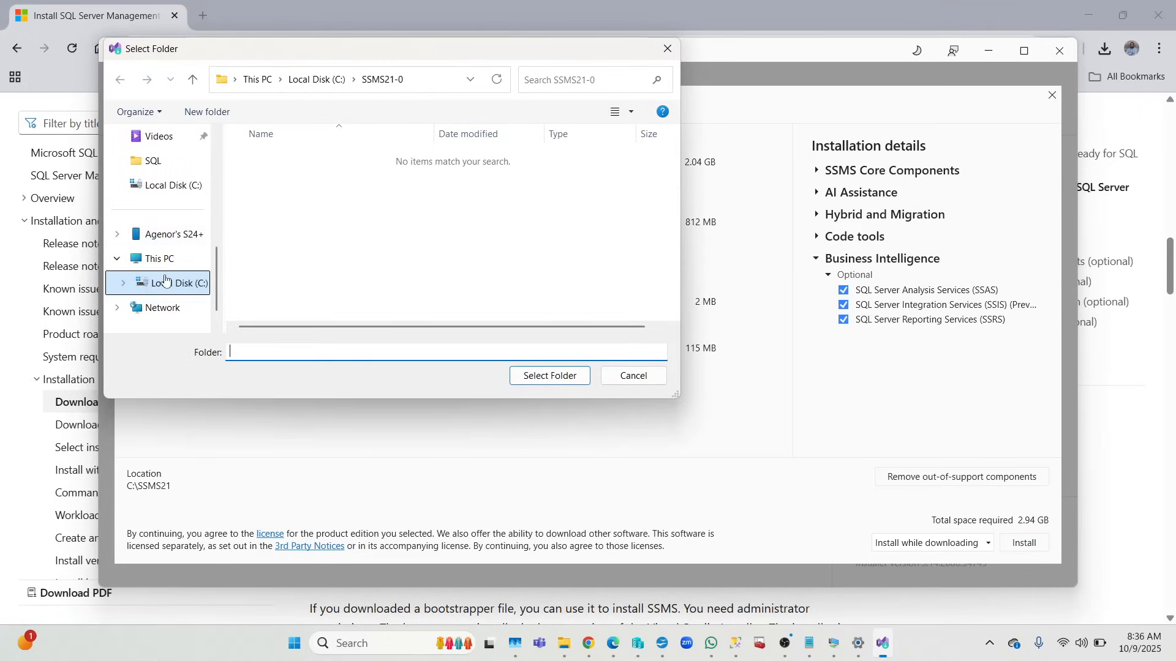
click(160, 258)
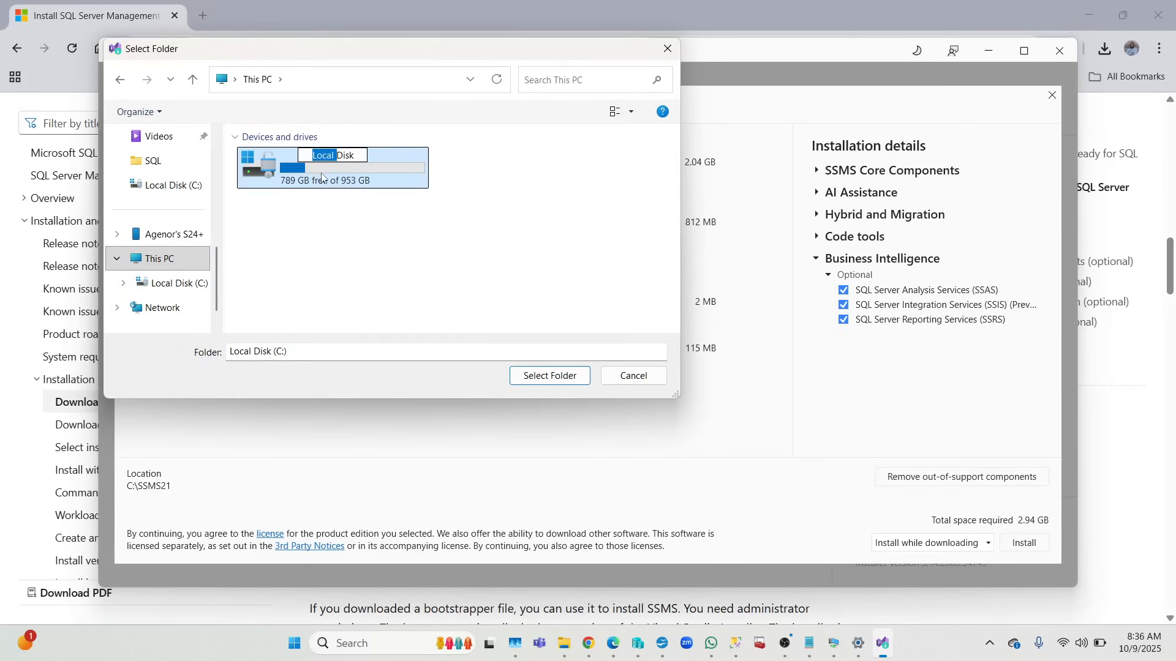
double_click(326, 167)
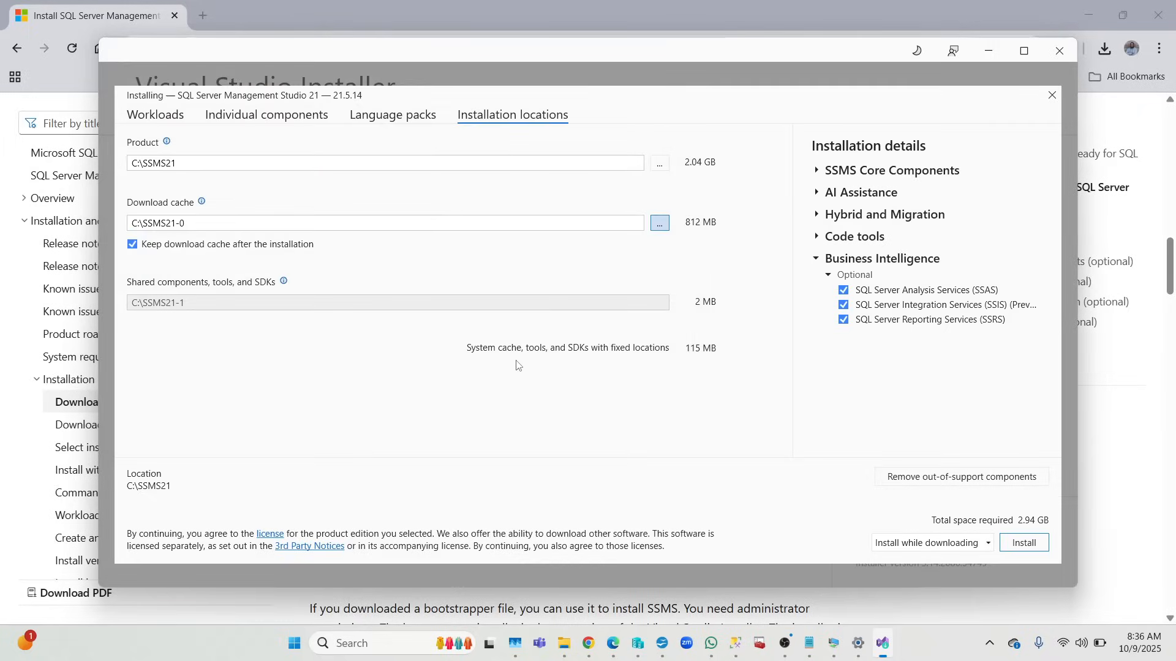
mouse_move(762, 327)
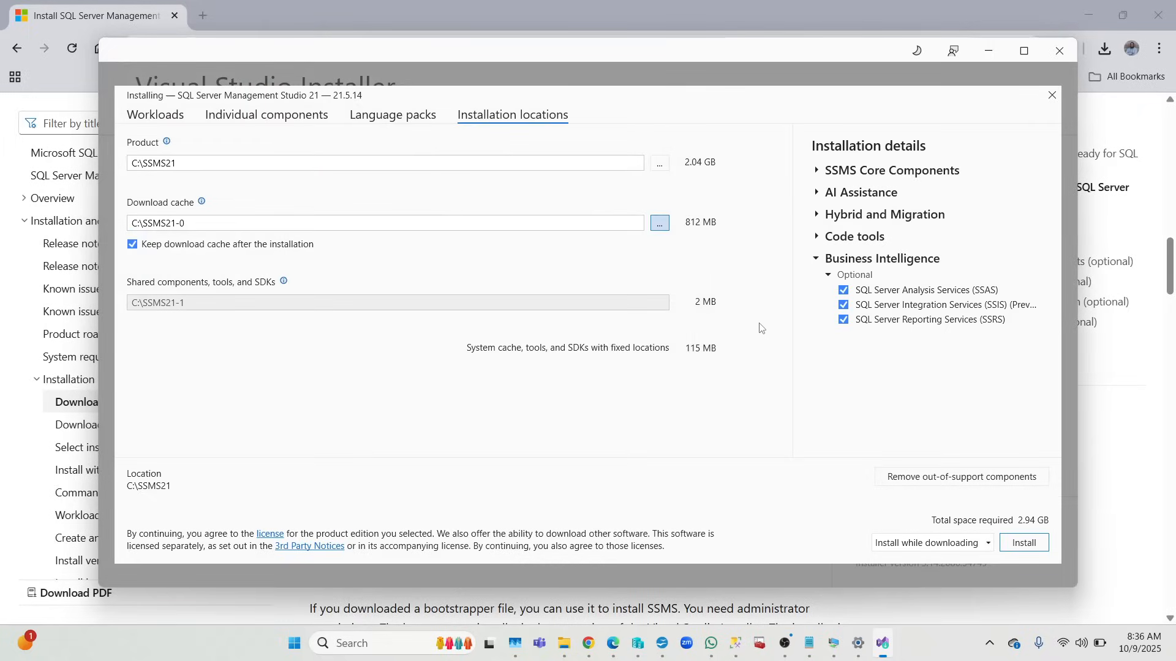
mouse_move(193, 298)
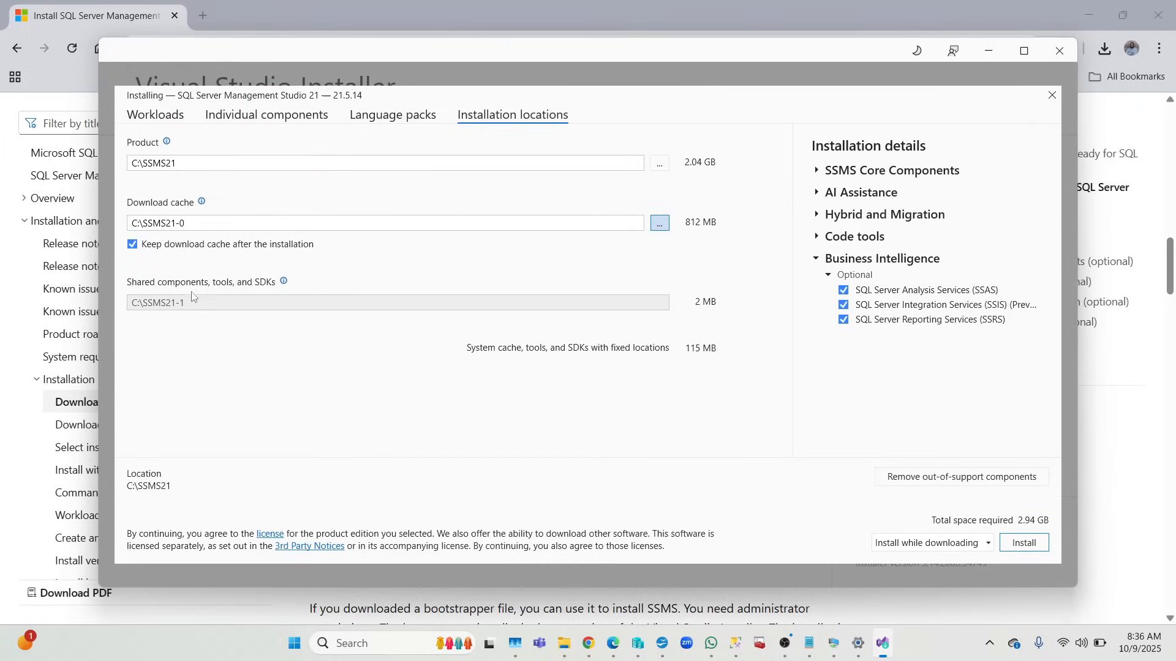
mouse_move(203, 308)
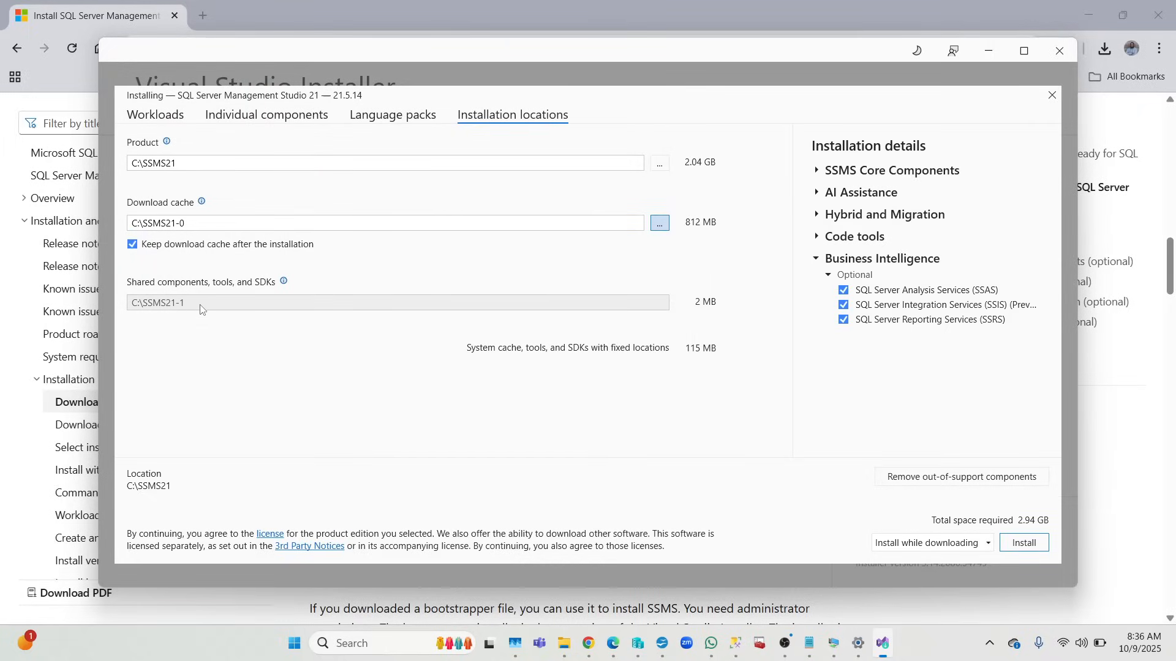
mouse_move(484, 360)
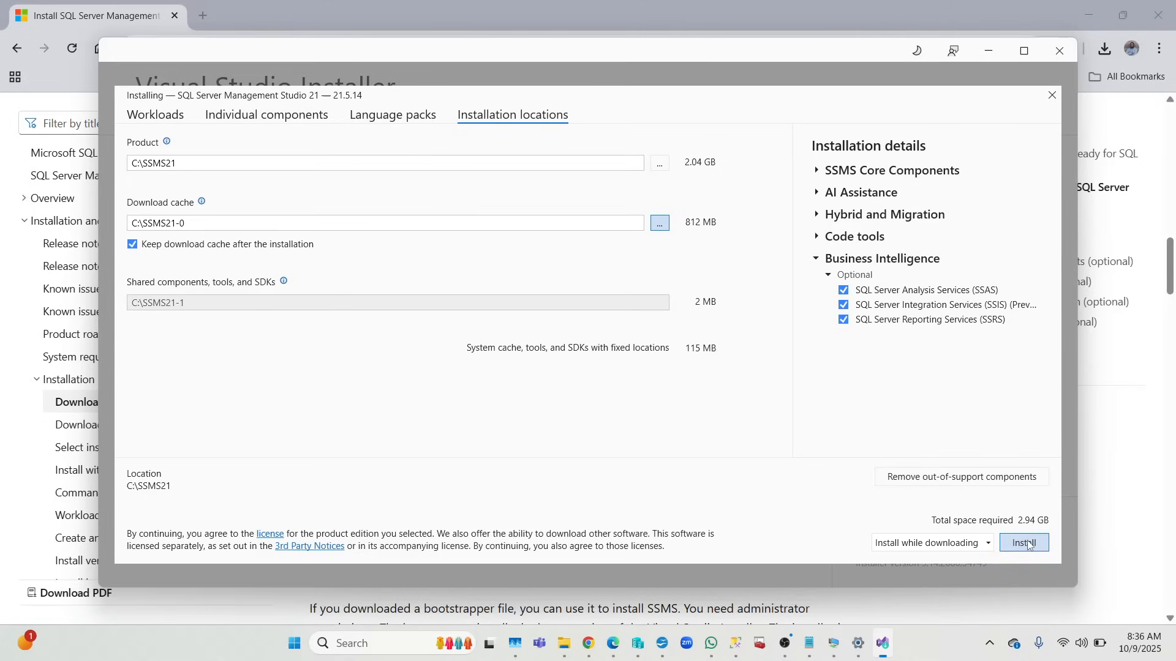
Install SQL Server Management Studio 21 and let the download and installation run to completion
click(1024, 542)
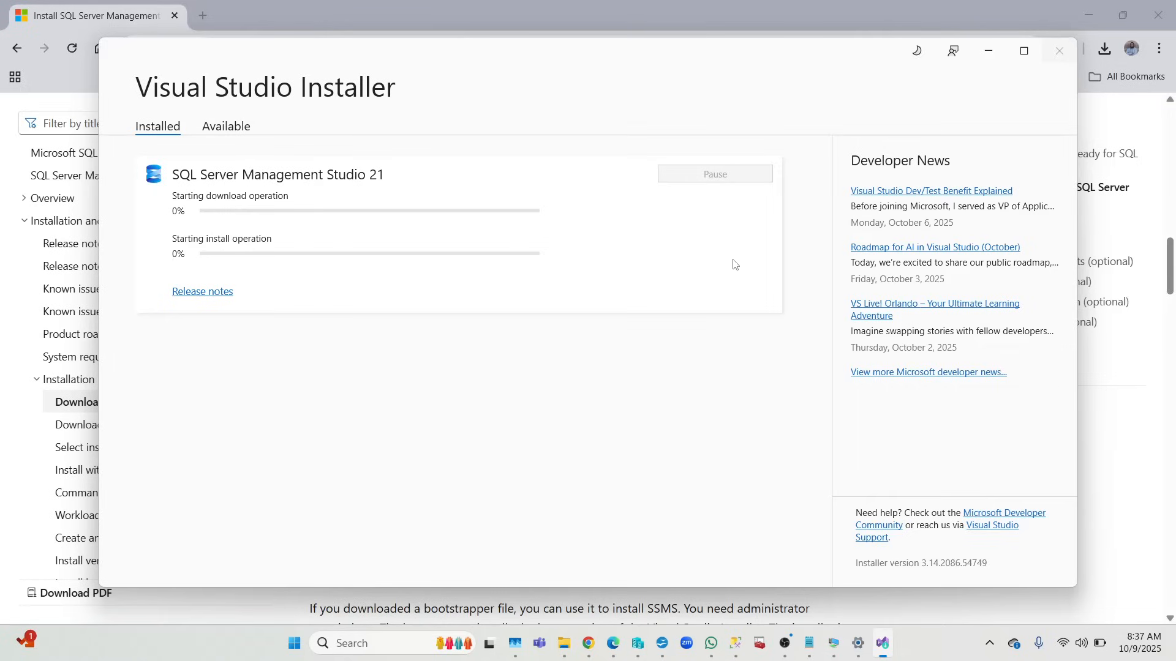
mouse_move(717, 308)
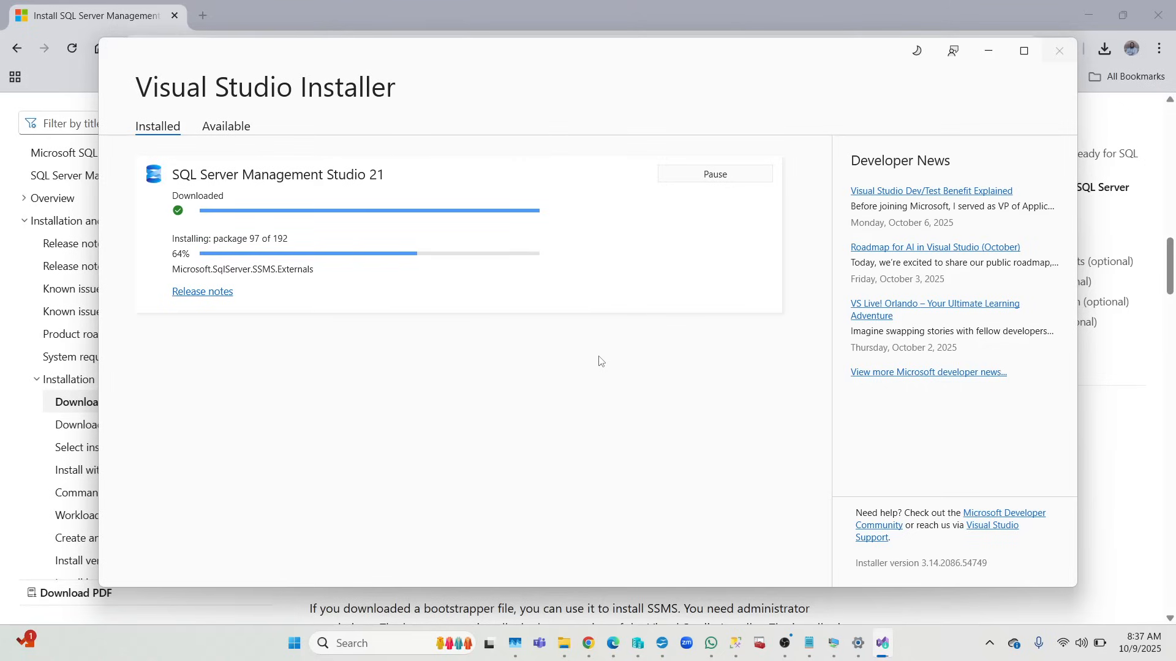
mouse_move(566, 340)
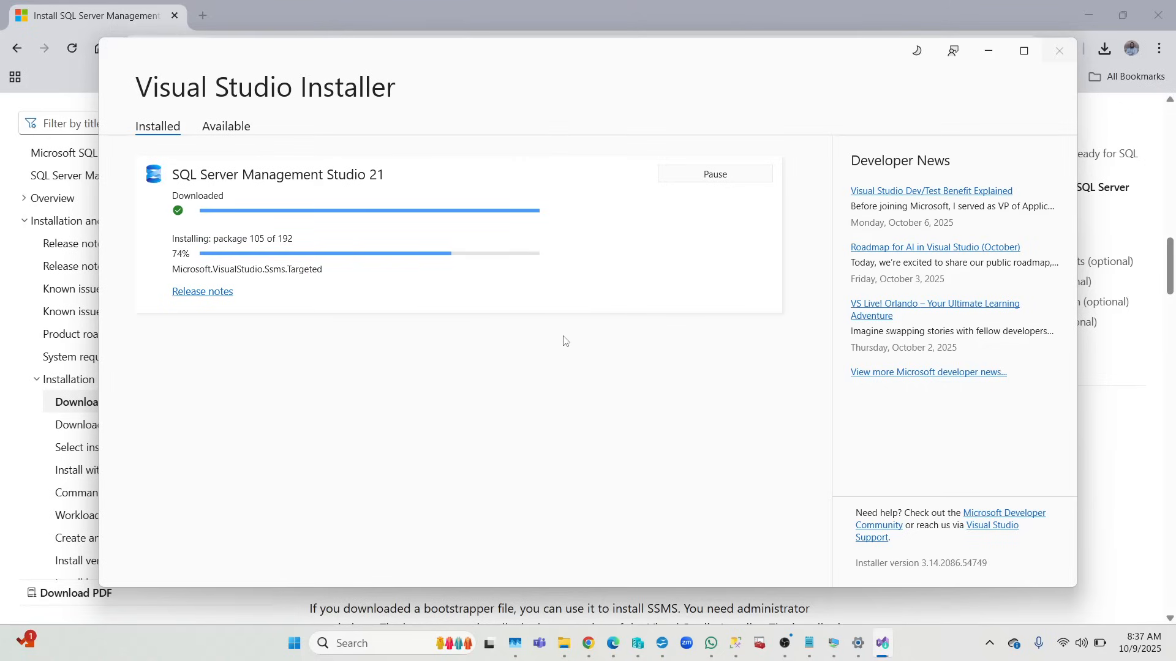
mouse_move(557, 330)
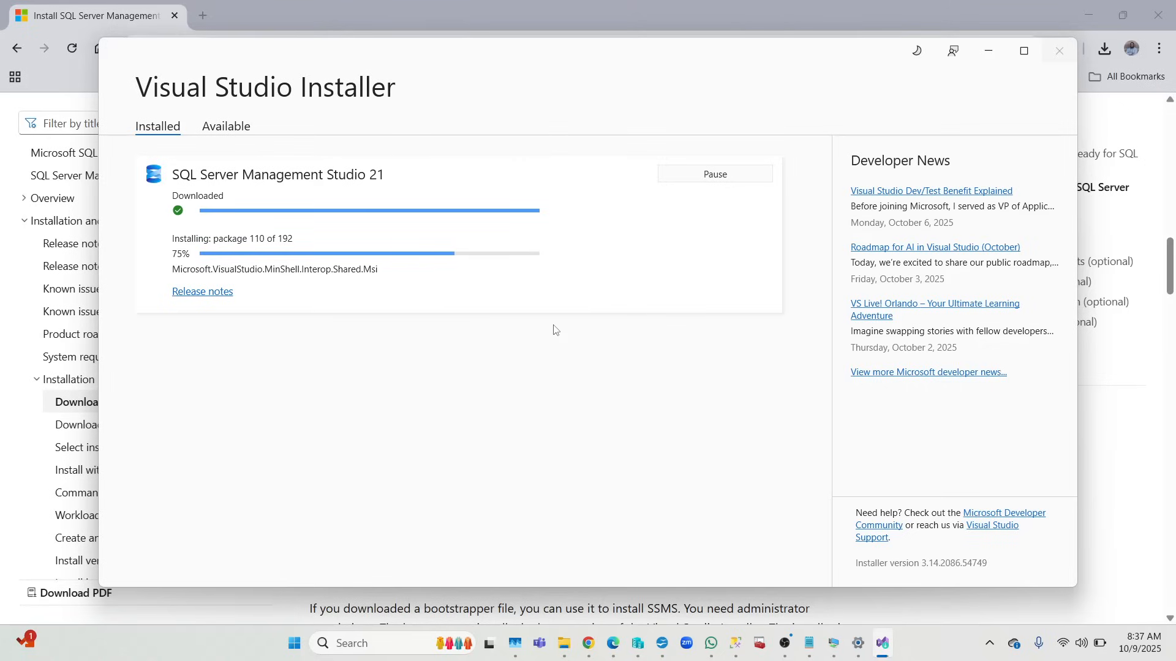
mouse_move(570, 326)
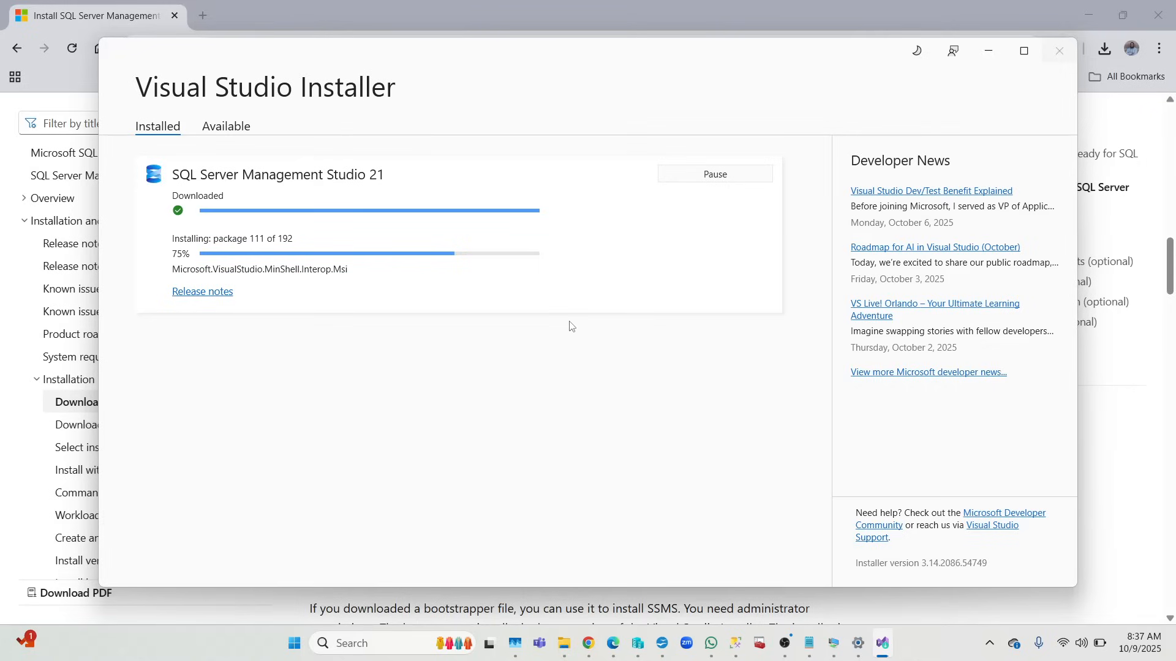
mouse_move(448, 294)
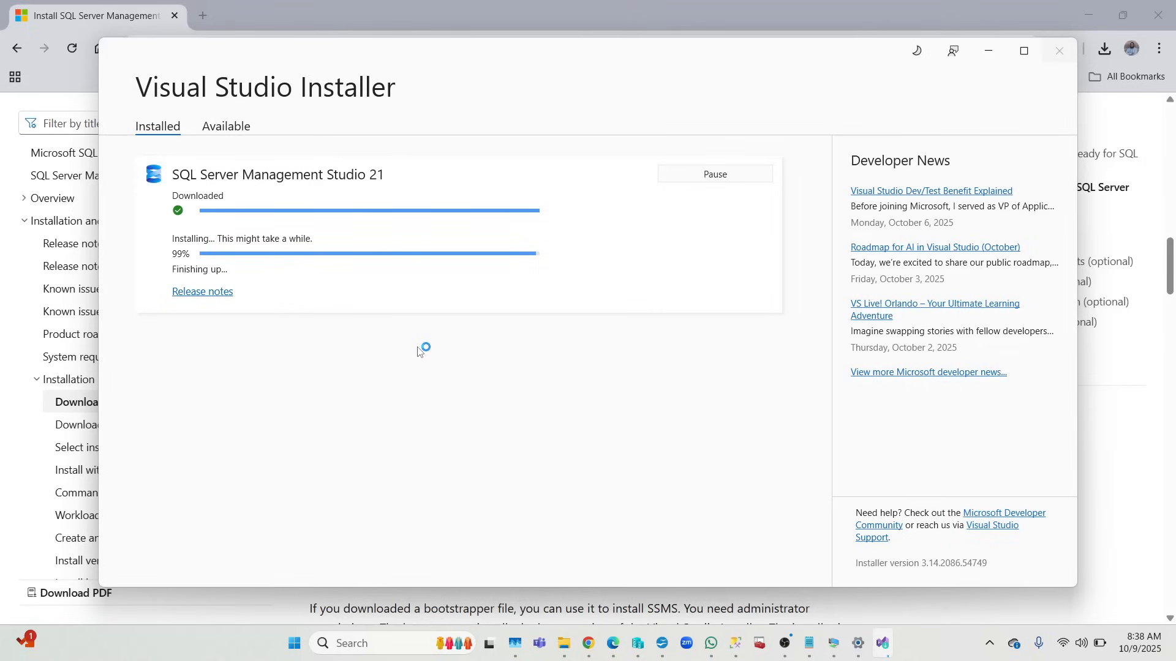
mouse_move(218, 274)
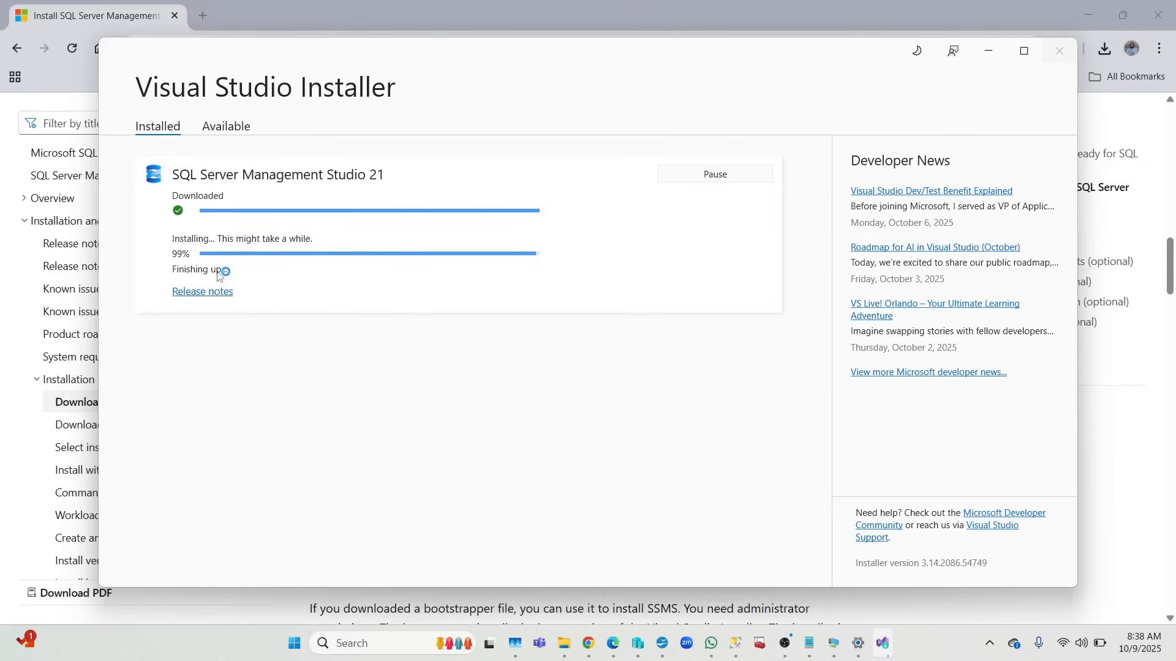
mouse_move(313, 299)
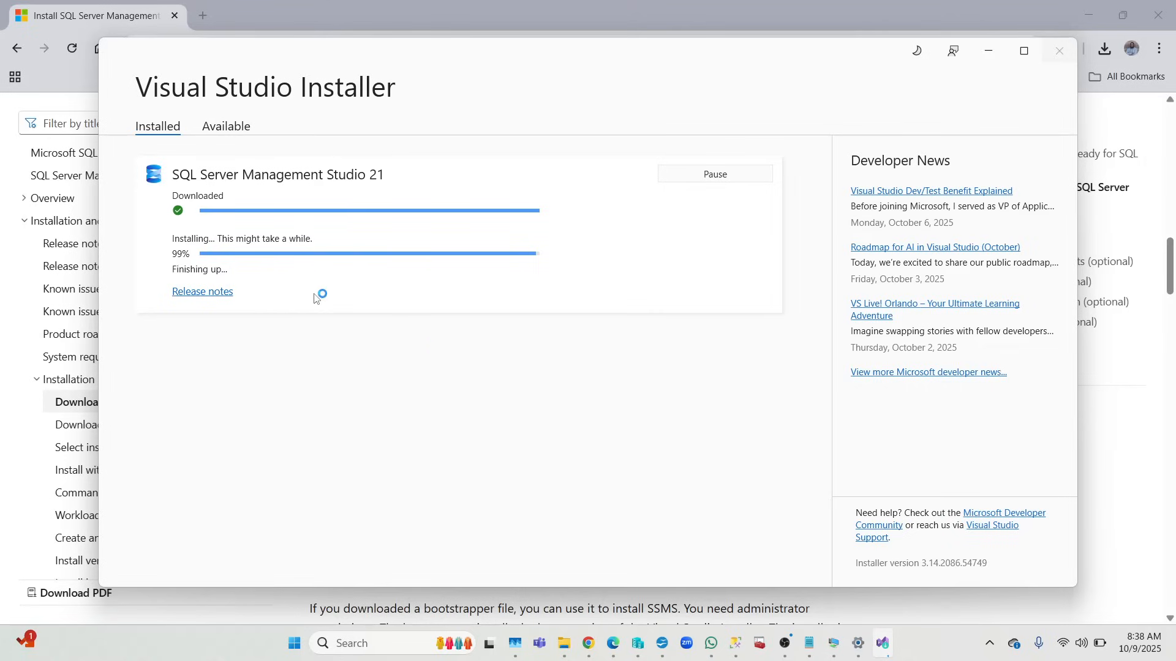
mouse_move(220, 276)
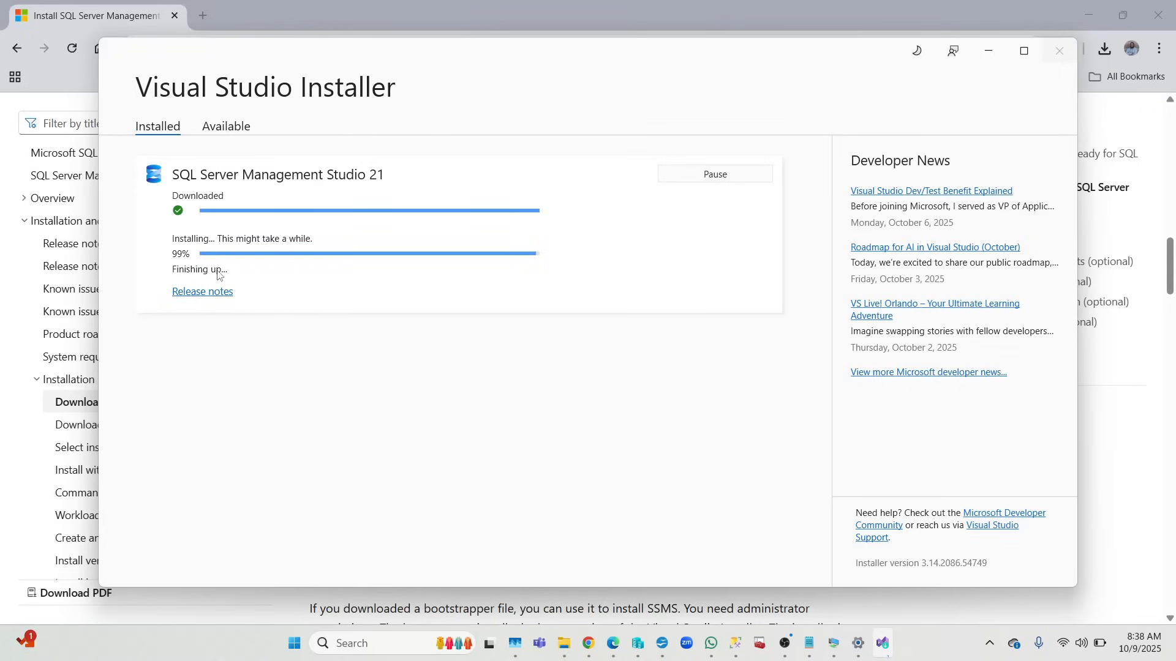
mouse_move(473, 332)
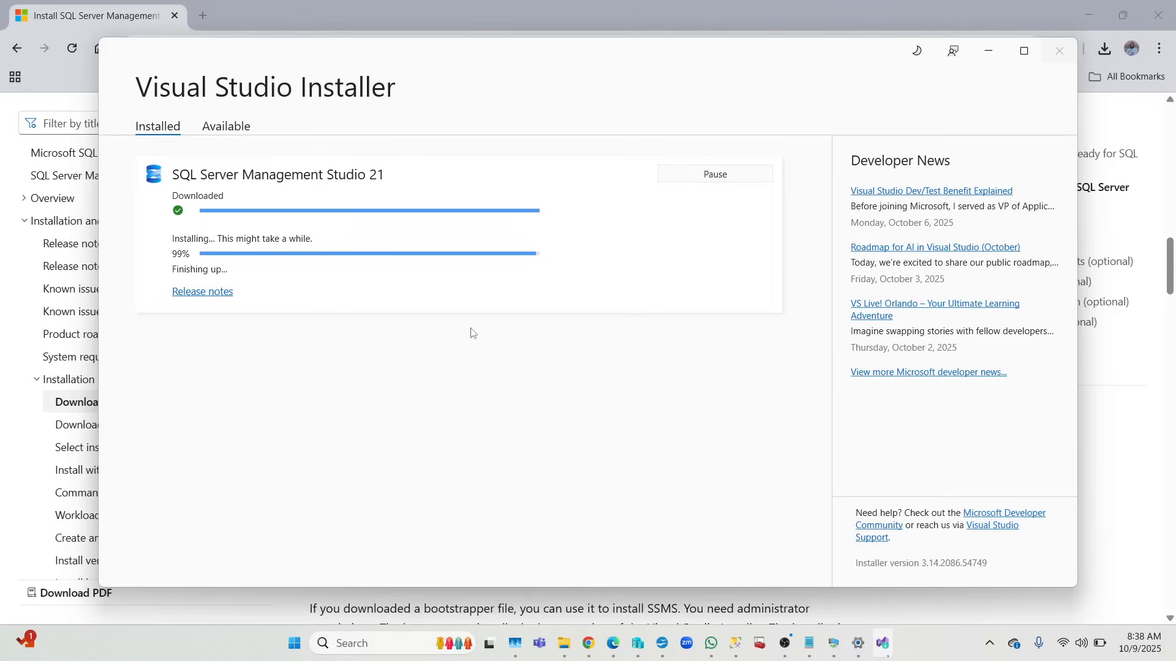
mouse_move(507, 284)
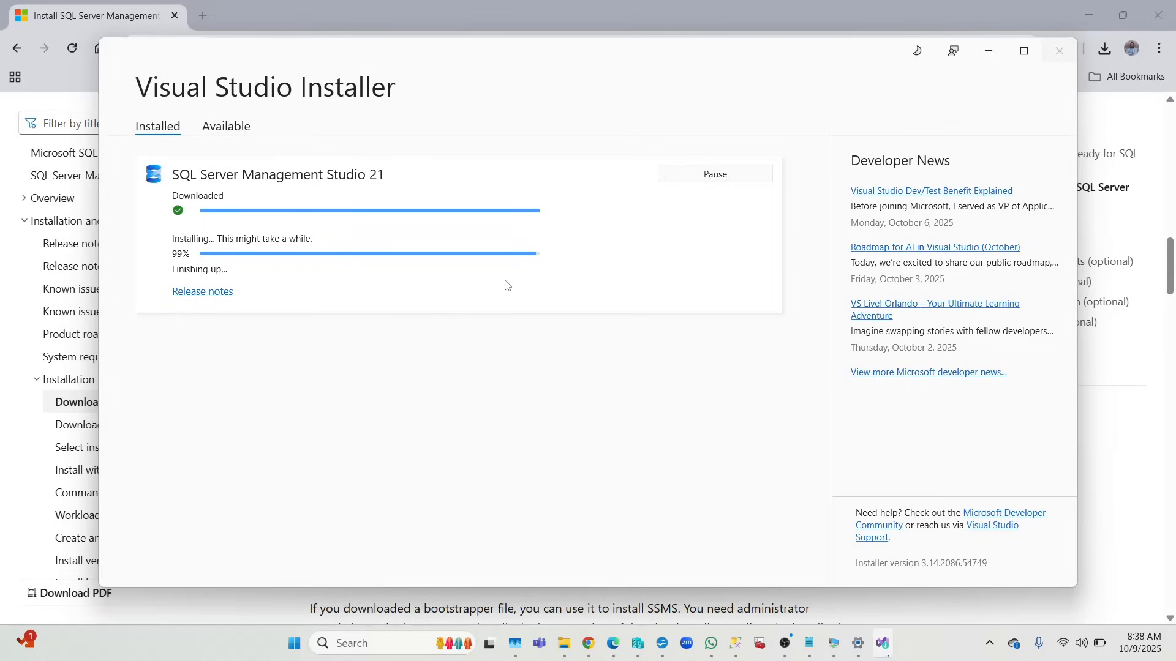
mouse_move(514, 290)
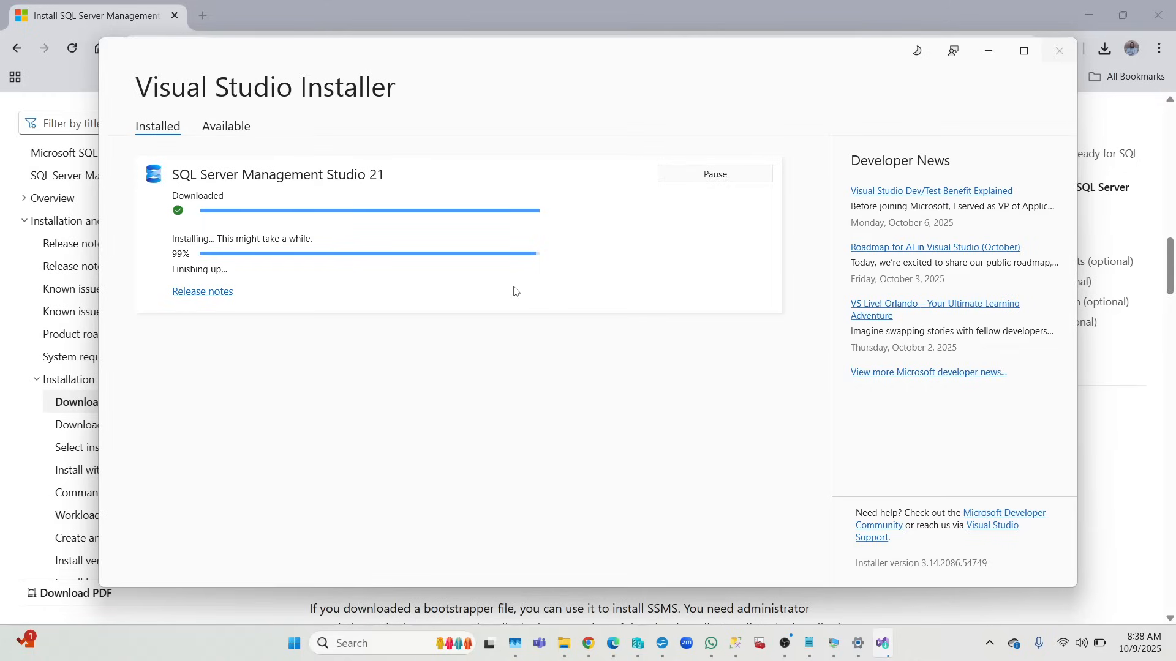
mouse_move(307, 322)
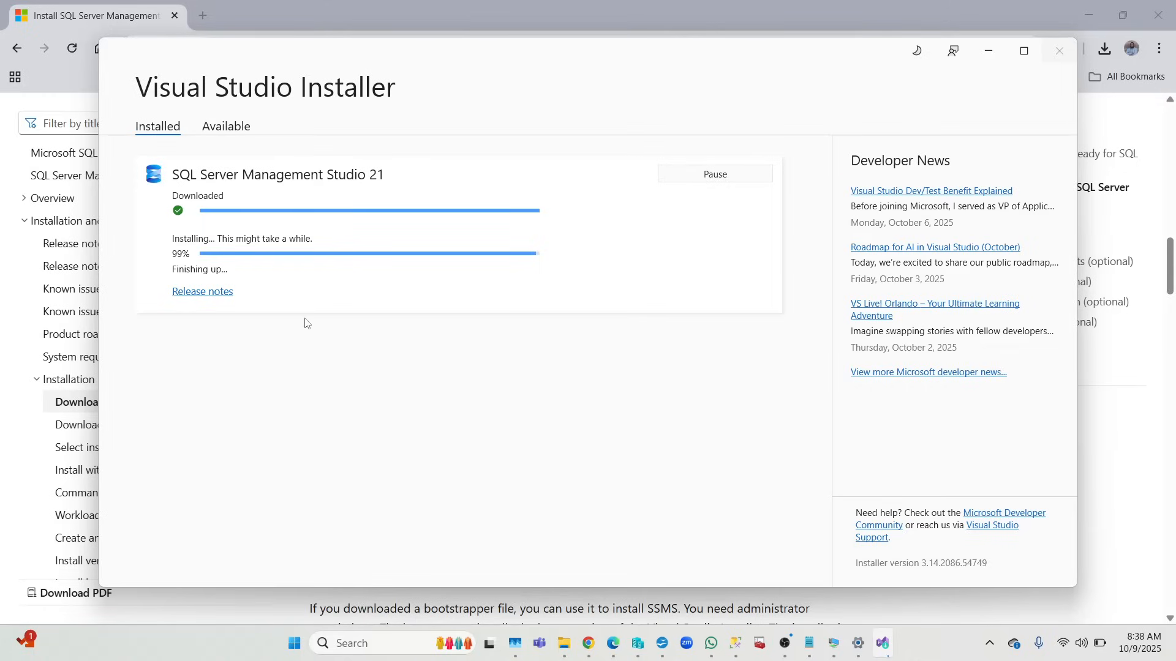
mouse_move(224, 178)
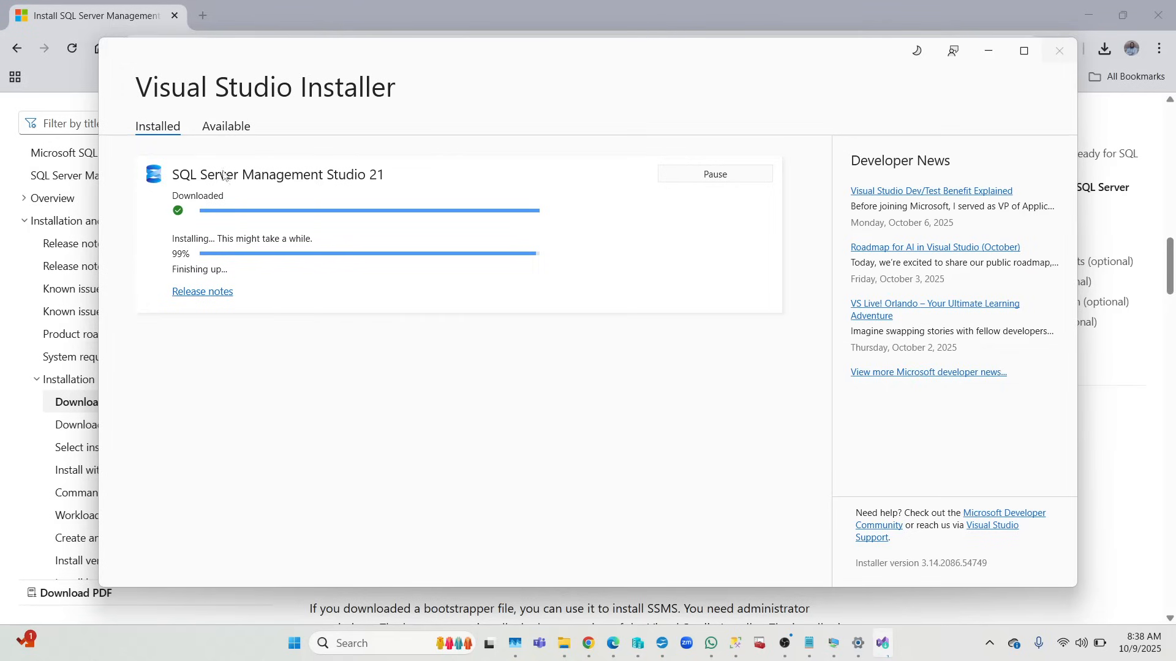
click(225, 126)
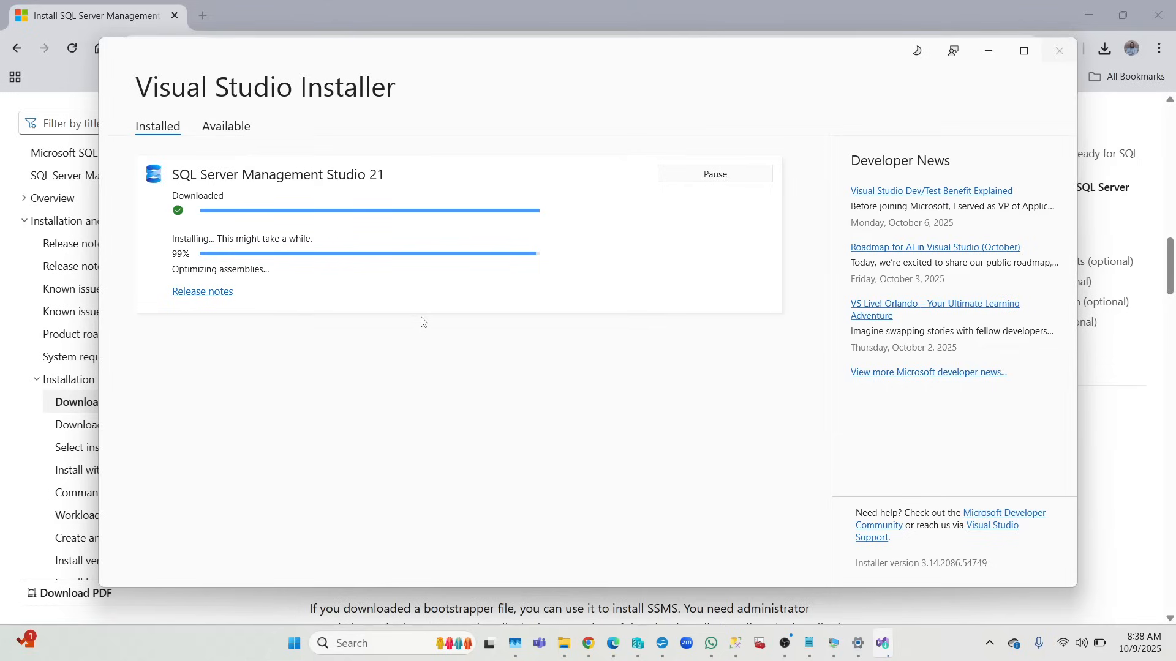
mouse_move(218, 274)
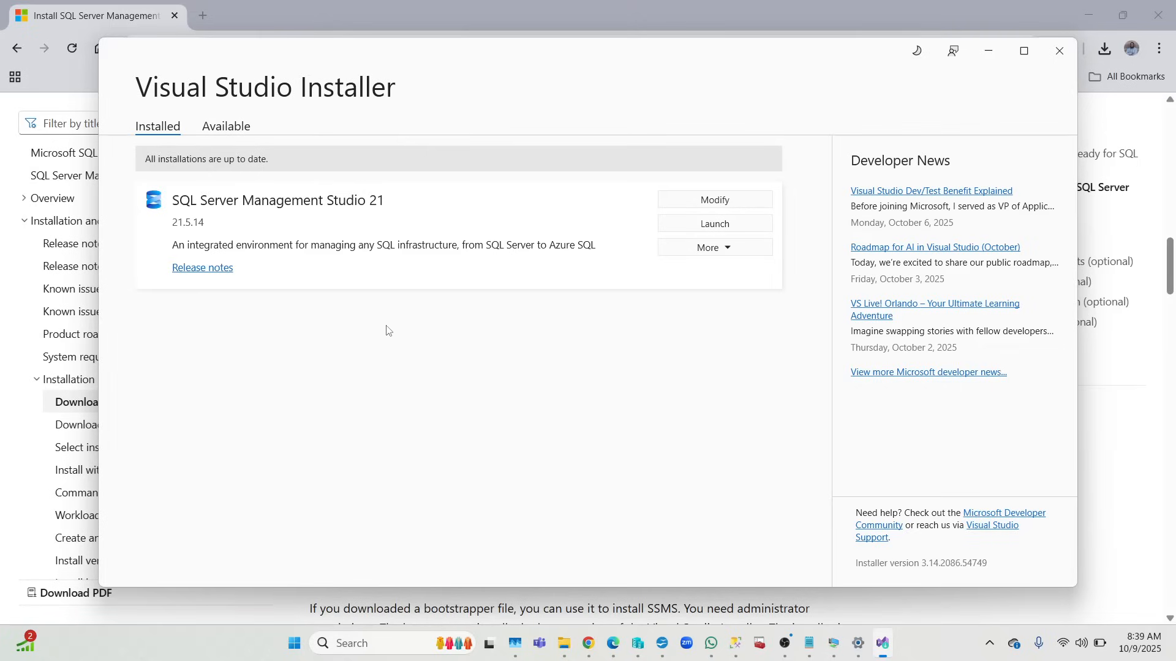
mouse_move(334, 137)
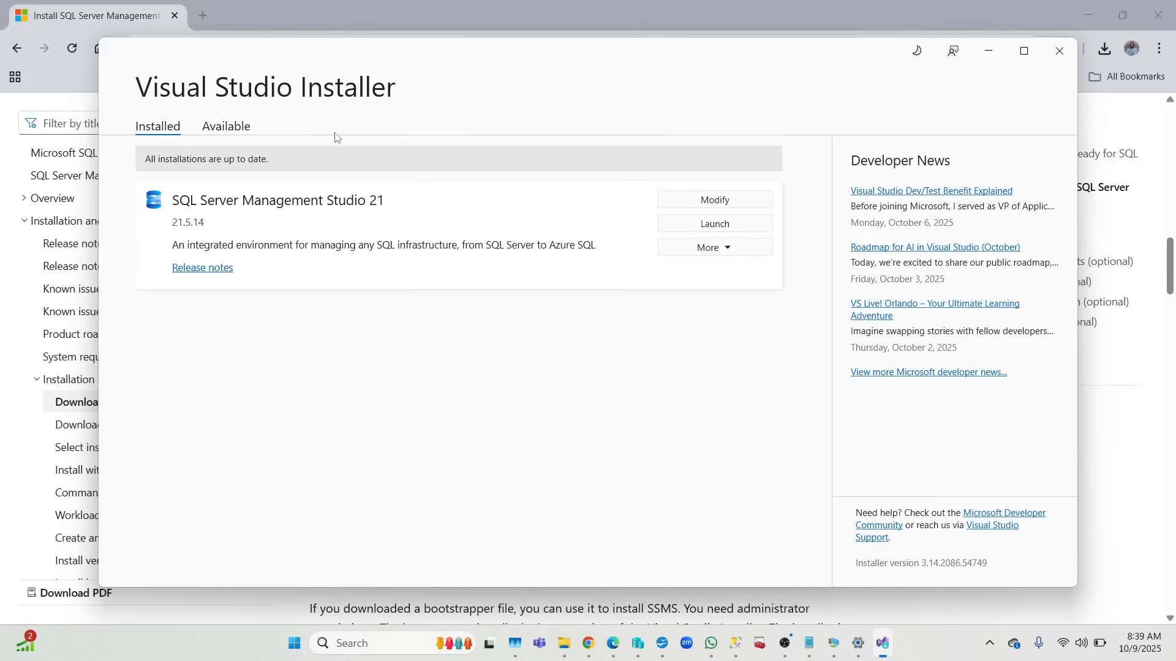
mouse_move(297, 112)
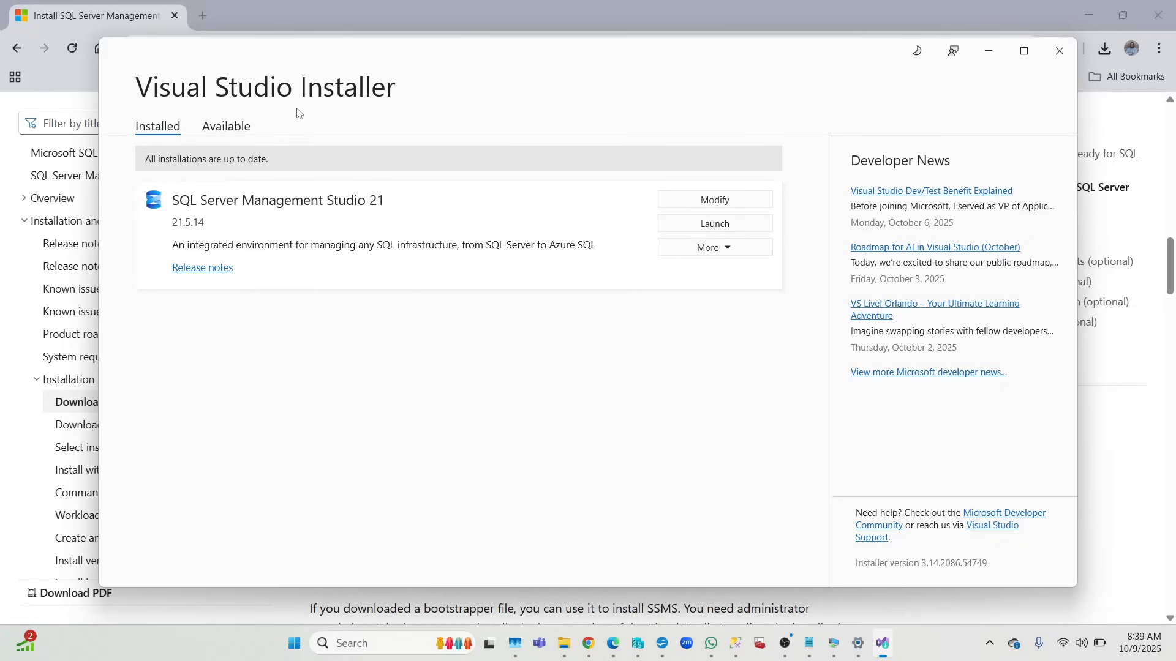
click(225, 127)
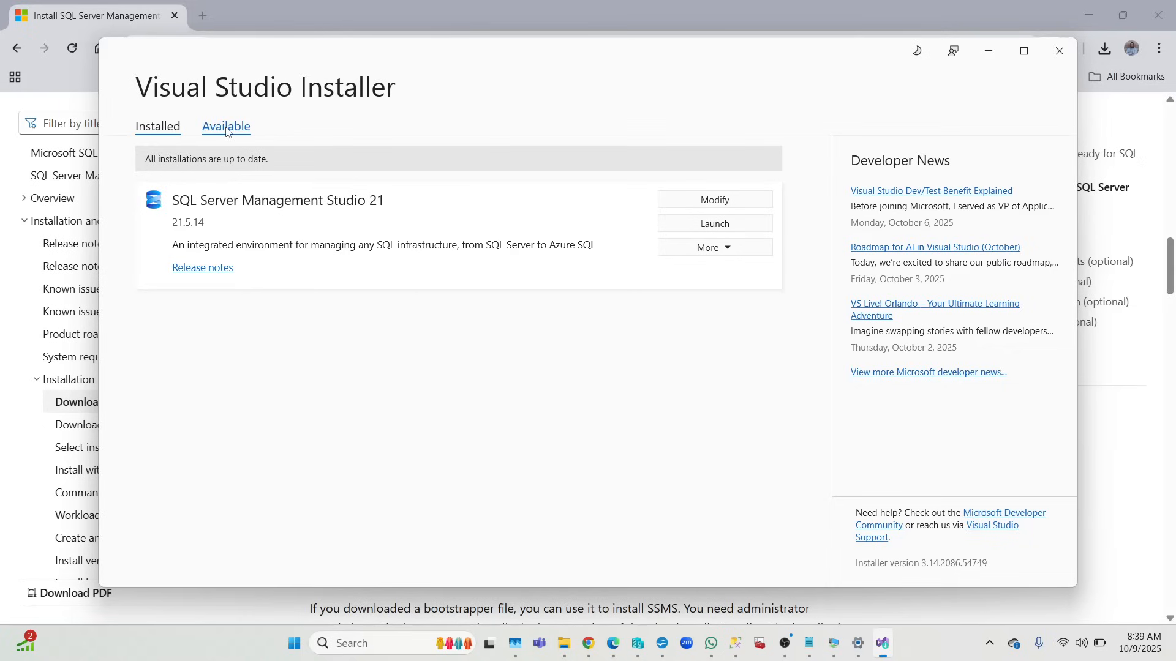
click(225, 126)
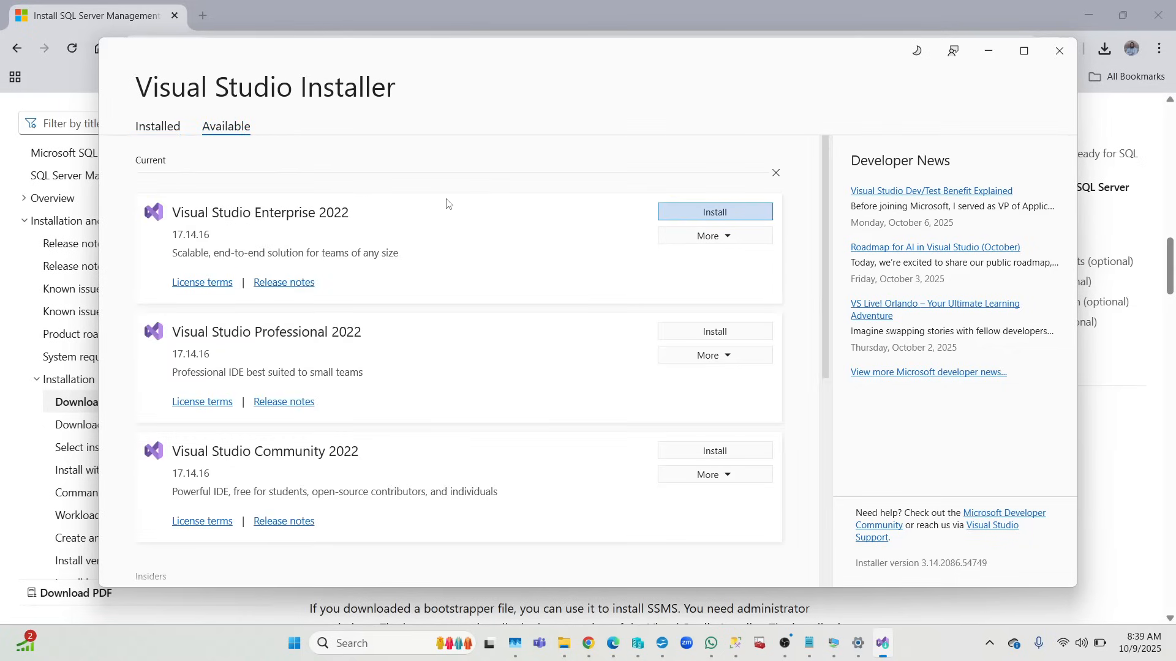
mouse_move(266, 225)
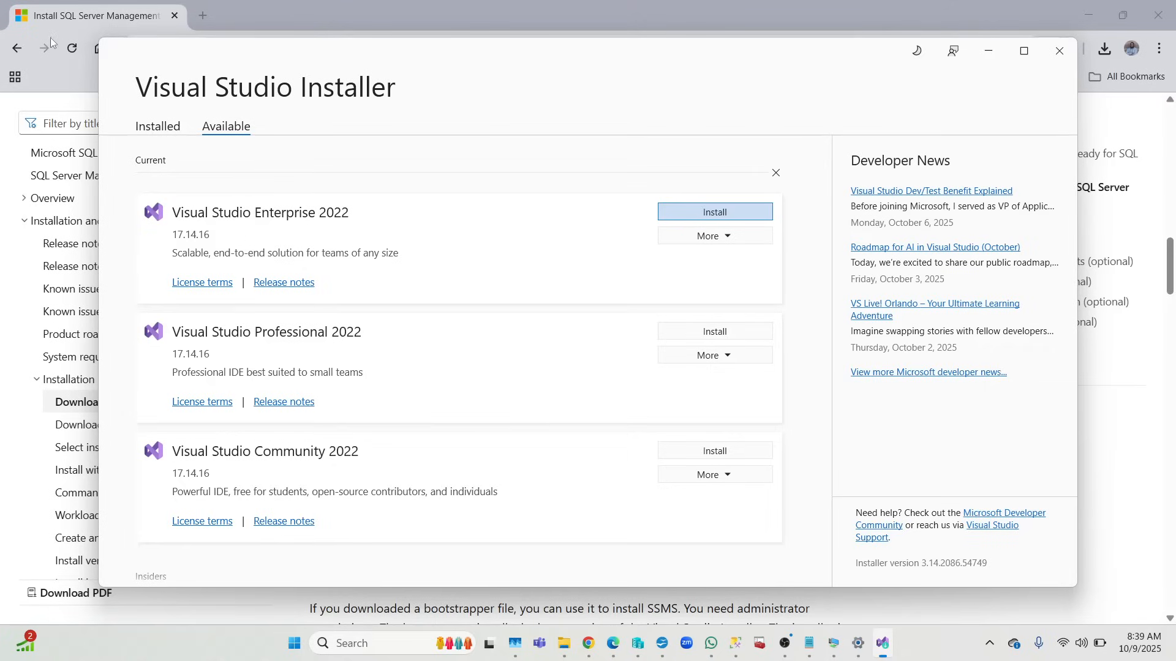
mouse_move(161, 143)
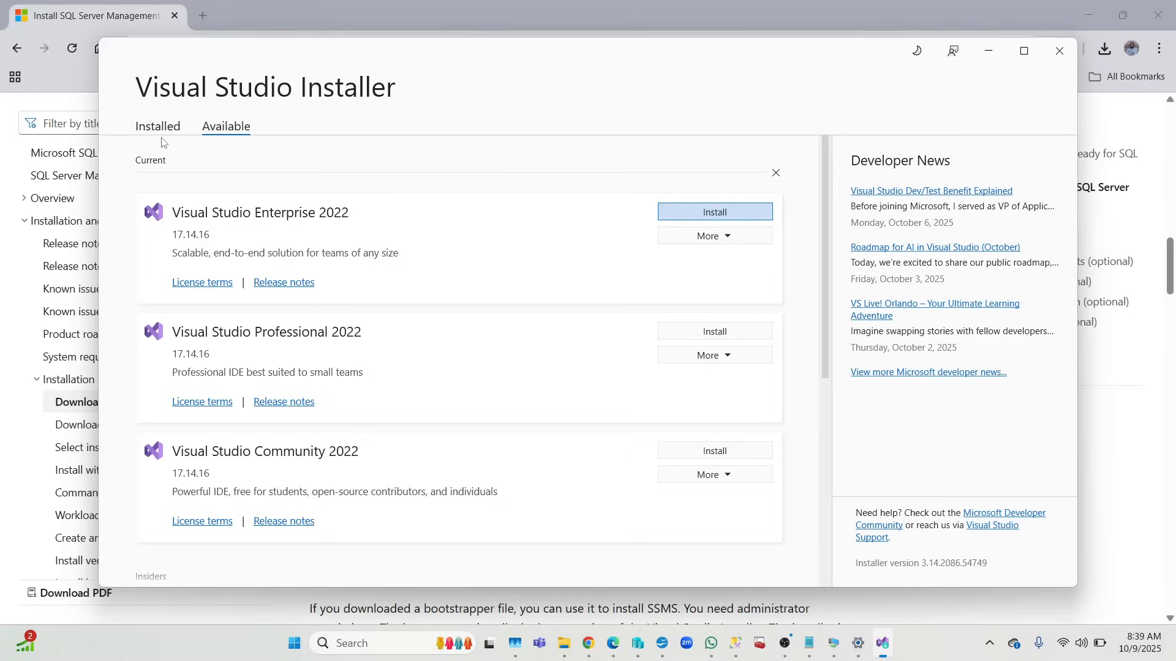
click(158, 126)
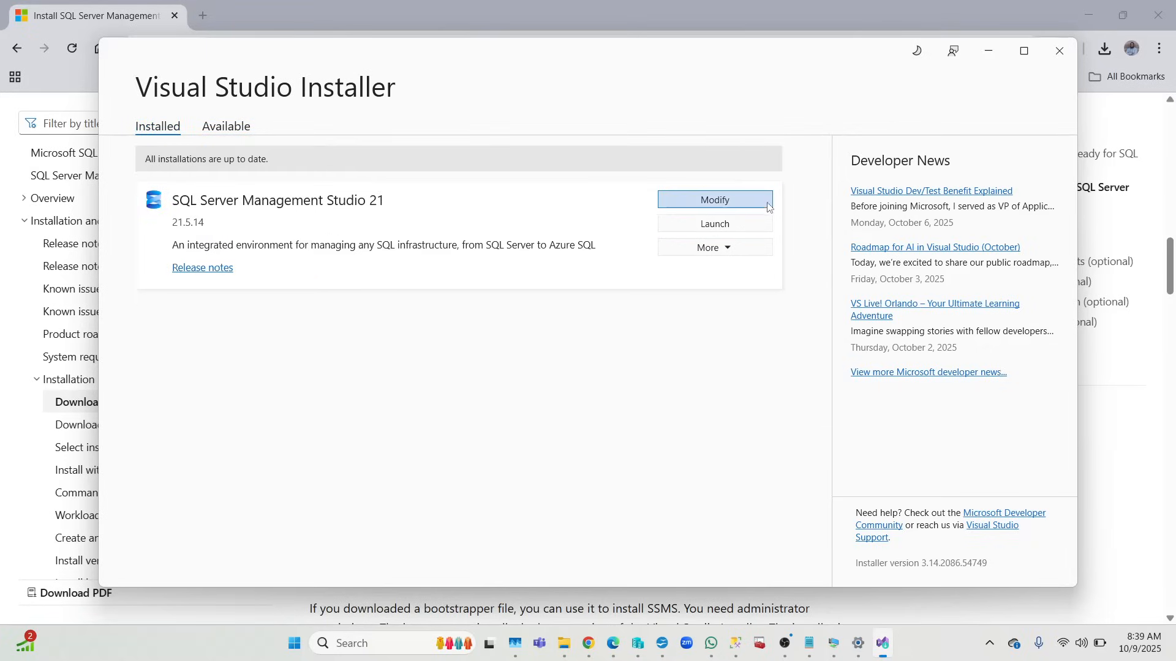
mouse_move(737, 230)
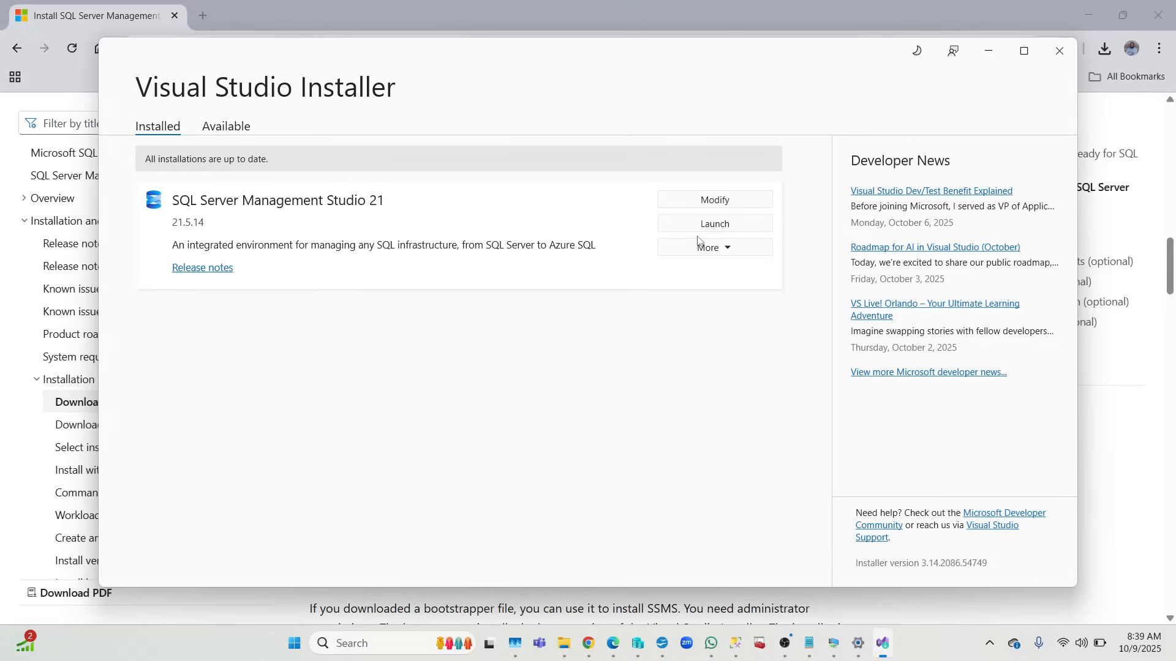
mouse_move(1058, 50)
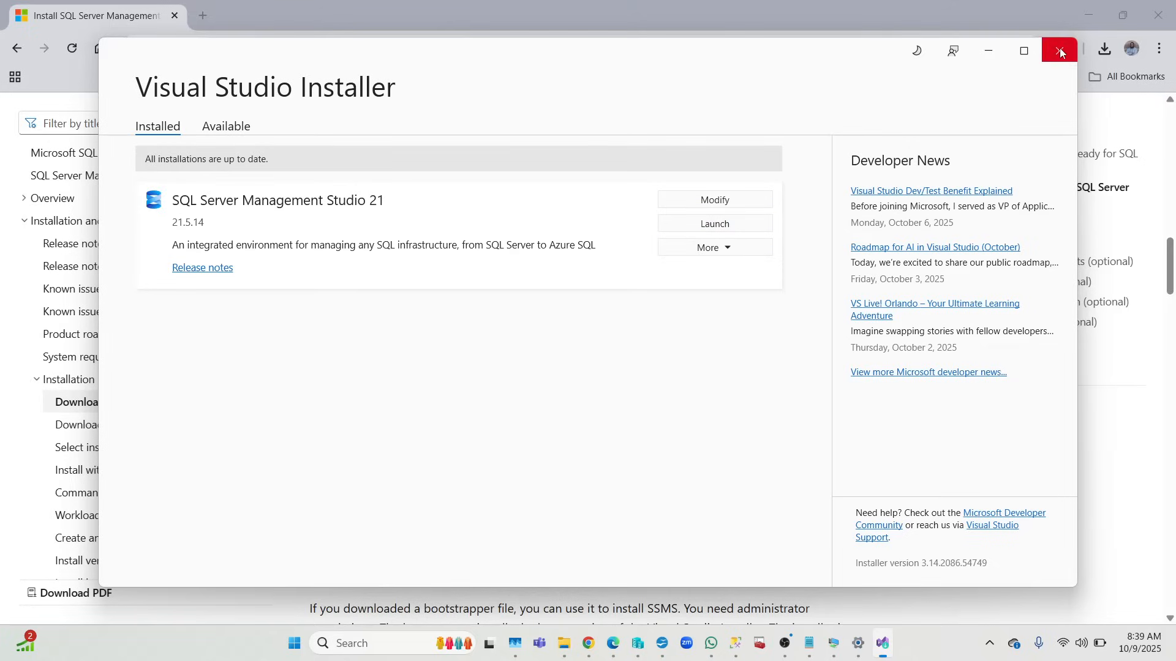
click(1058, 50)
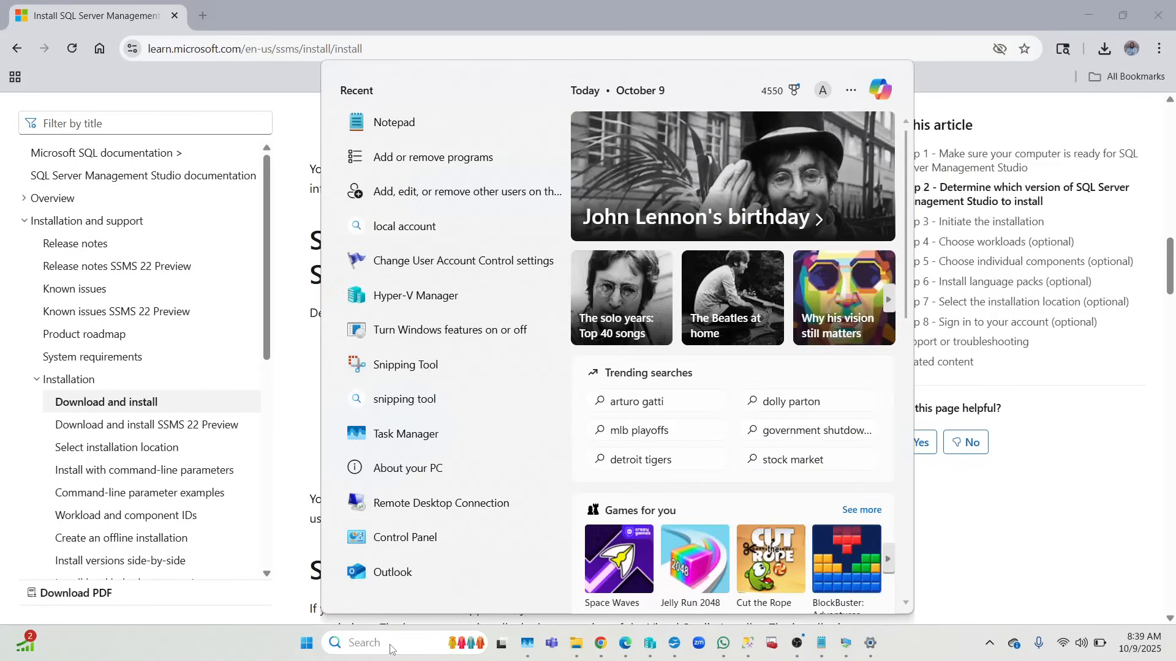
Search Start for SSMS and run SQL Server Management Studio 21 as administrator
text(SSMS)
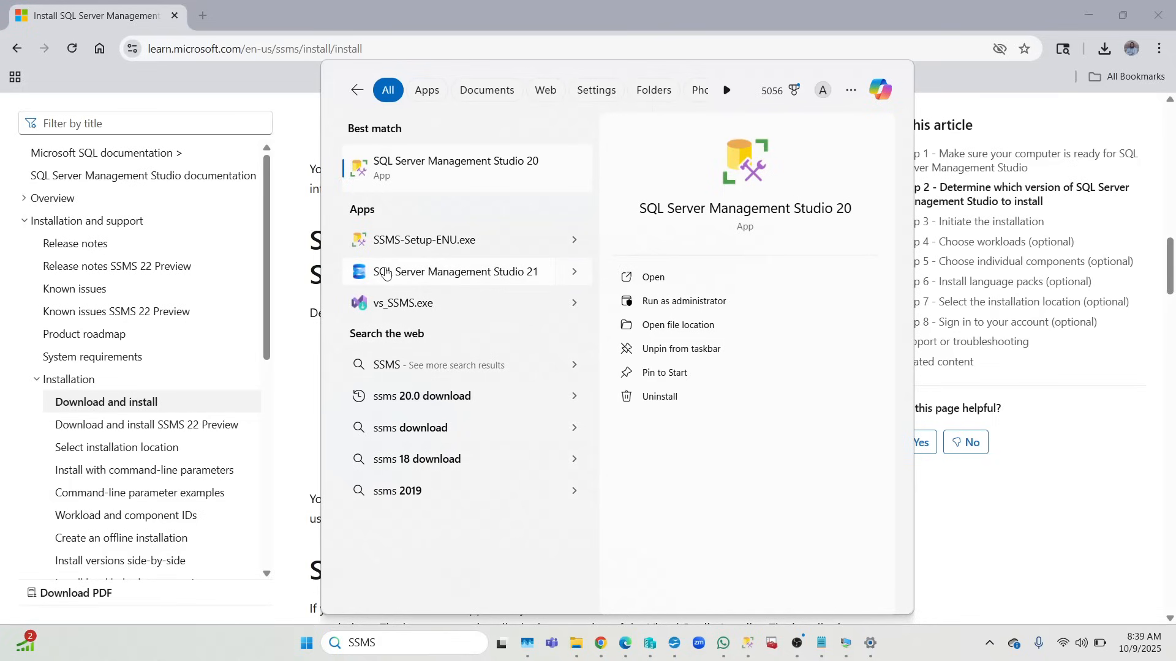
mouse_move(447, 289)
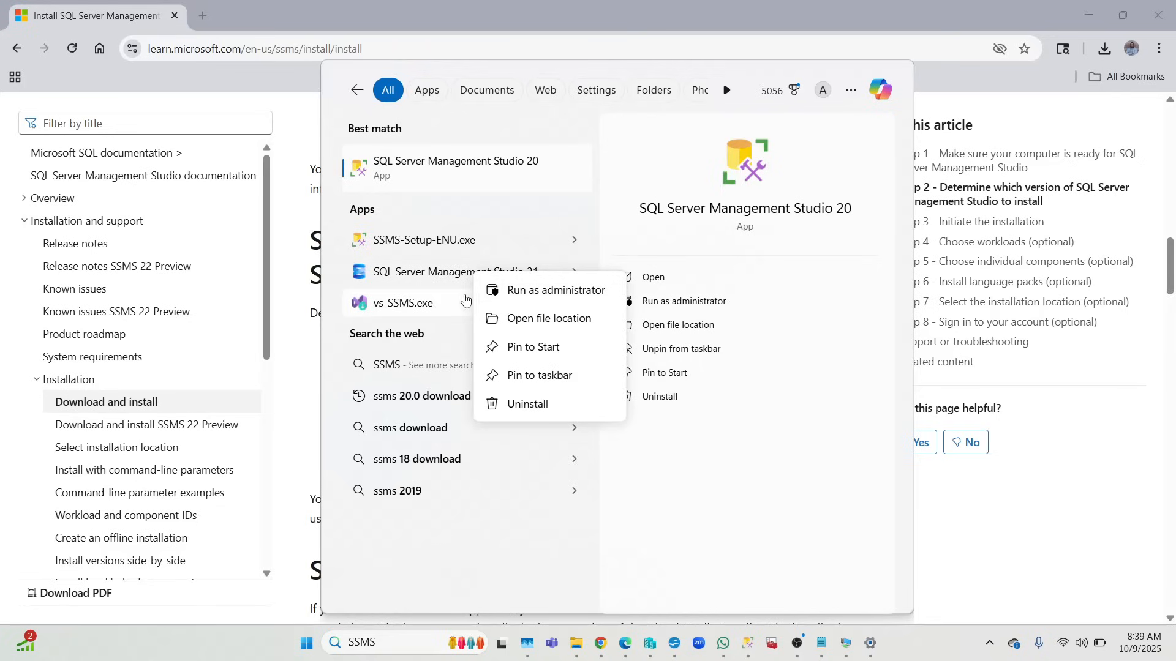
click(541, 376)
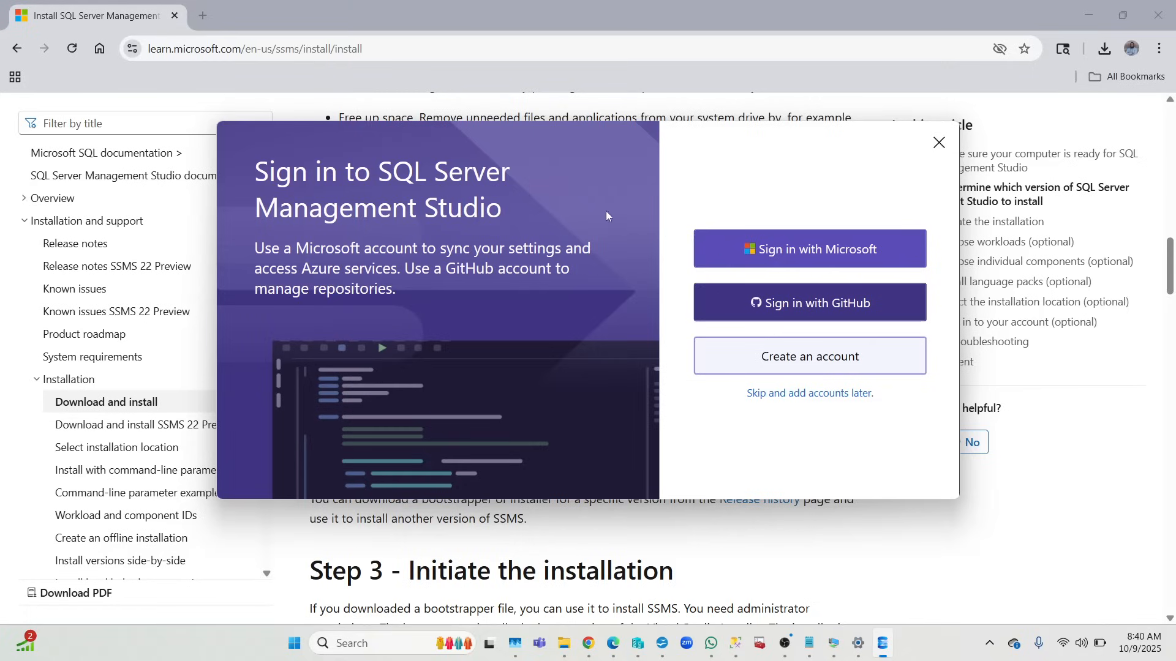
mouse_move(747, 103)
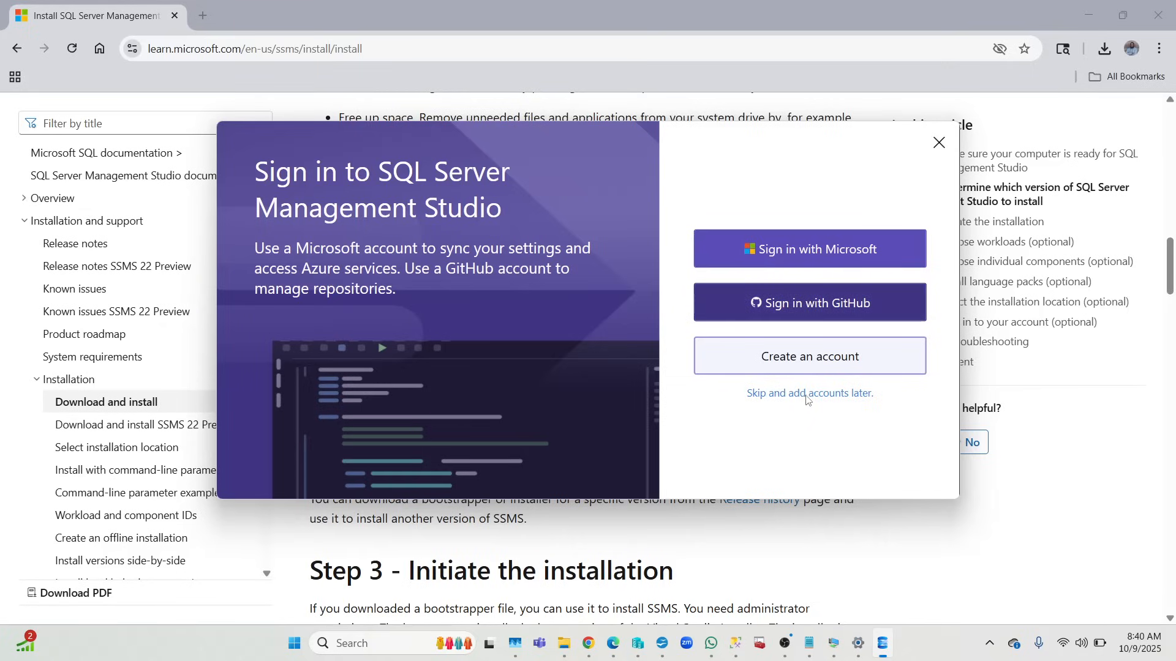
Skip signing in and add accounts later, reaching the SSMS 21 main window
click(938, 142)
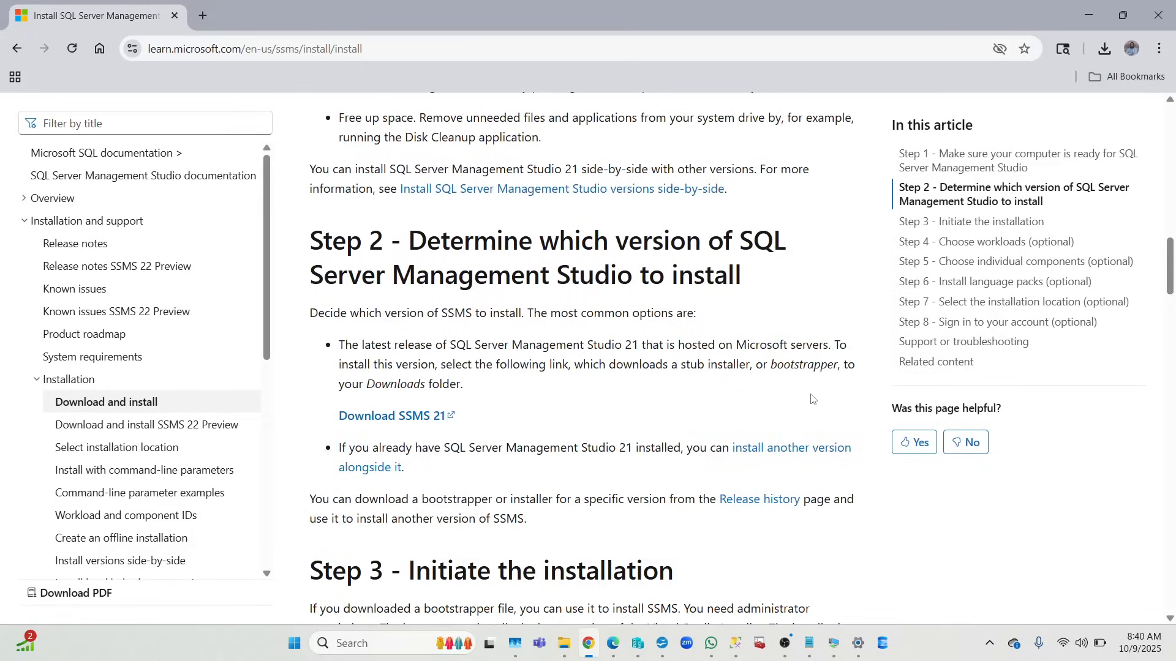
click(882, 643)
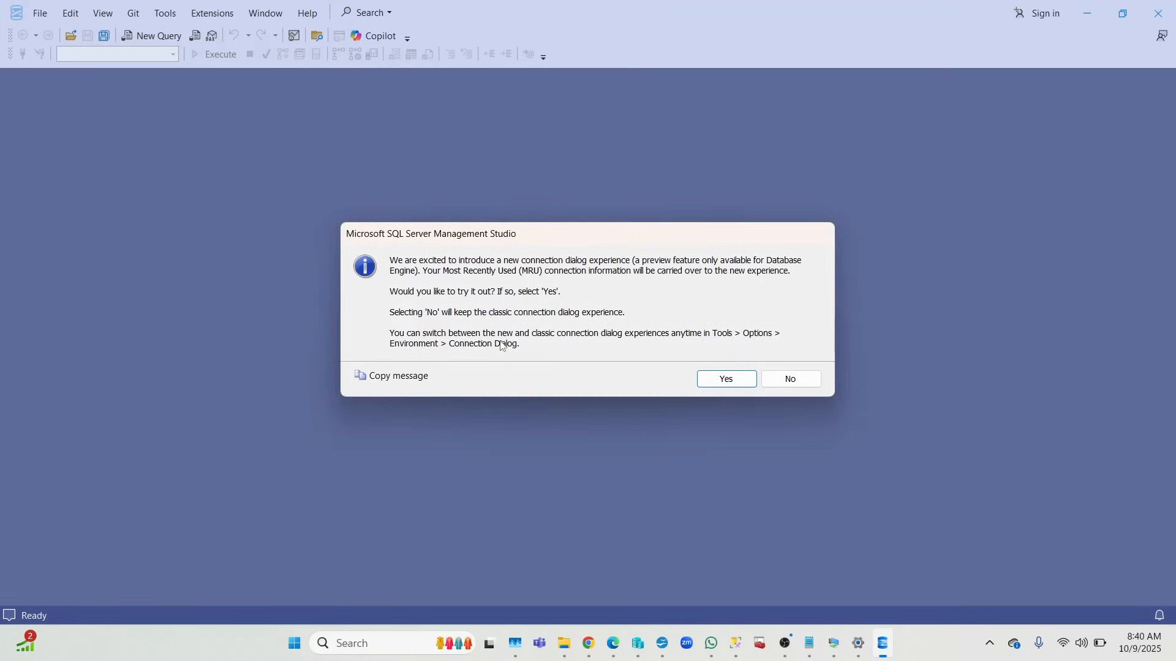
mouse_move(733, 359)
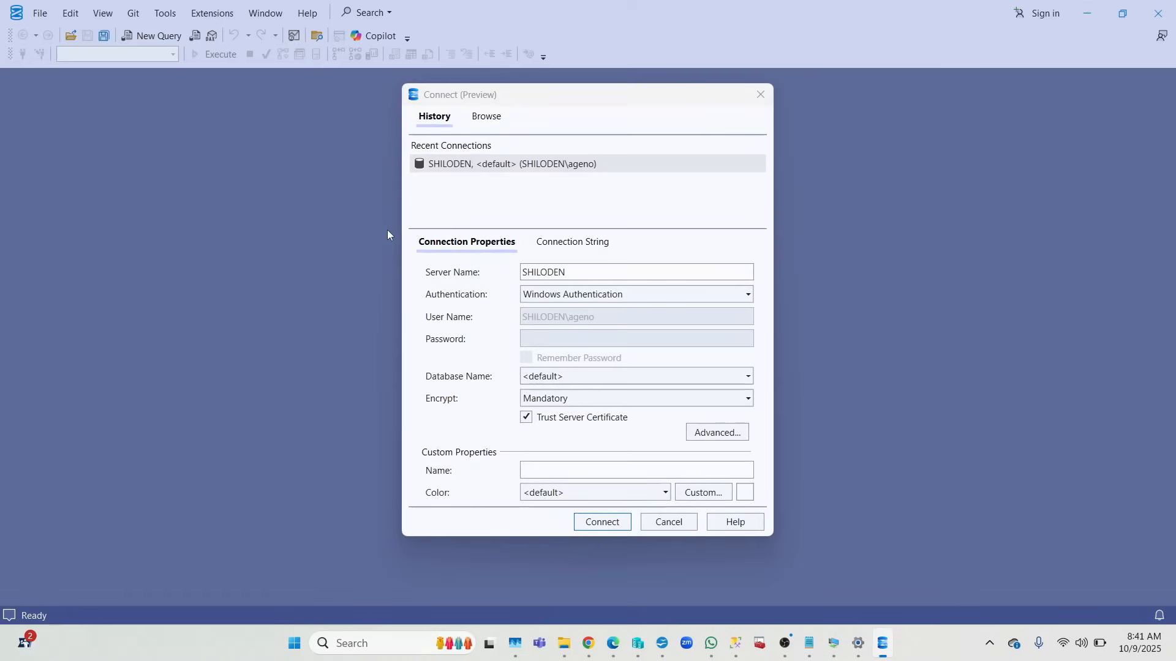
mouse_move(605, 224)
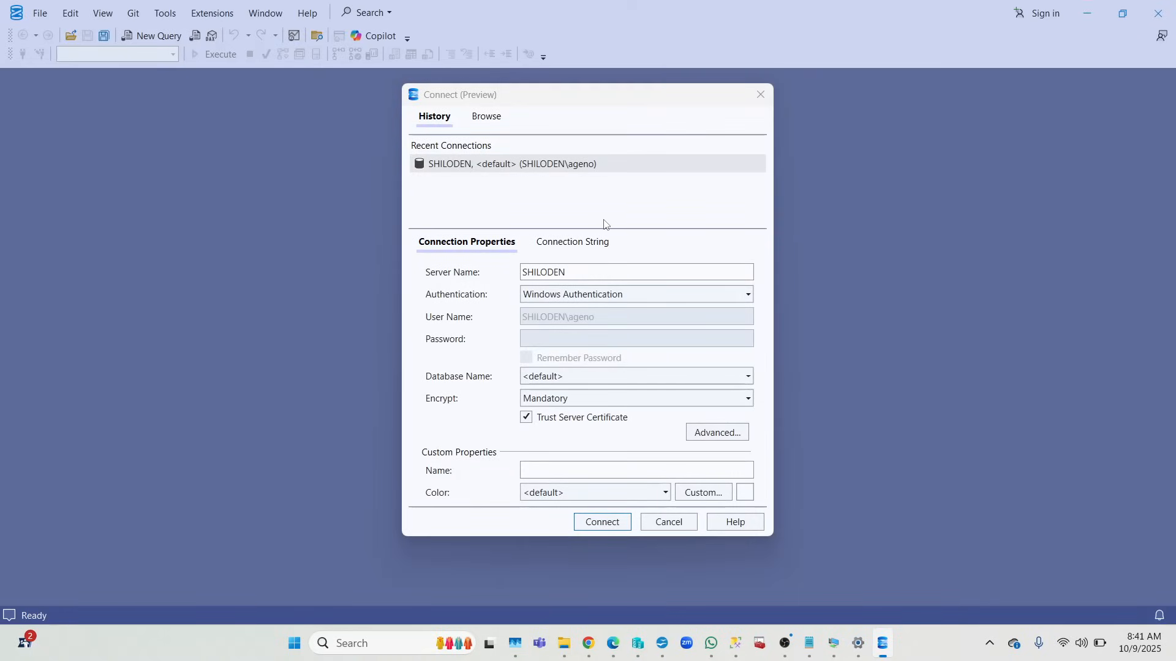
mouse_move(616, 211)
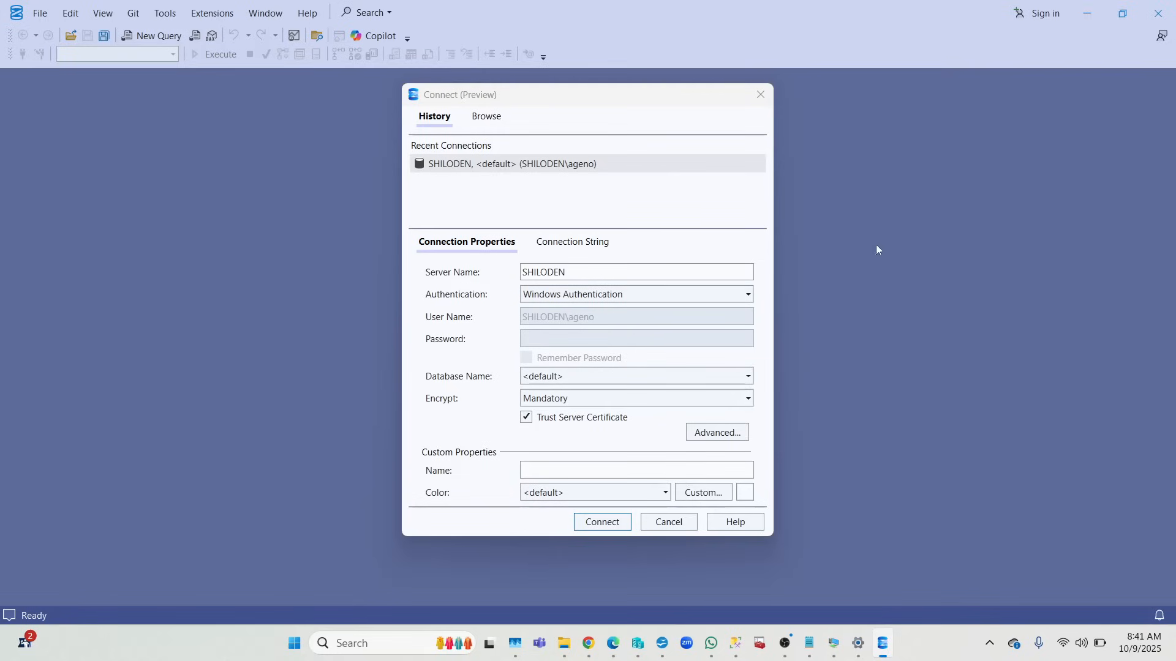
mouse_move(583, 284)
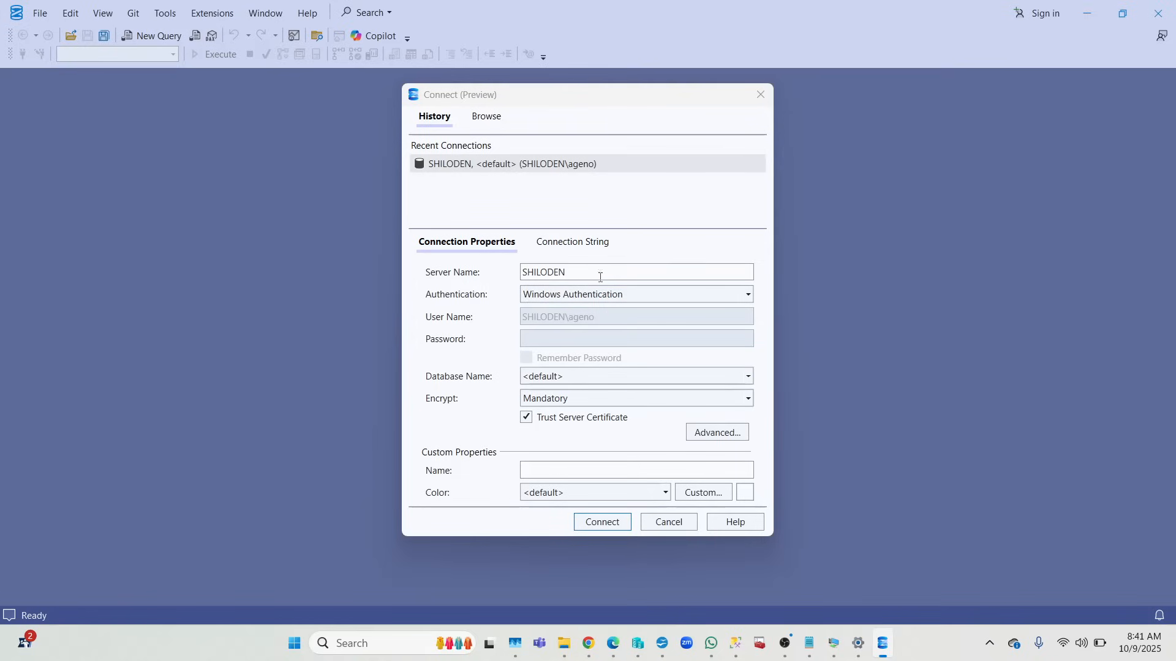
mouse_move(644, 254)
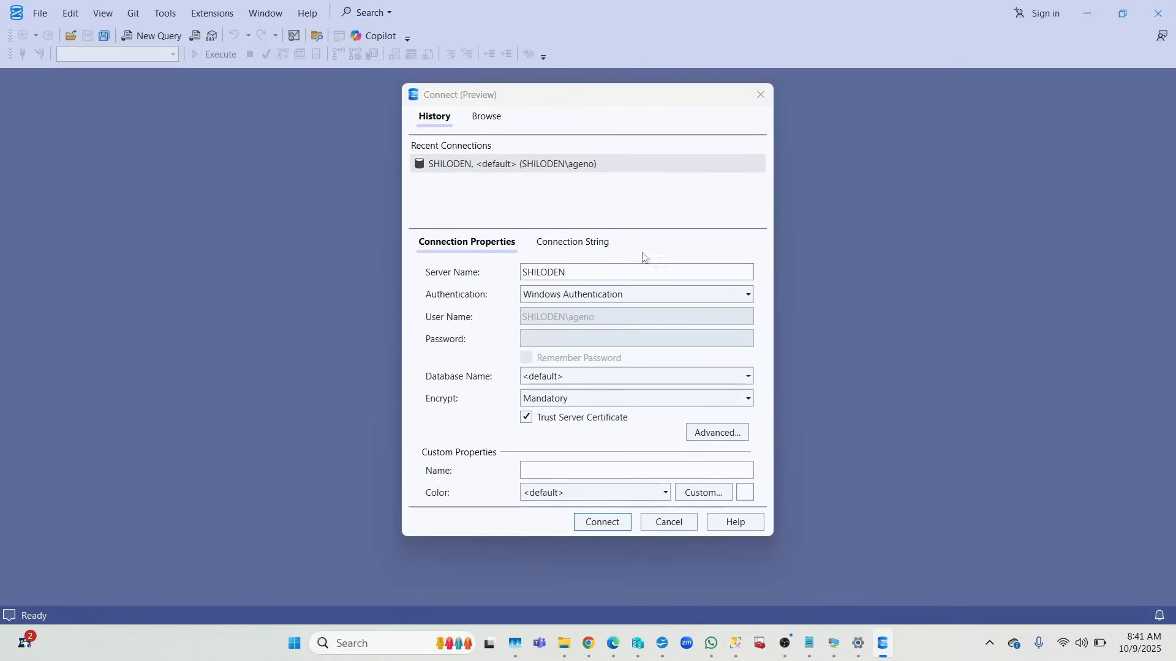
mouse_move(576, 269)
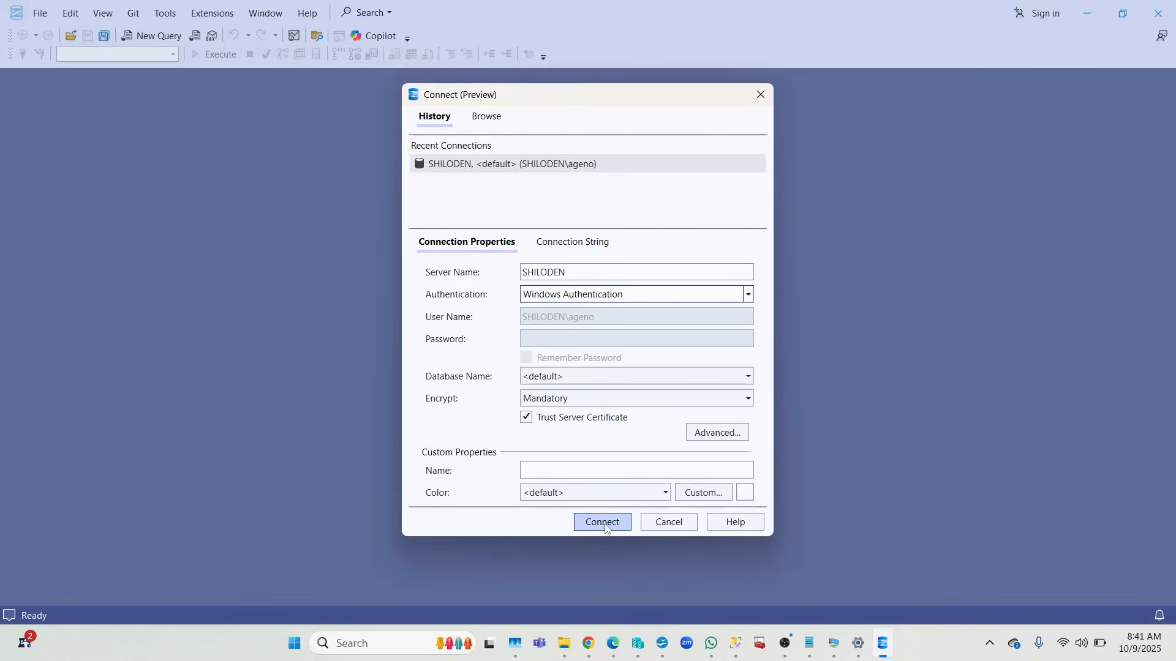
Connect to the local server SHILODEN using Windows Authentication
click(603, 522)
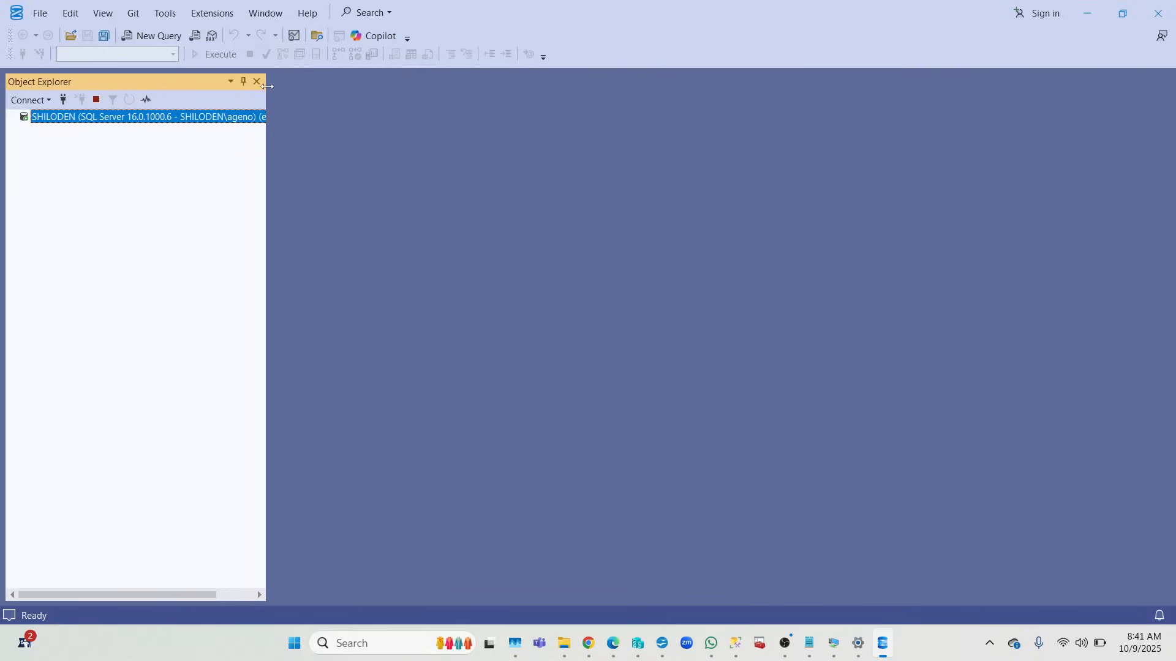
Expand the SHILODEN server, Databases and System Databases to show master, model, msdb and tempdb
click(15, 117)
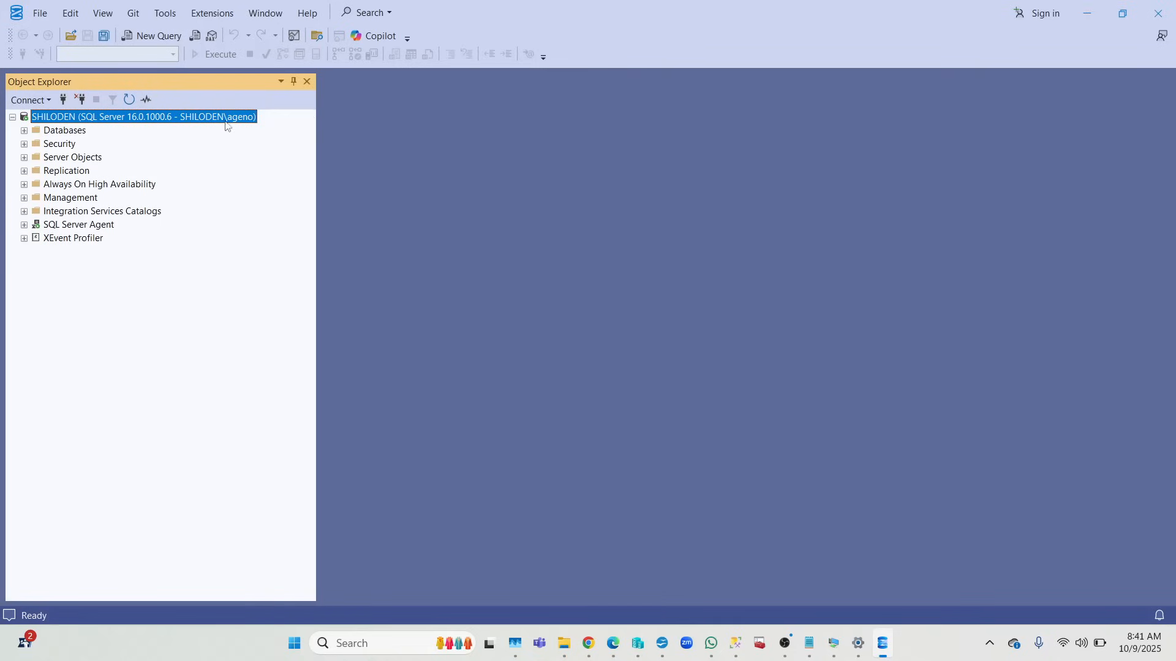
mouse_move(401, 208)
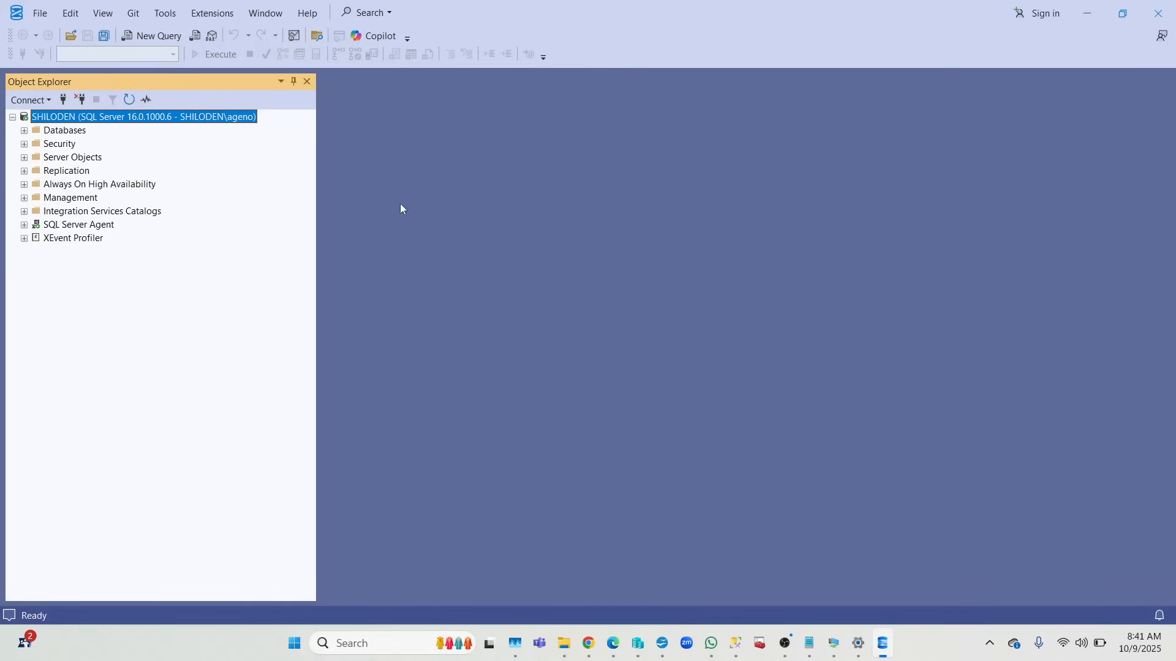
mouse_move(562, 189)
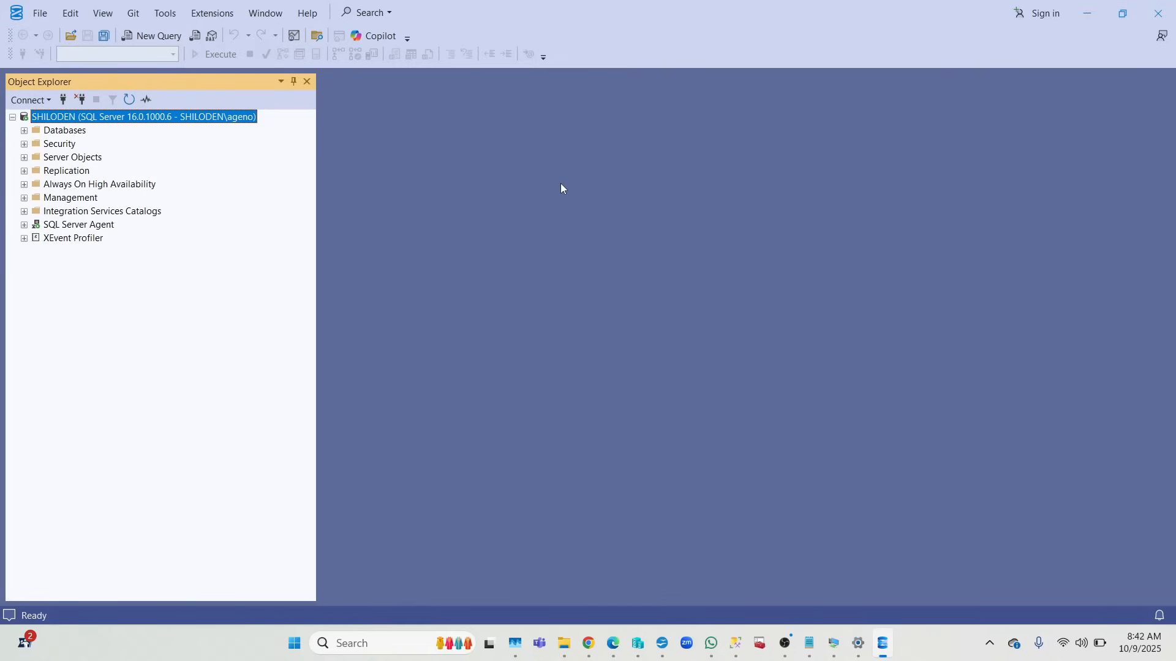
mouse_move(666, 343)
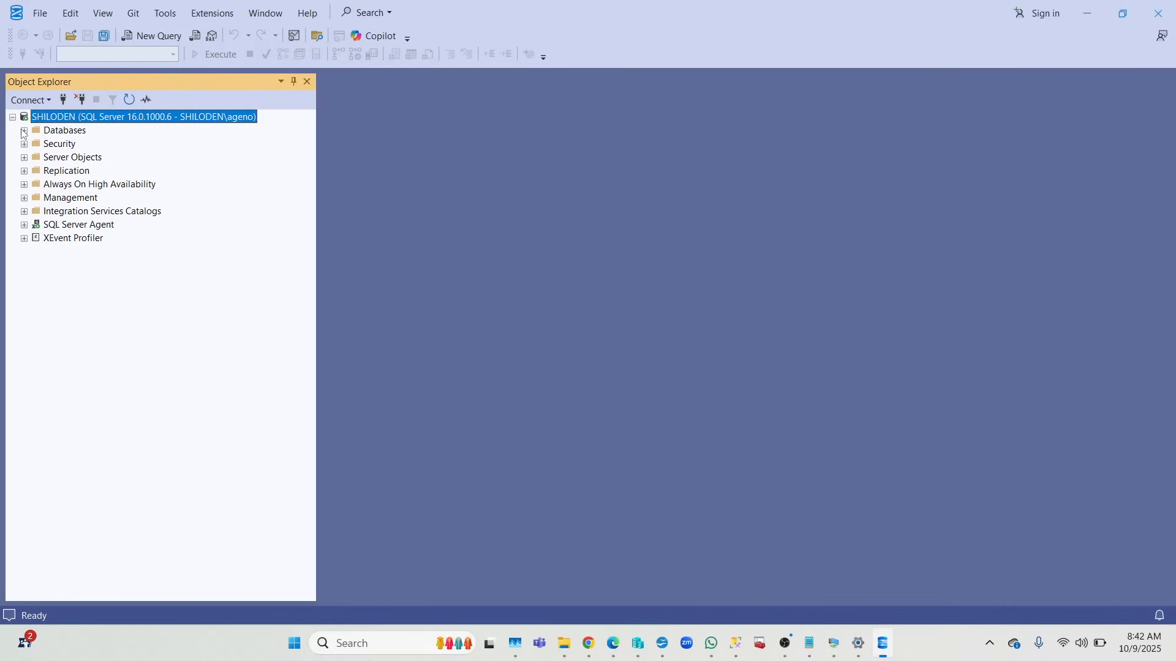
click(24, 130)
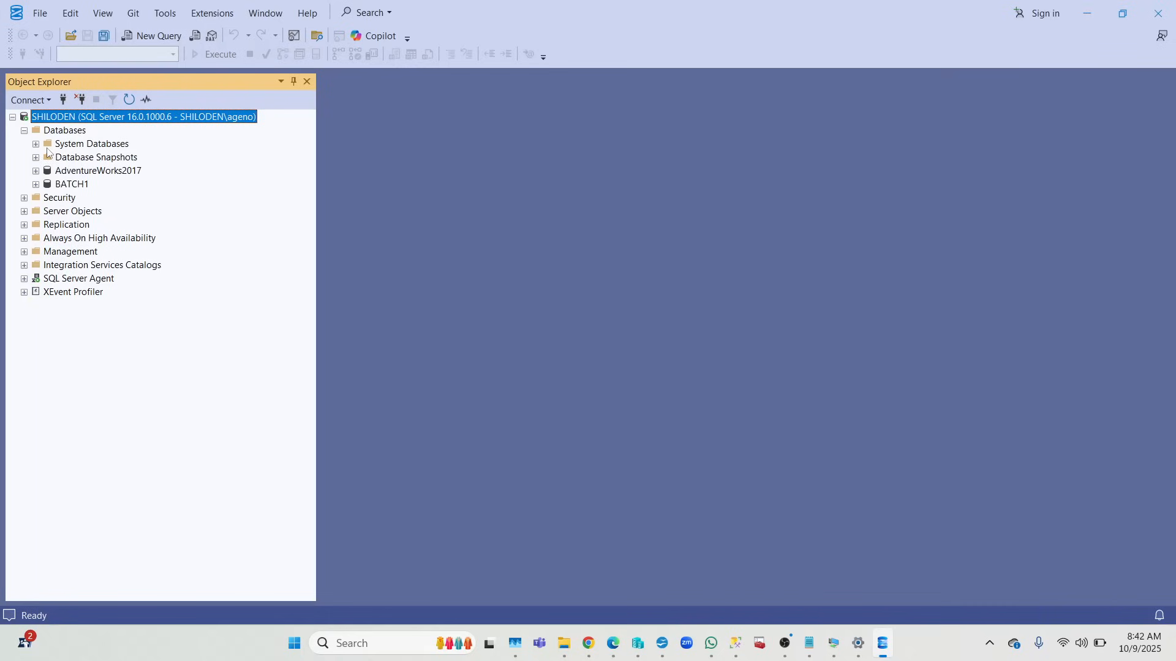
click(23, 143)
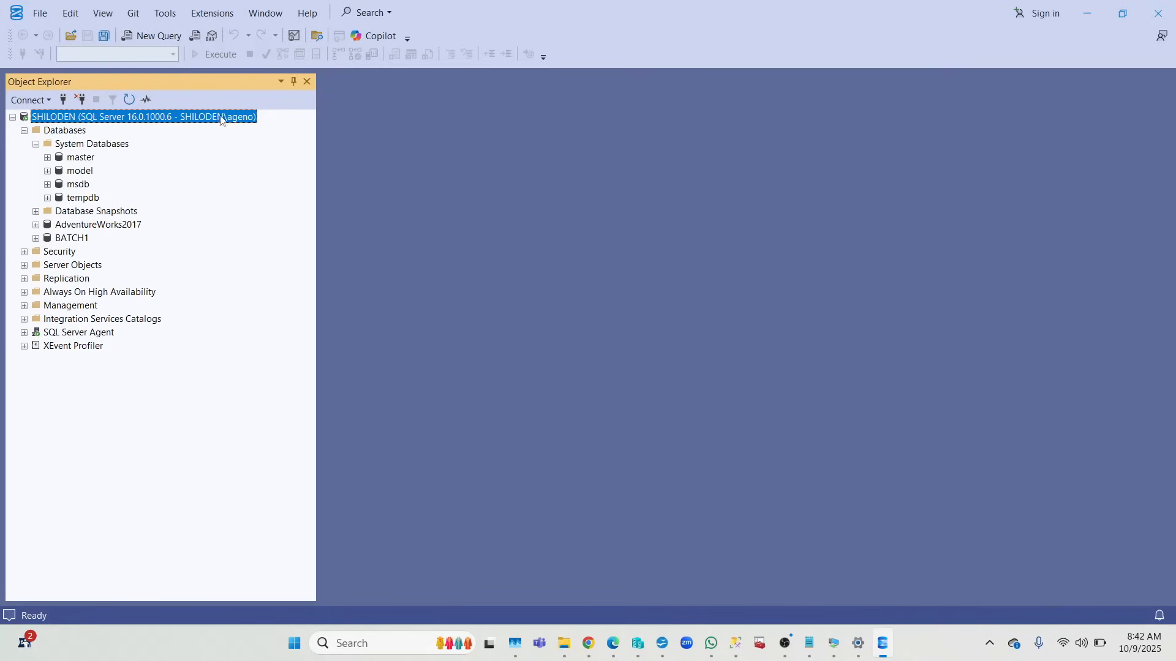
mouse_move(314, 188)
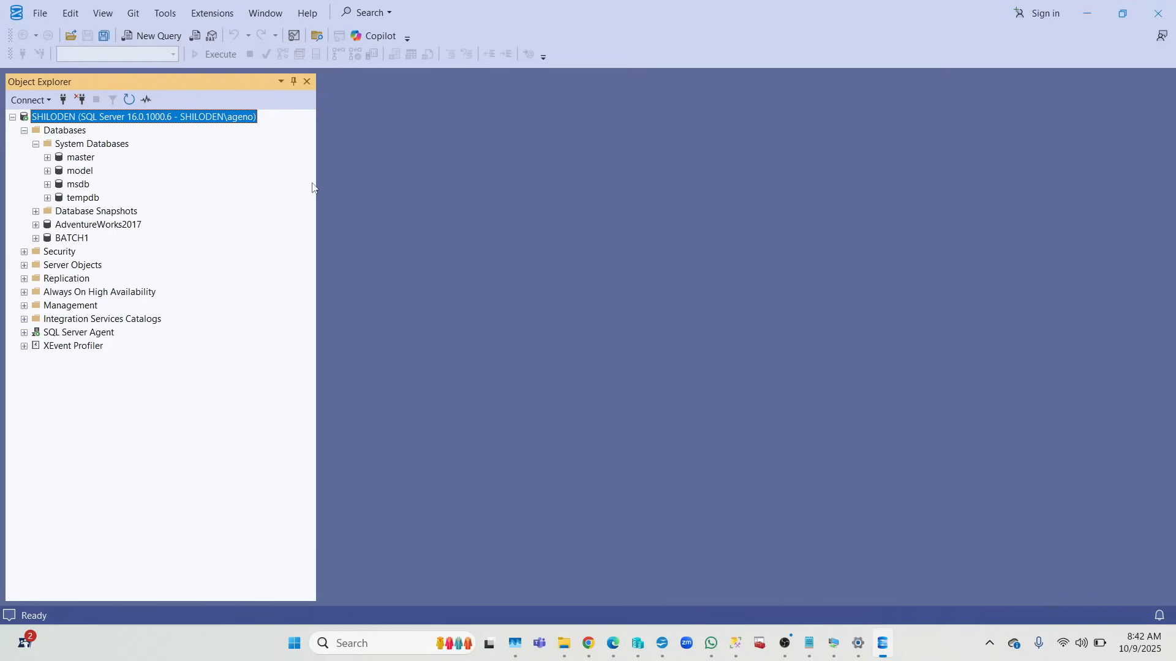
mouse_move(316, 195)
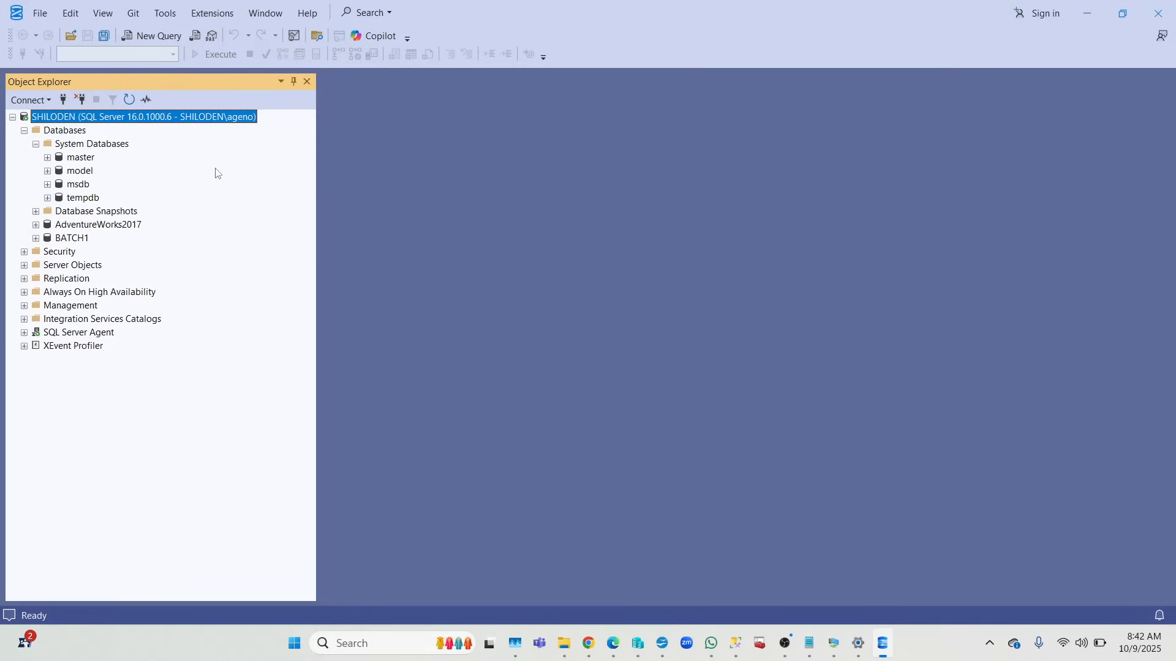
mouse_move(335, 162)
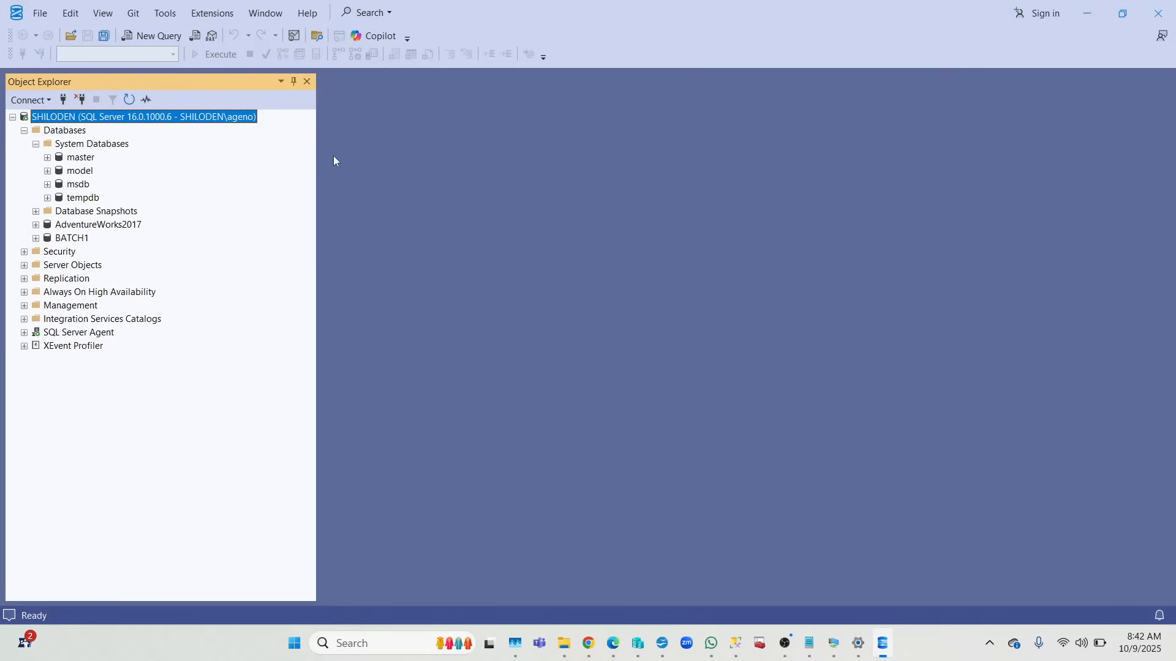
mouse_move(352, 152)
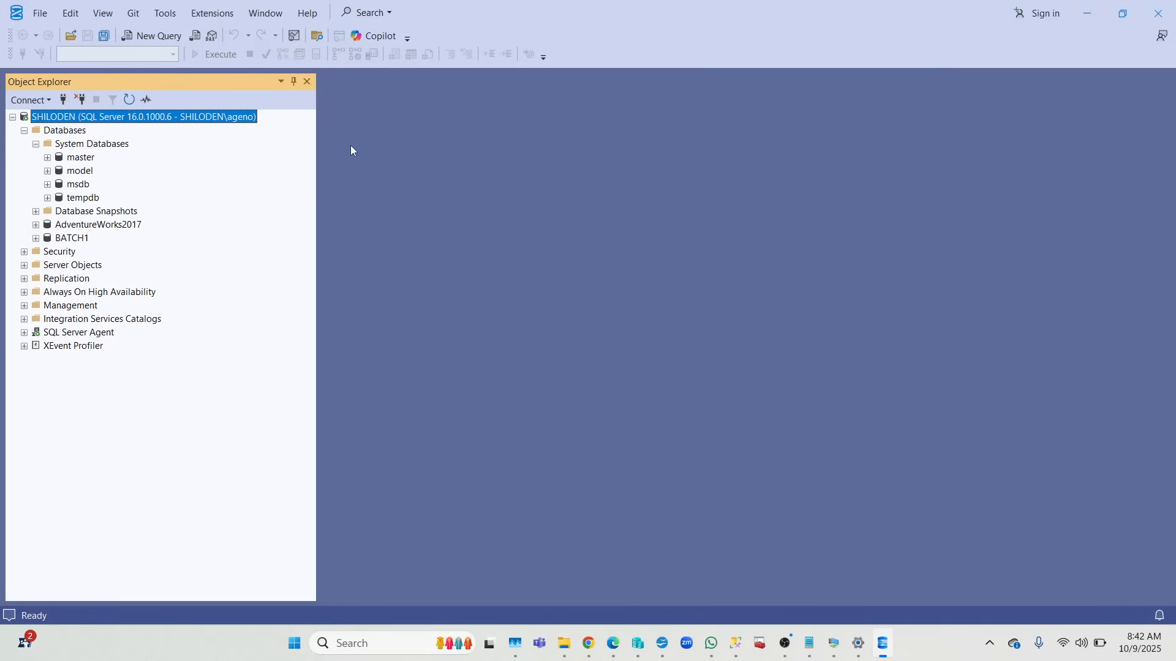